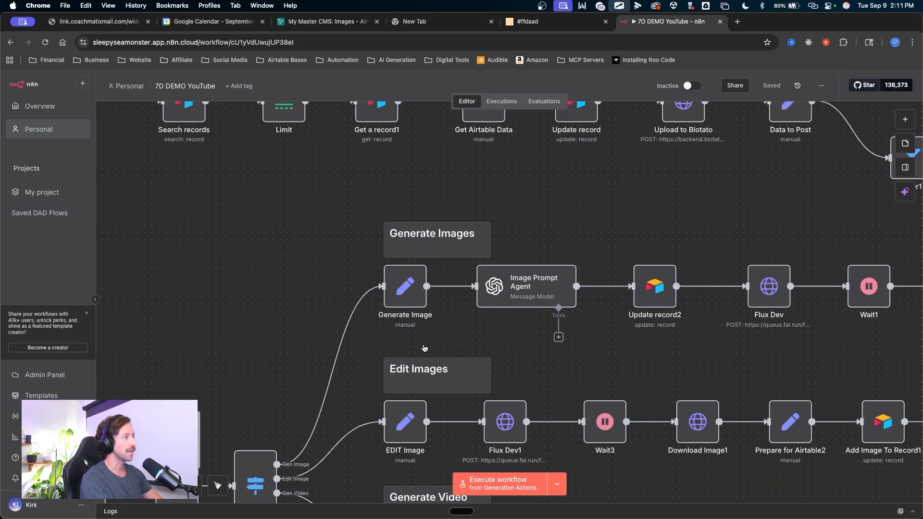
Scroll the AI Workflow records, then switch to the n8n workflow tab
{"action": "scroll", "scroll_direction": "down", "scroll_amount": 3}
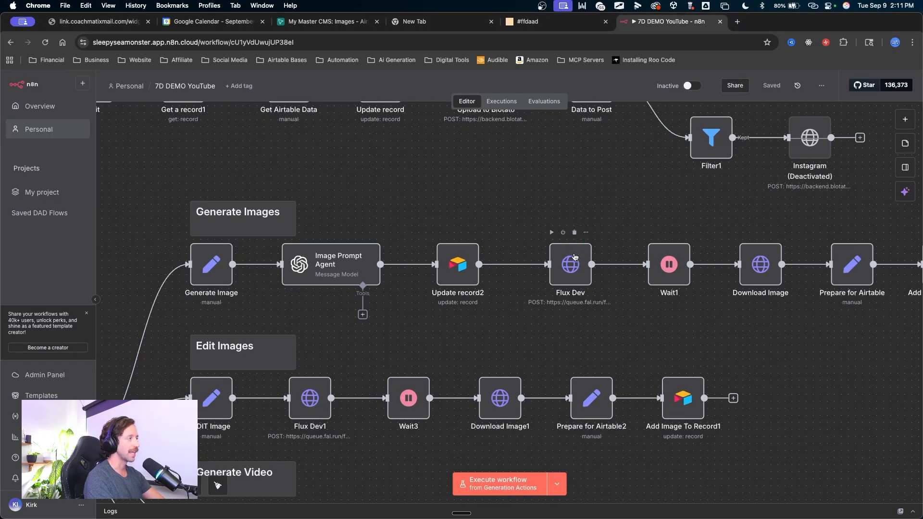
{"action": "mouse_move", "coordinate": [565, 219]}
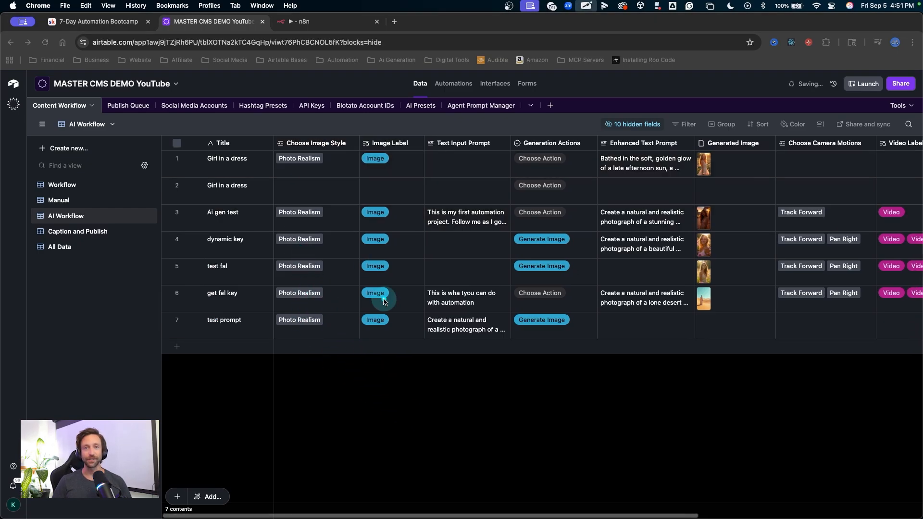
{"action": "mouse_move", "coordinate": [368, 438]}
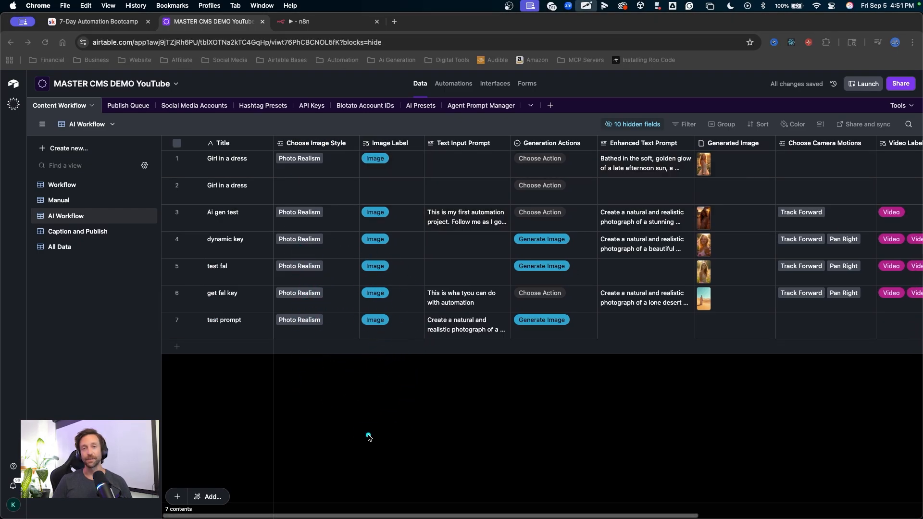
{"action": "left_click", "coordinate": [309, 21]}
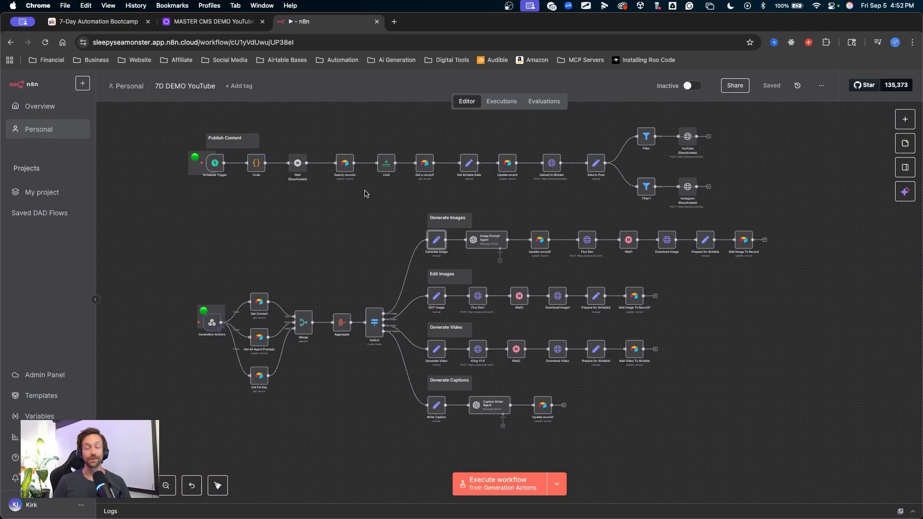
{"action": "mouse_move", "coordinate": [372, 225]}
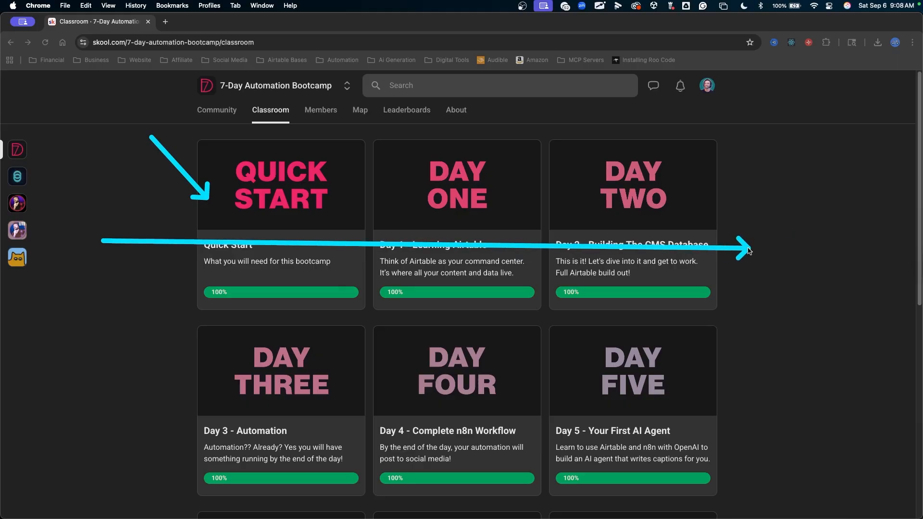
{"action": "scroll", "scroll_direction": "down", "scroll_amount": 3}
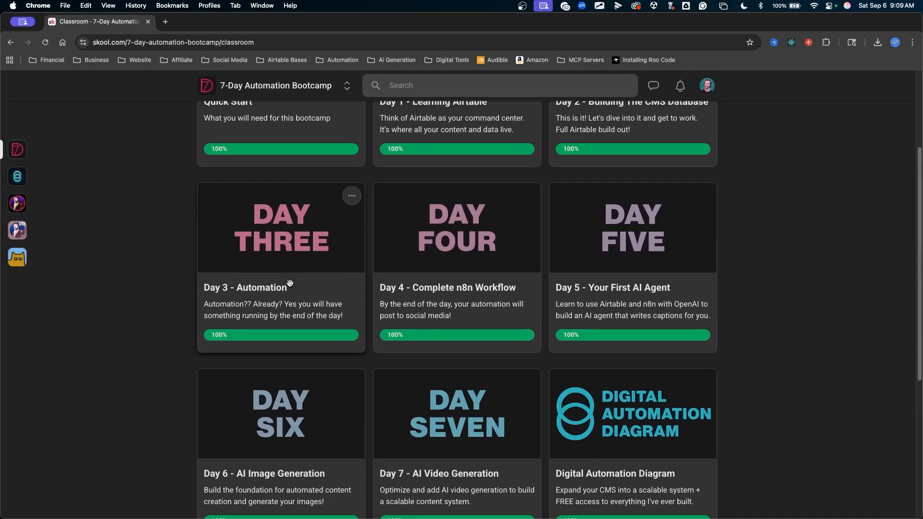
{"action": "scroll", "scroll_direction": "down", "scroll_amount": 3}
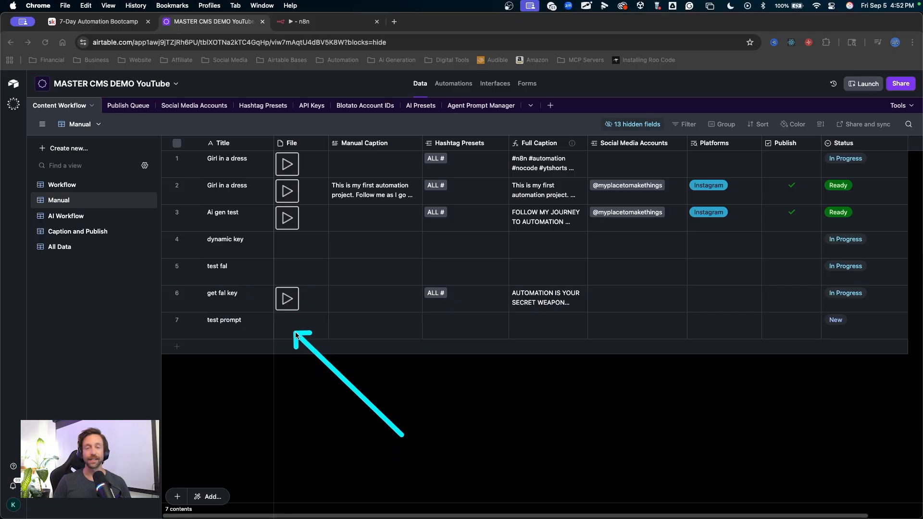
Add a blank eighth record, view the empty Publish Queue table, then return to n8n
{"action": "left_click", "coordinate": [176, 346]}
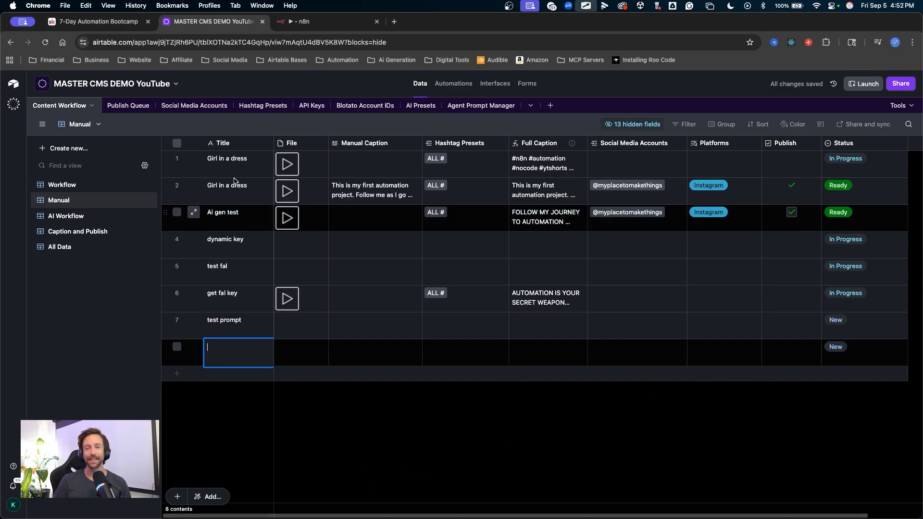
{"action": "left_click", "coordinate": [117, 105]}
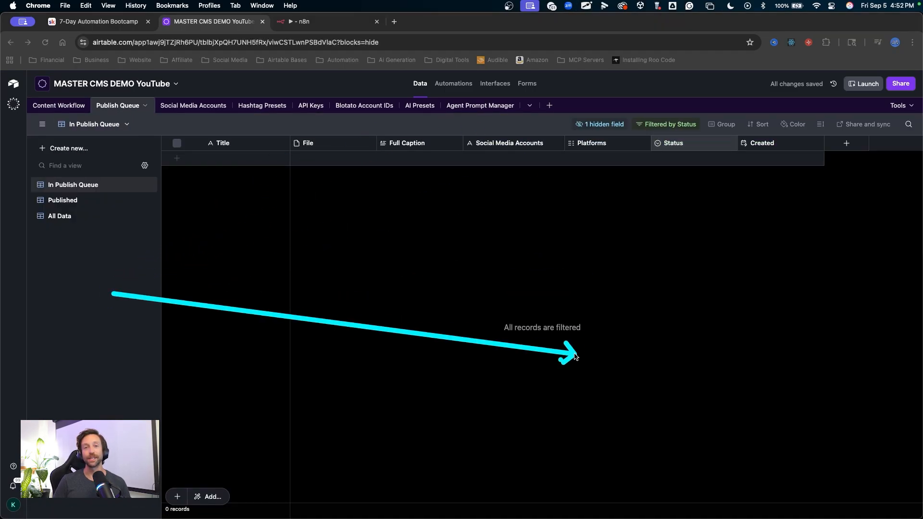
{"action": "left_click", "coordinate": [322, 21]}
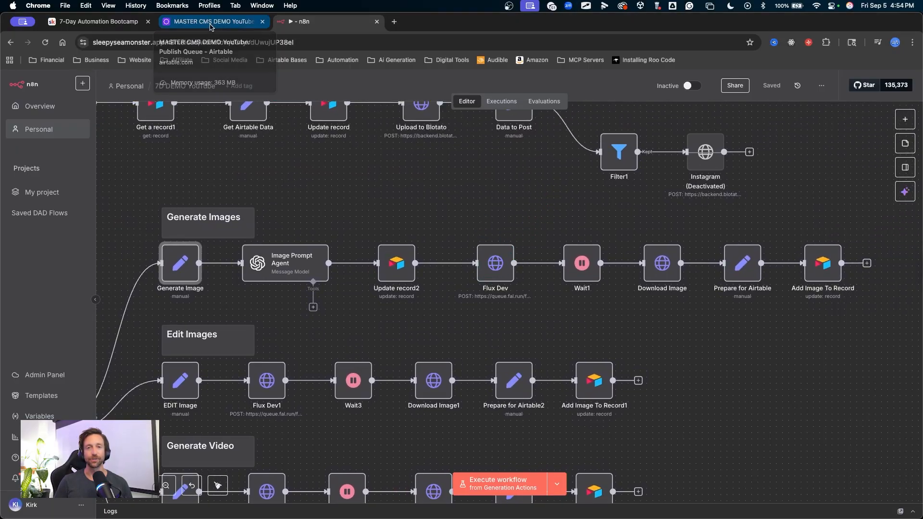
In the AI Workflow view, preview and close Ai gen test's generated image and video
{"action": "left_click", "coordinate": [212, 21]}
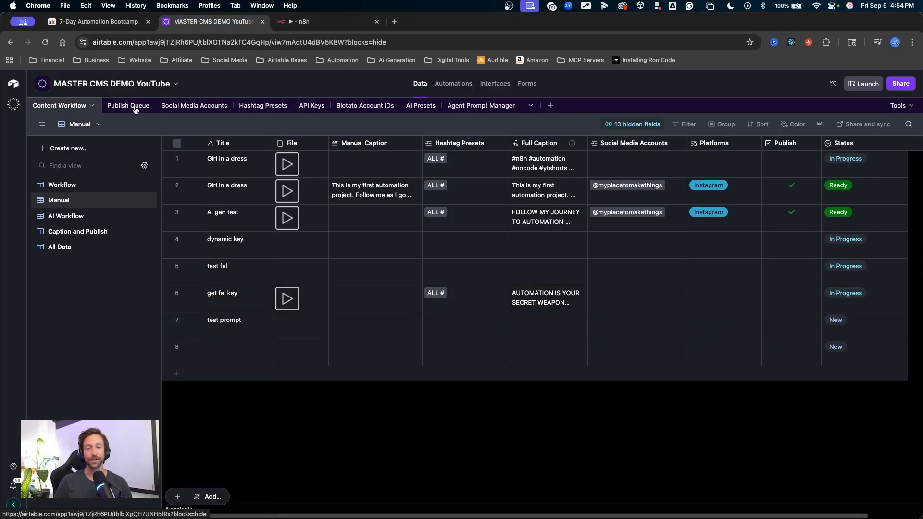
{"action": "left_click", "coordinate": [66, 215]}
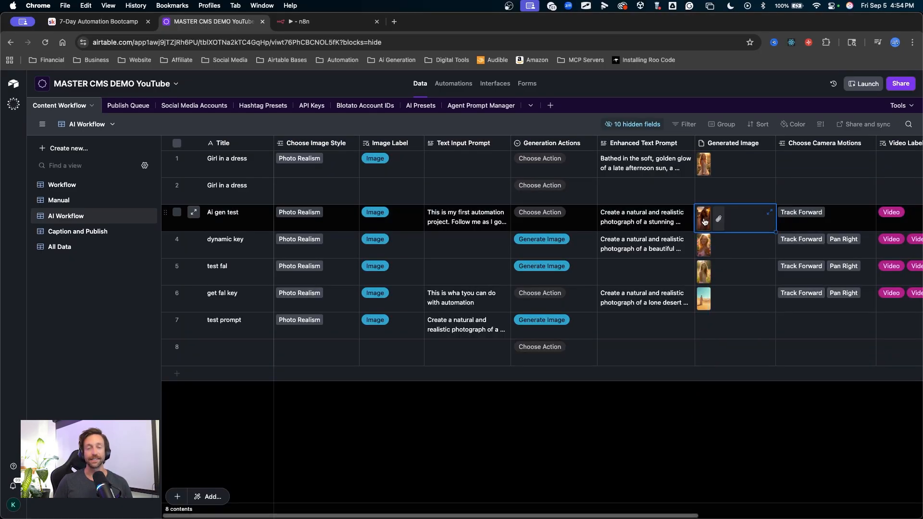
{"action": "left_click", "coordinate": [702, 219]}
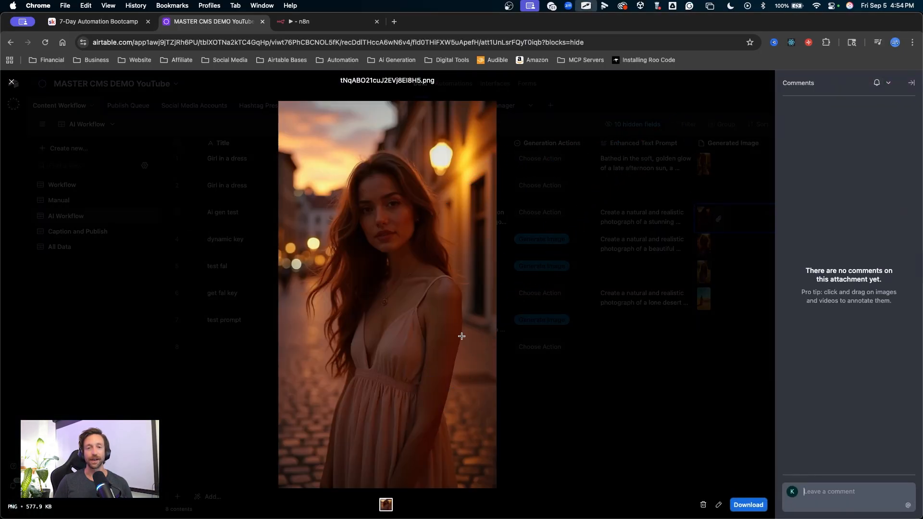
{"action": "left_click", "coordinate": [11, 81]}
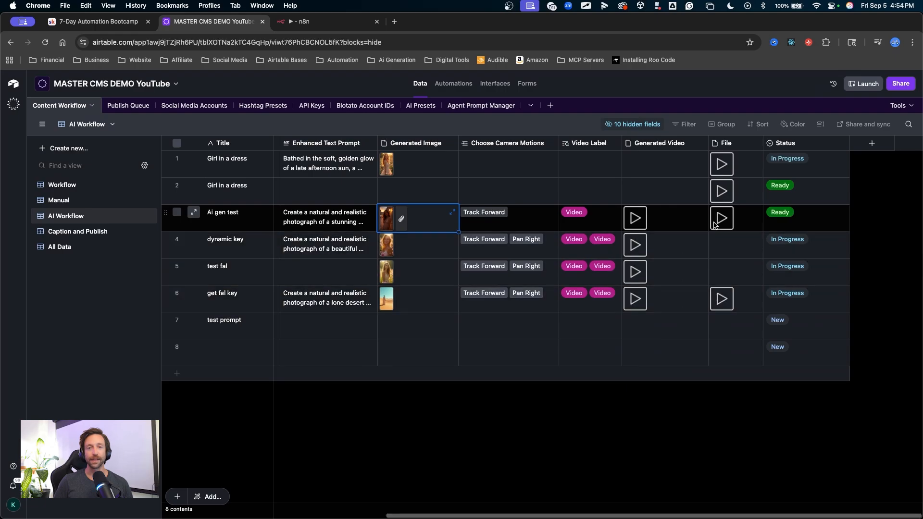
{"action": "left_click", "coordinate": [721, 218]}
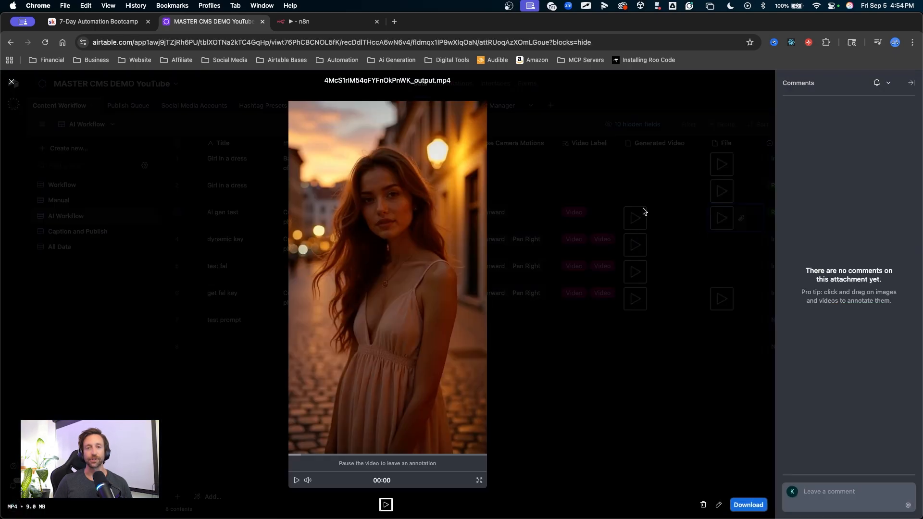
{"action": "left_click", "coordinate": [296, 480]}
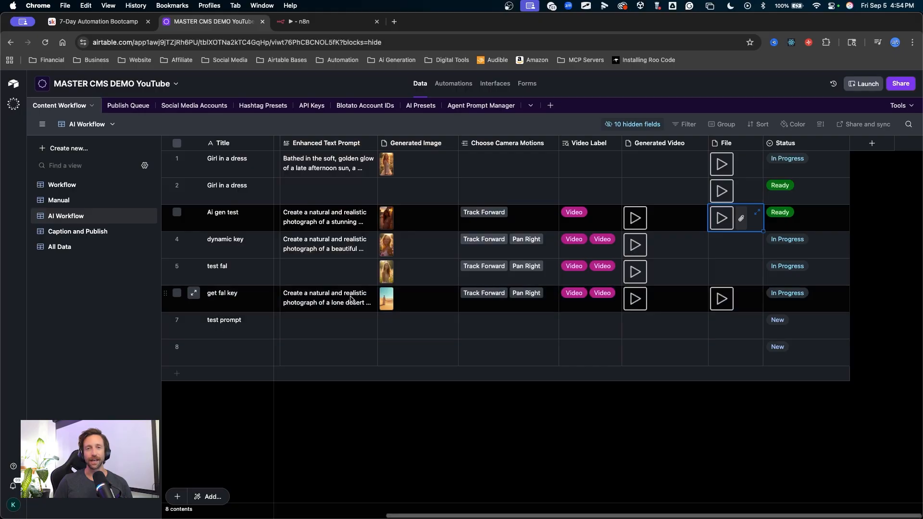
{"action": "scroll", "scroll_direction": "left", "scroll_amount": 3}
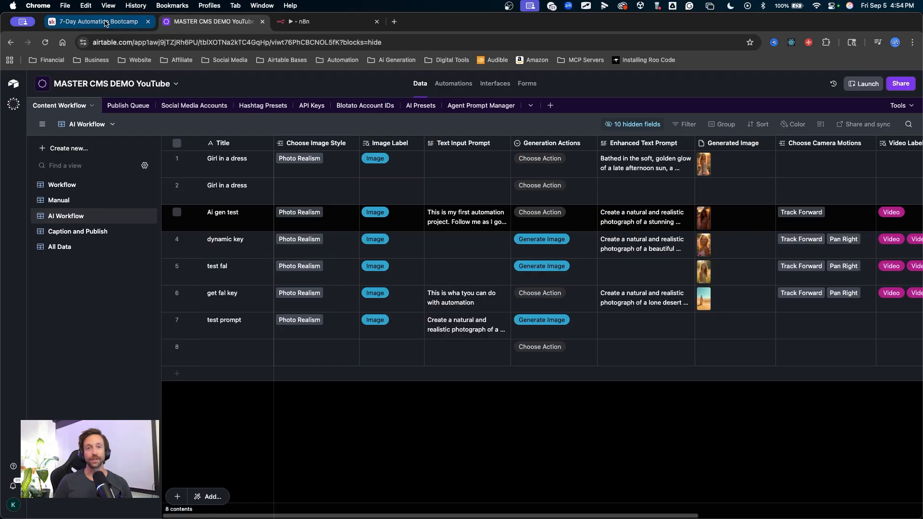
{"action": "mouse_move", "coordinate": [99, 21]}
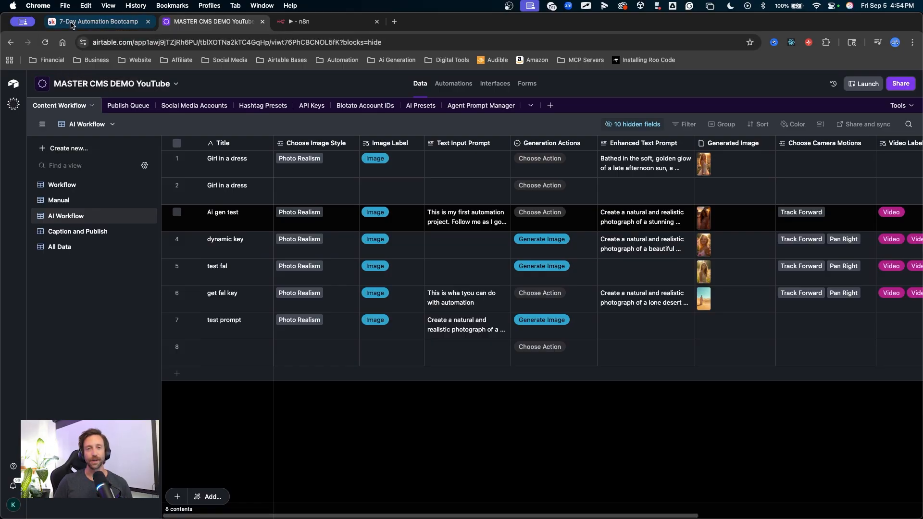
{"action": "mouse_move", "coordinate": [322, 364]}
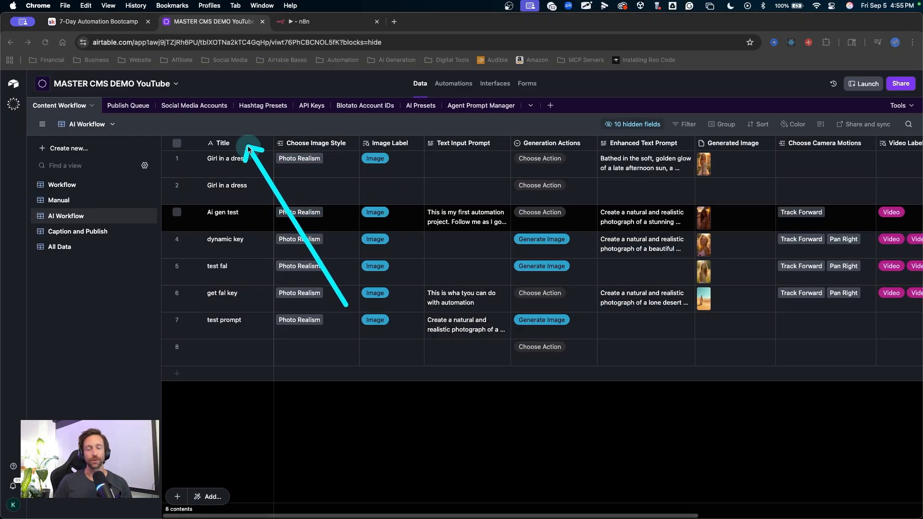
Add single-select 'Choose Aspect Ratio' with Portrait (9:16), Landscape (16:9) and Square (1:1)
{"action": "left_click", "coordinate": [252, 143]}
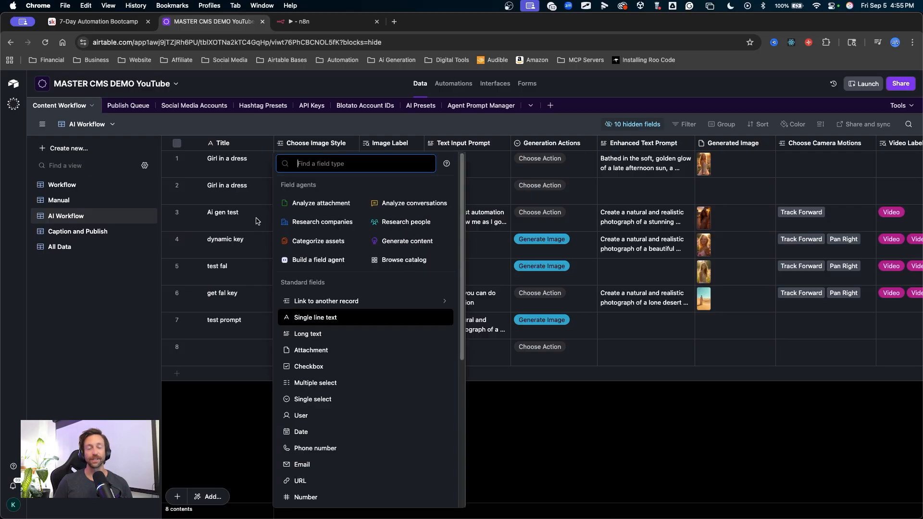
{"action": "left_click", "coordinate": [312, 398]}
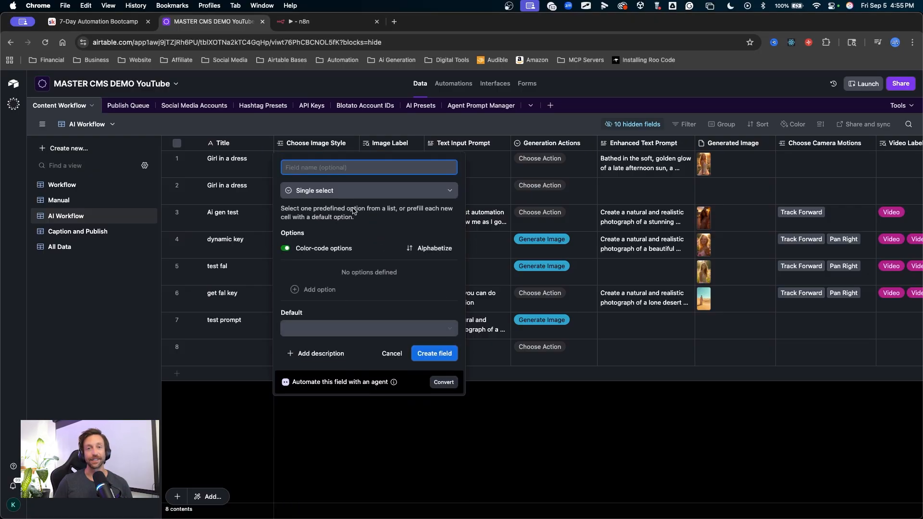
{"action": "type", "text": "Choose Aspect Ratio"}
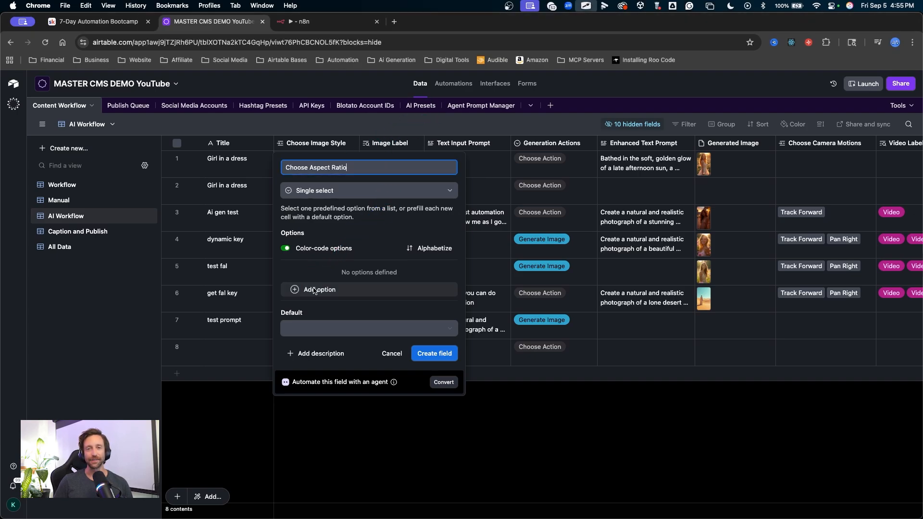
{"action": "left_click", "coordinate": [319, 289]}
{"action": "type", "text": "Portrait (9"}
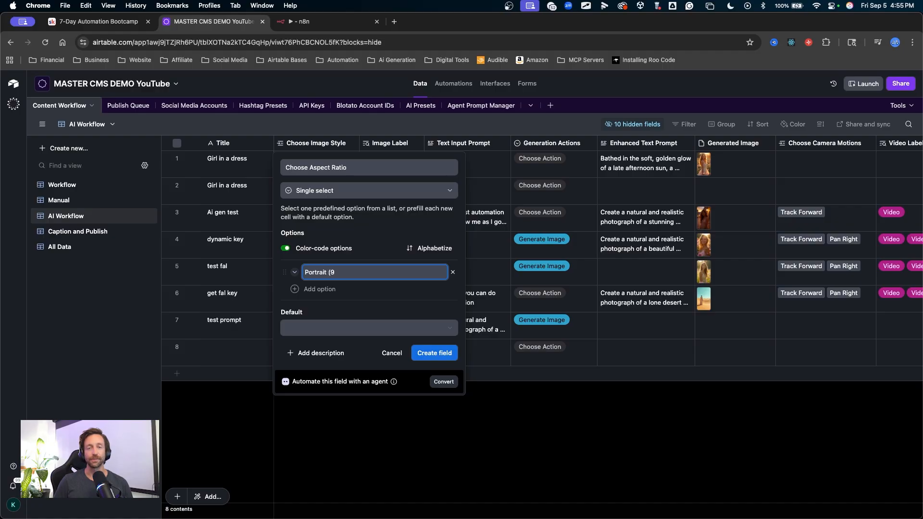
{"action": "type", "text": "Landscape (16"}
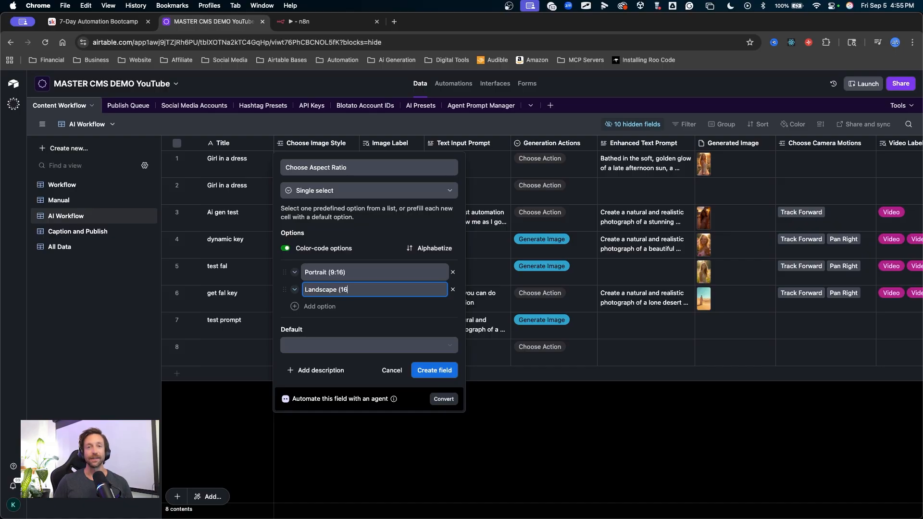
{"action": "type", "text": ":9)"}
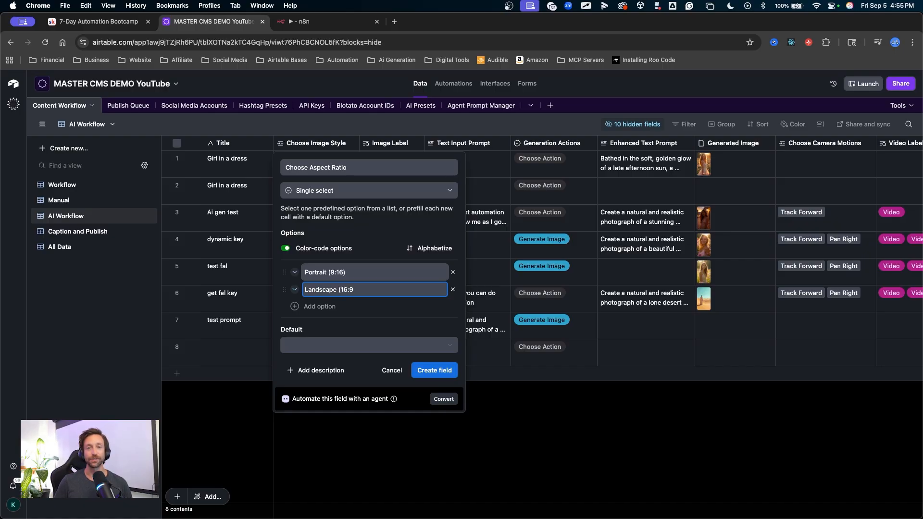
{"action": "mouse_move", "coordinate": [387, 264]}
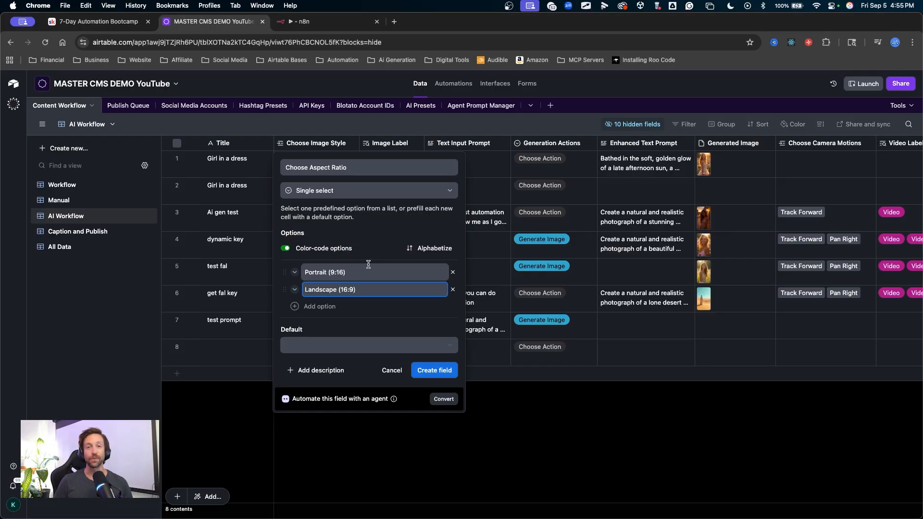
{"action": "left_click", "coordinate": [319, 306]}
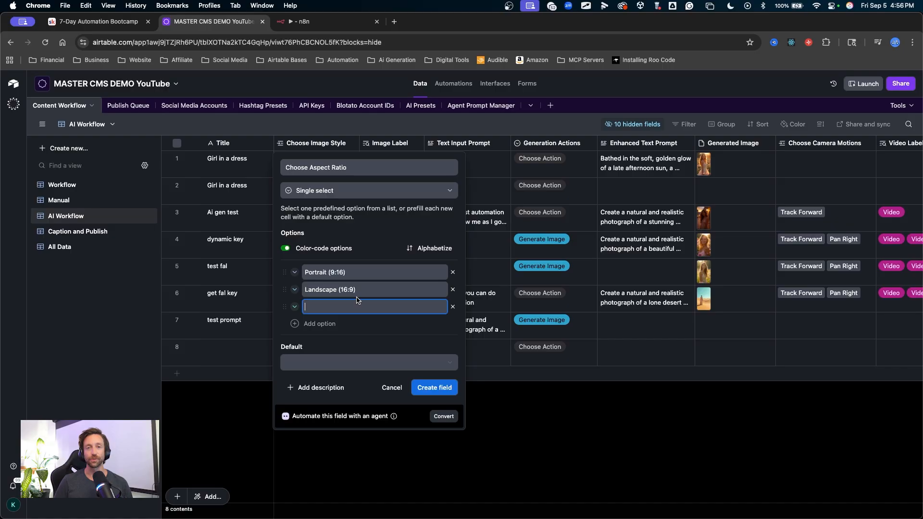
{"action": "type", "text": "S"}
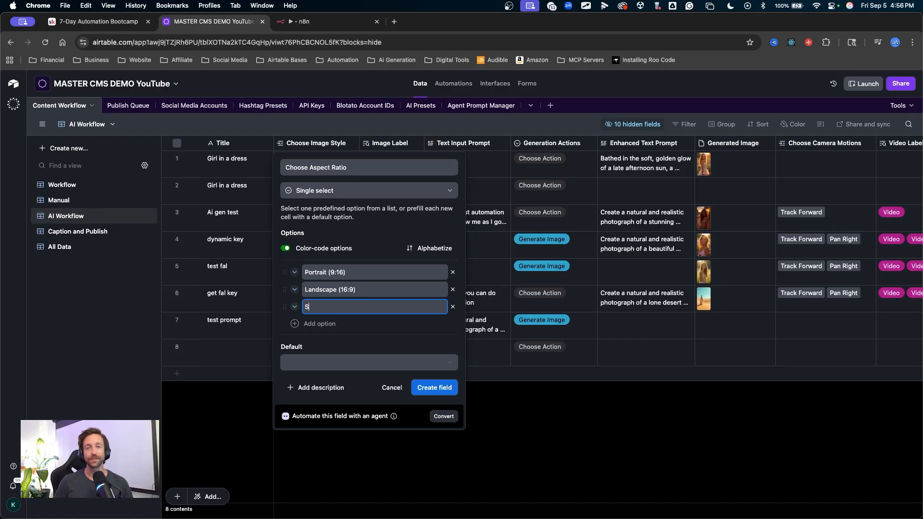
{"action": "type", "text": "Square ("}
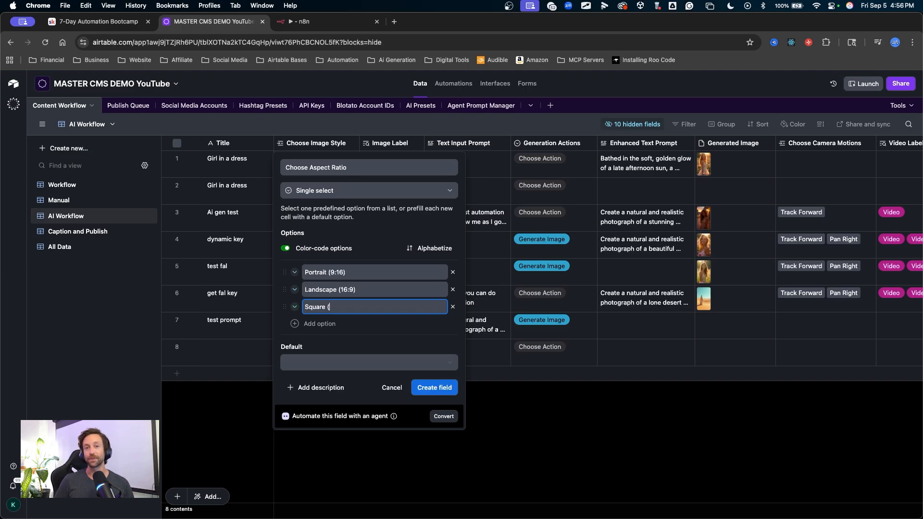
{"action": "type", "text": "1:1"}
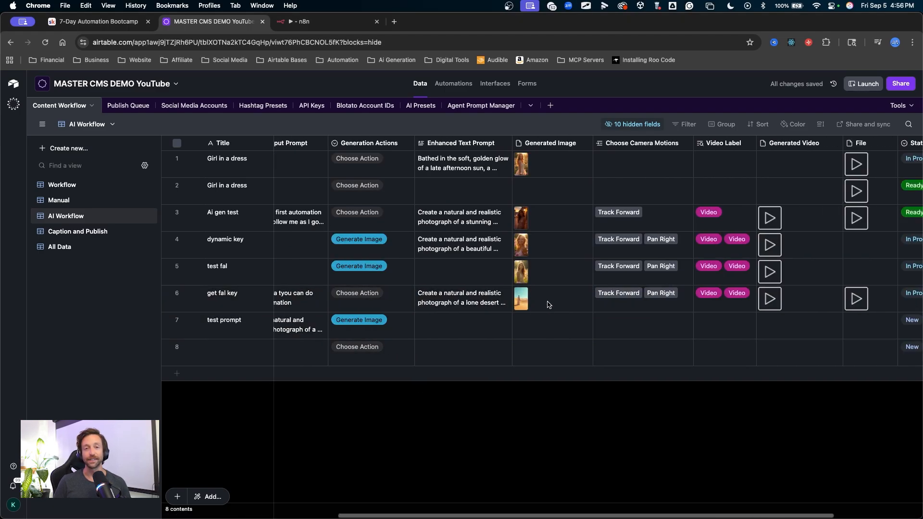
{"action": "scroll", "scroll_direction": "left", "scroll_amount": 3}
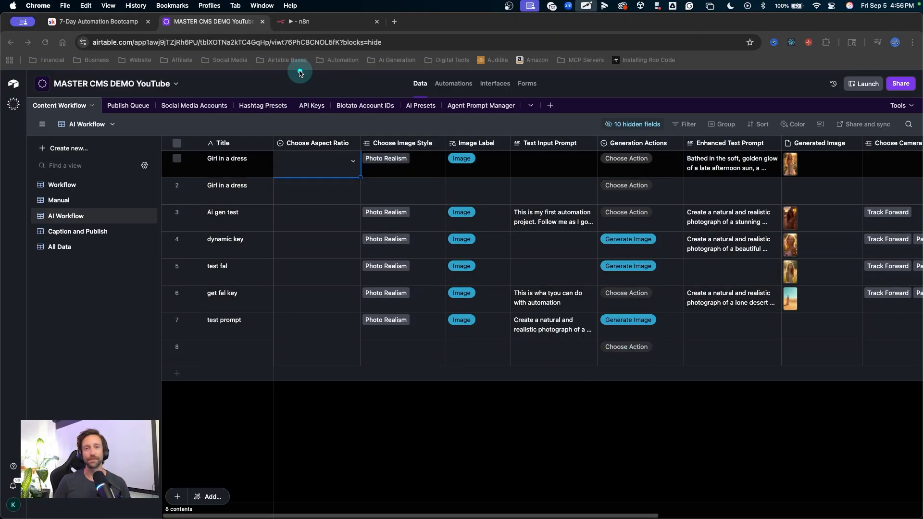
Set the two Girl in a dress records to Portrait and Landscape, Ai gen test to Square
{"action": "left_click", "coordinate": [317, 160]}
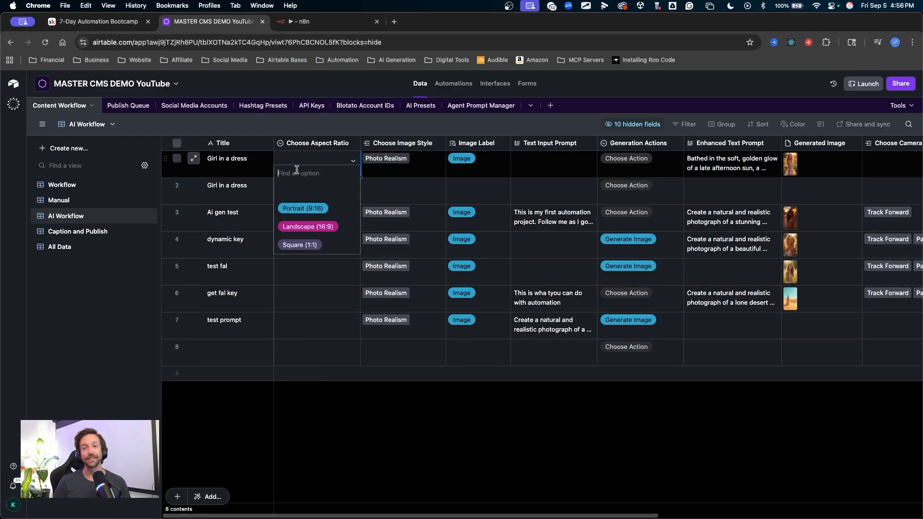
{"action": "left_click", "coordinate": [302, 208]}
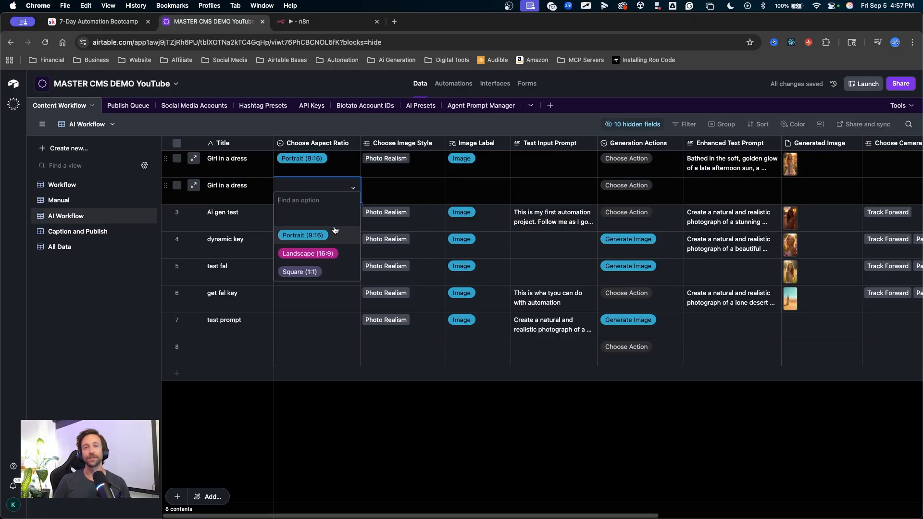
{"action": "left_click", "coordinate": [307, 254]}
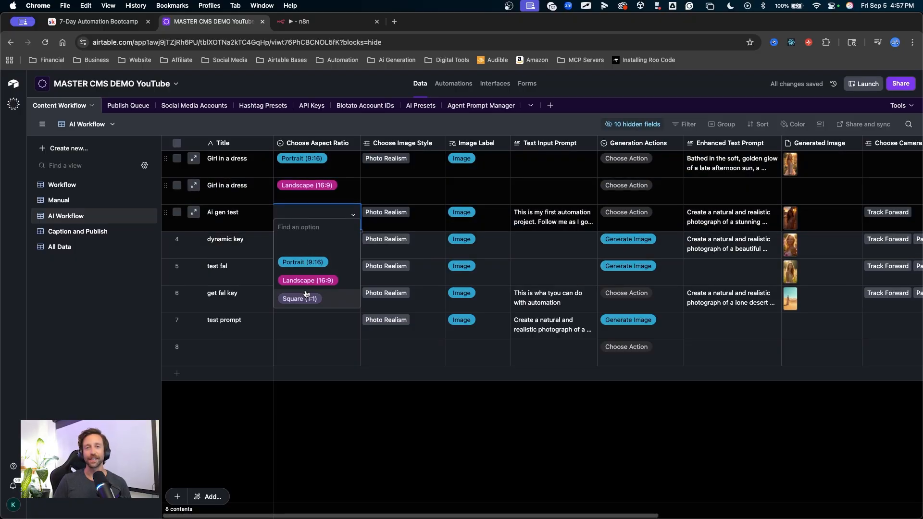
{"action": "left_click", "coordinate": [299, 299]}
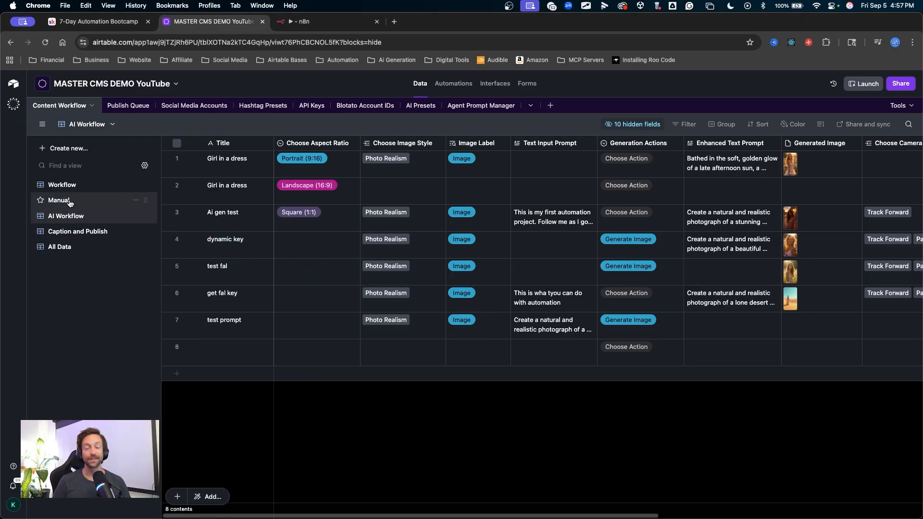
Look through the Manual and Caption and Publish views, returning to AI Workflow
{"action": "left_click", "coordinate": [58, 200]}
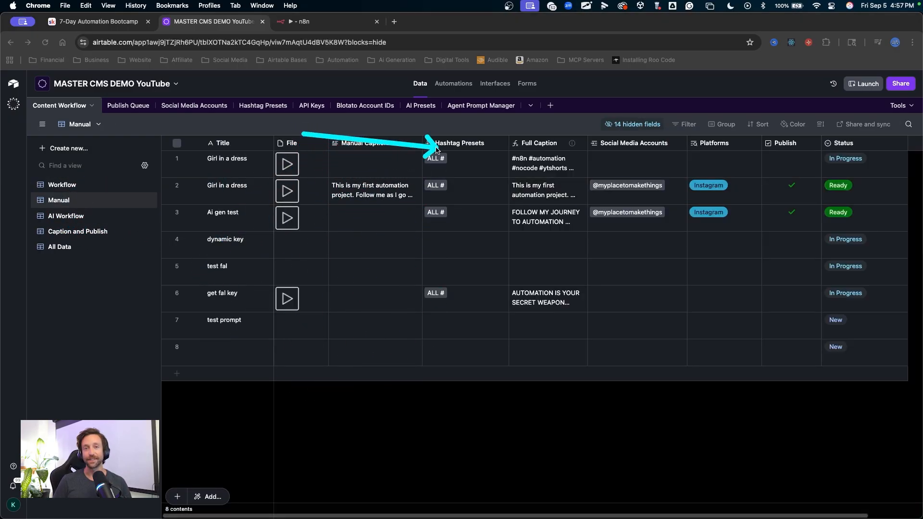
{"action": "left_click", "coordinate": [66, 215]}
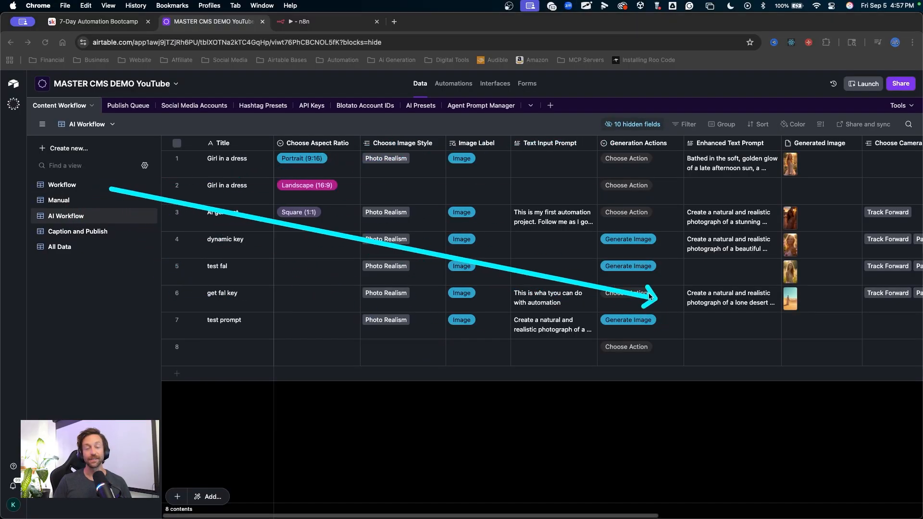
{"action": "left_click", "coordinate": [76, 230]}
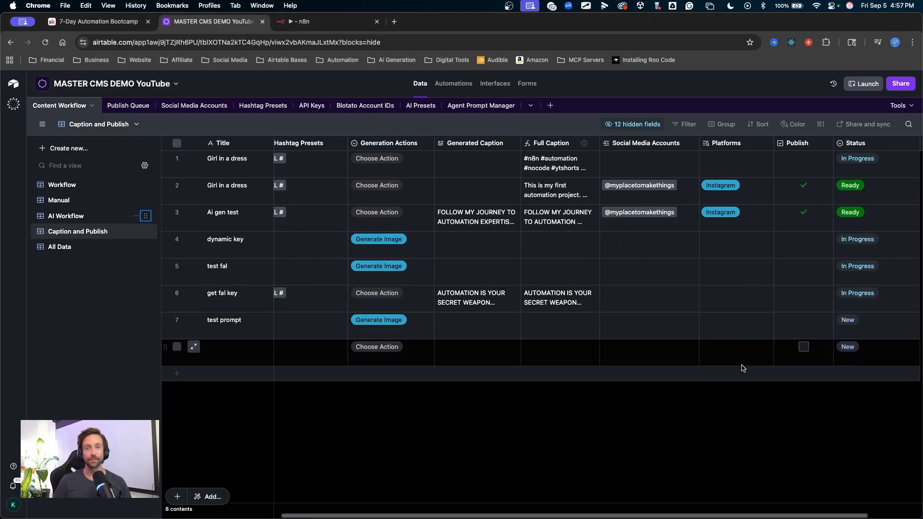
{"action": "left_click", "coordinate": [66, 215]}
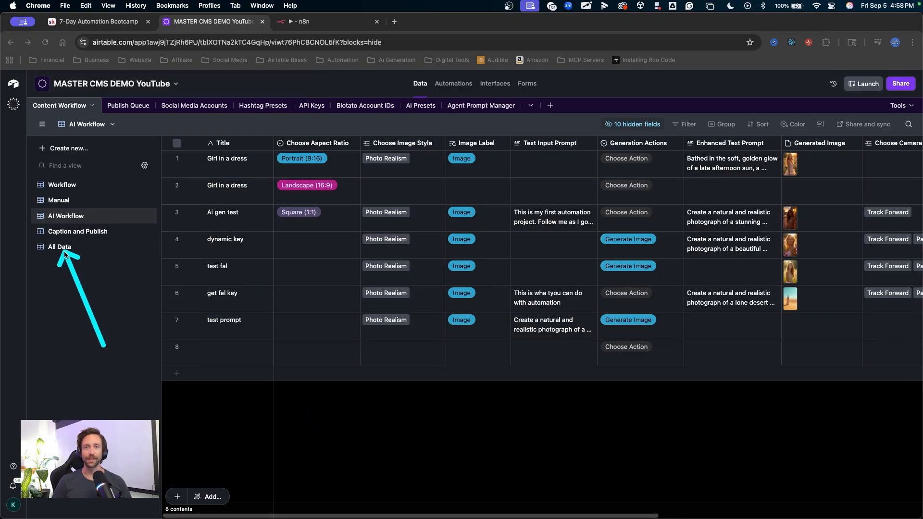
View the All Data view and scroll across its fields
{"action": "left_click", "coordinate": [60, 246]}
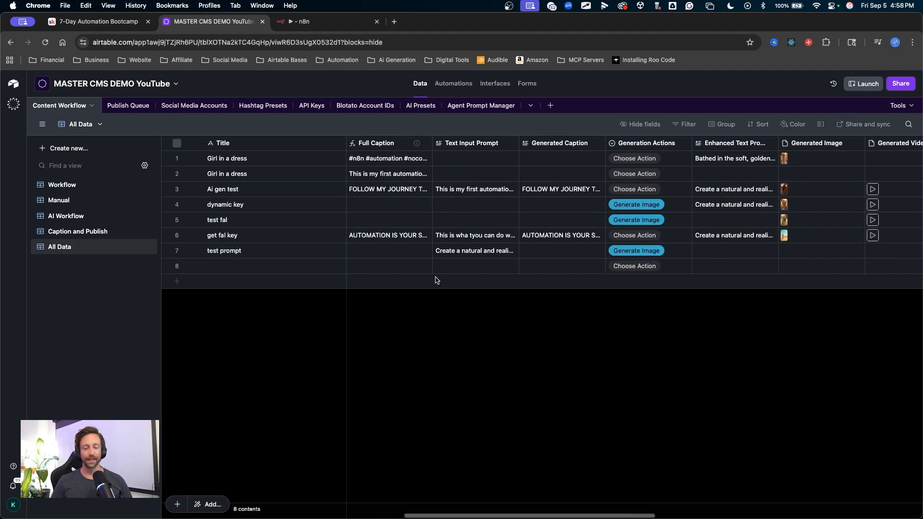
{"action": "scroll", "scroll_direction": "right", "scroll_amount": 3}
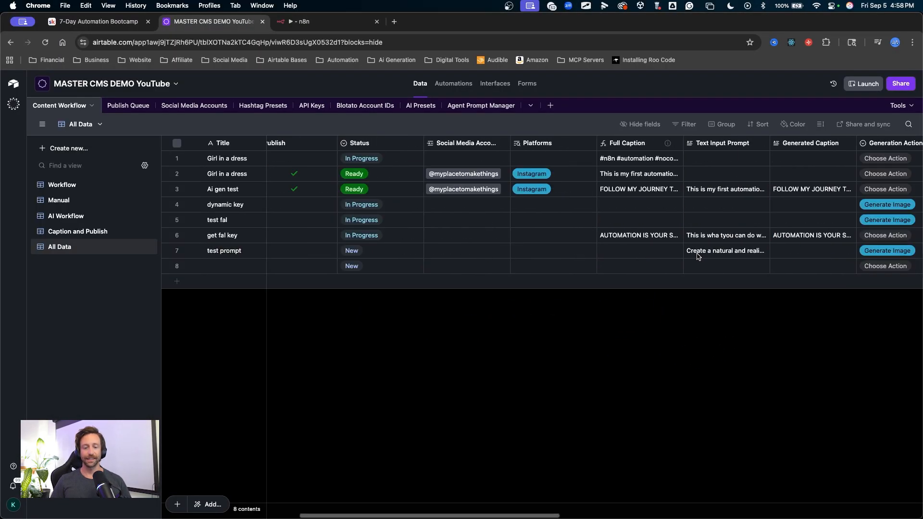
Begin a new Formula field with the AI formula option, discard it, and close the assistant
{"action": "left_click", "coordinate": [872, 142]}
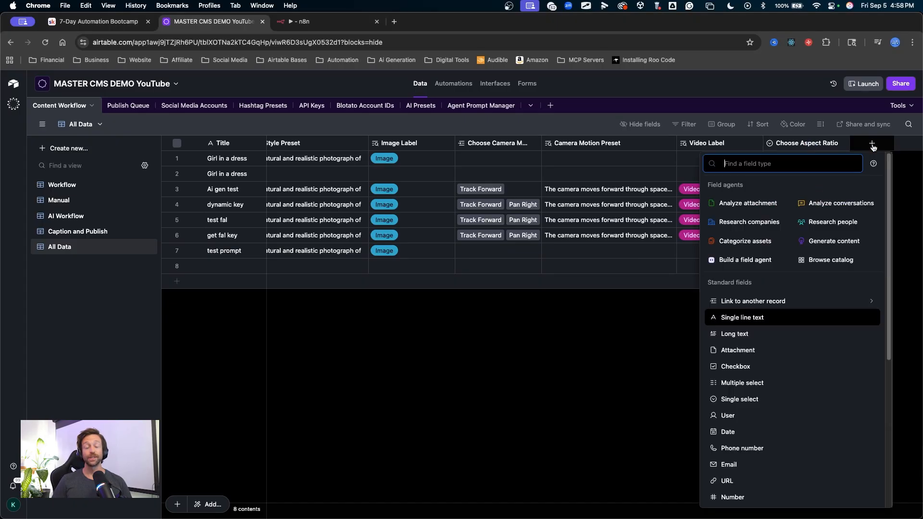
{"action": "mouse_move", "coordinate": [761, 382]}
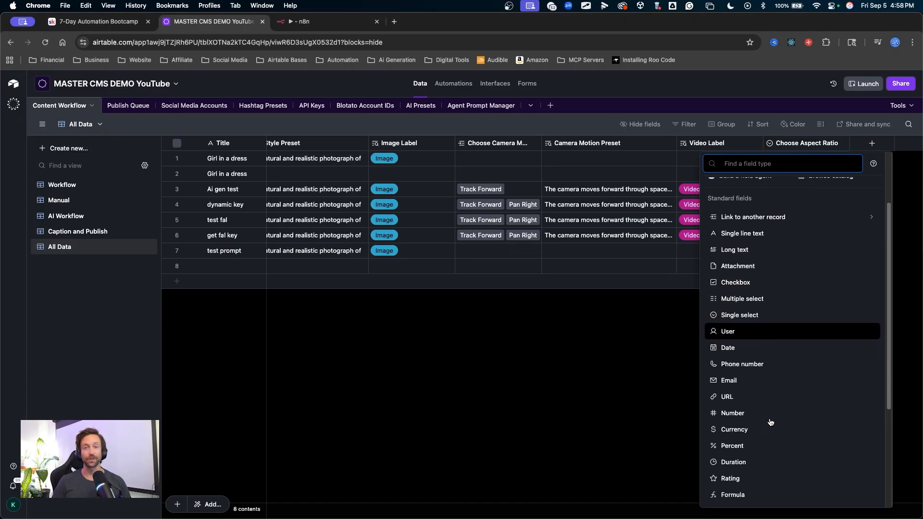
{"action": "left_click", "coordinate": [732, 495]}
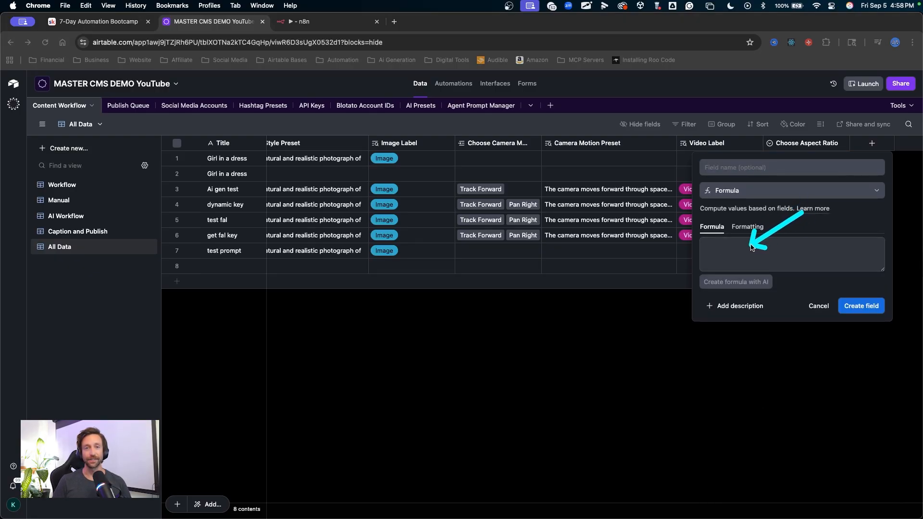
{"action": "left_click", "coordinate": [791, 254]}
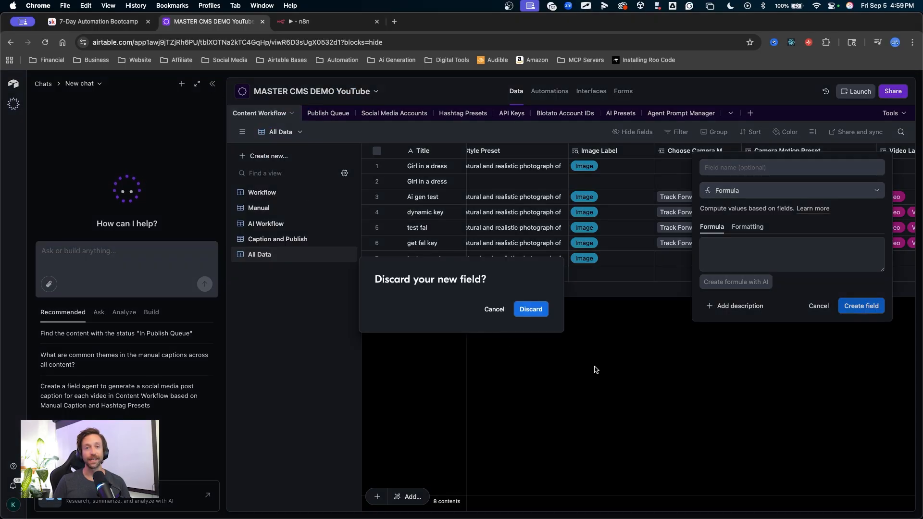
{"action": "left_click", "coordinate": [529, 309]}
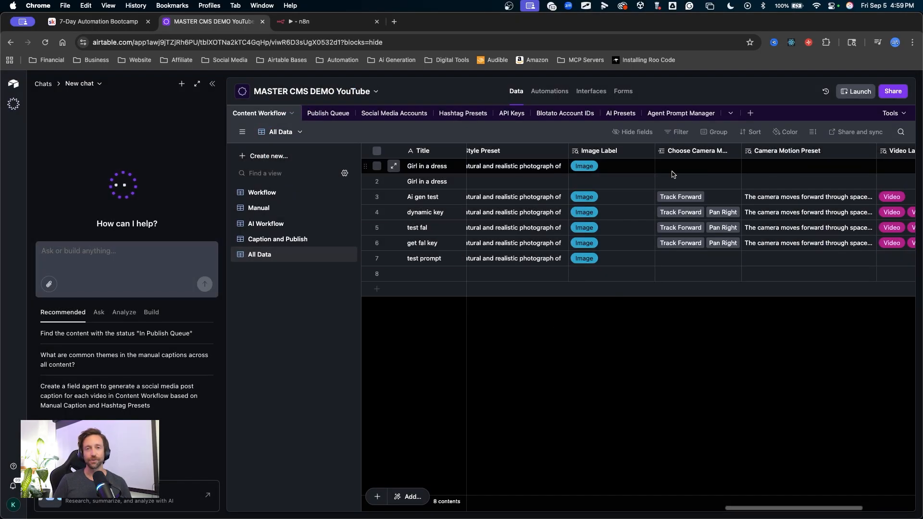
{"action": "left_click", "coordinate": [871, 144]}
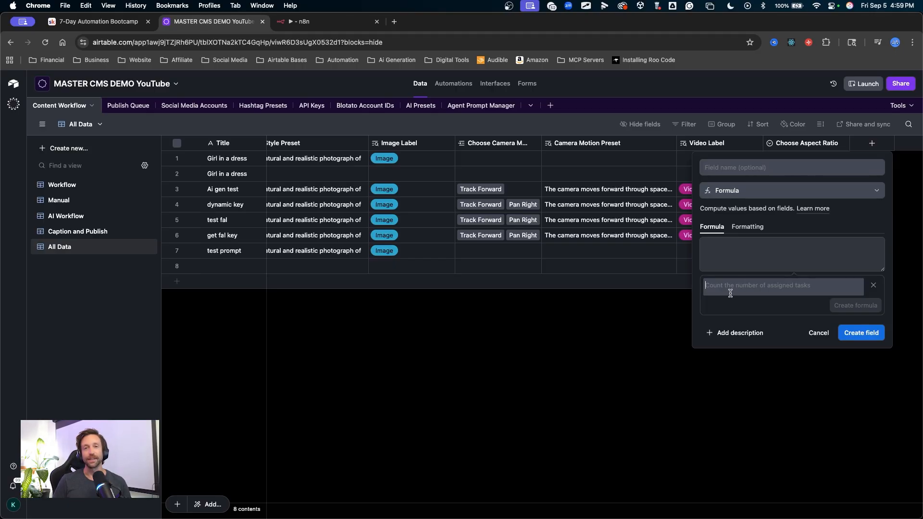
Describe mapping Choose Aspect Ratio options to 9:16, 16:9, 1:1 and generate the formula
{"action": "type", "text": "This field must display data related to what selection is made in Choose Aspect Ratio. W"}
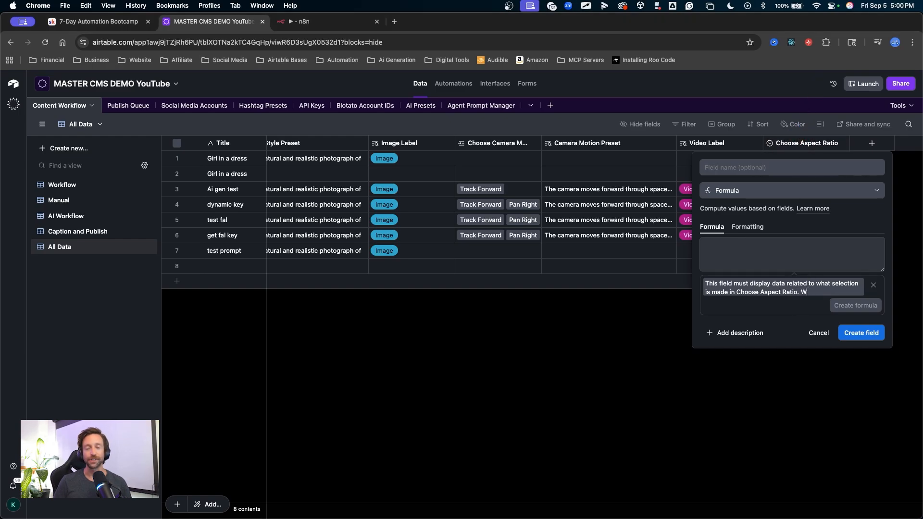
{"action": "type", "text": "hen"}
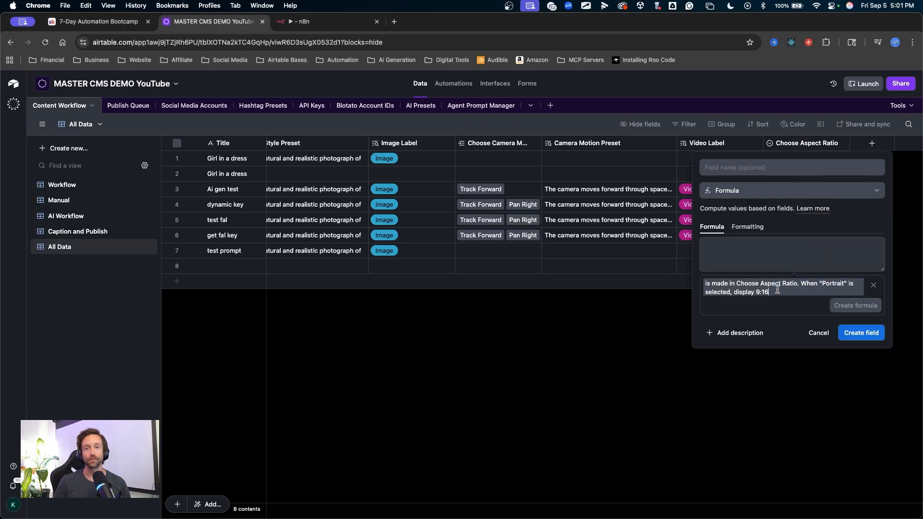
{"action": "type", "text": "."}
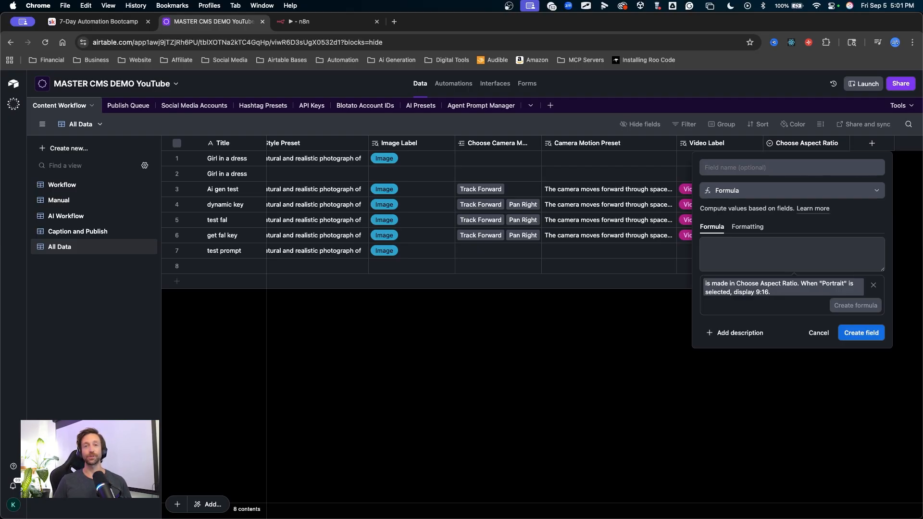
{"action": "type", "text": "We"}
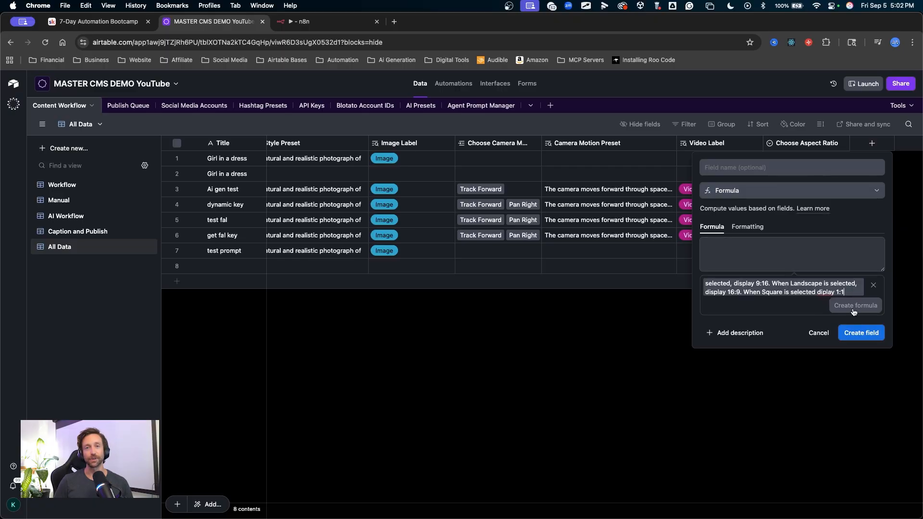
{"action": "left_click", "coordinate": [855, 305]}
{"action": "type", "text": "Aspect Ratio"}
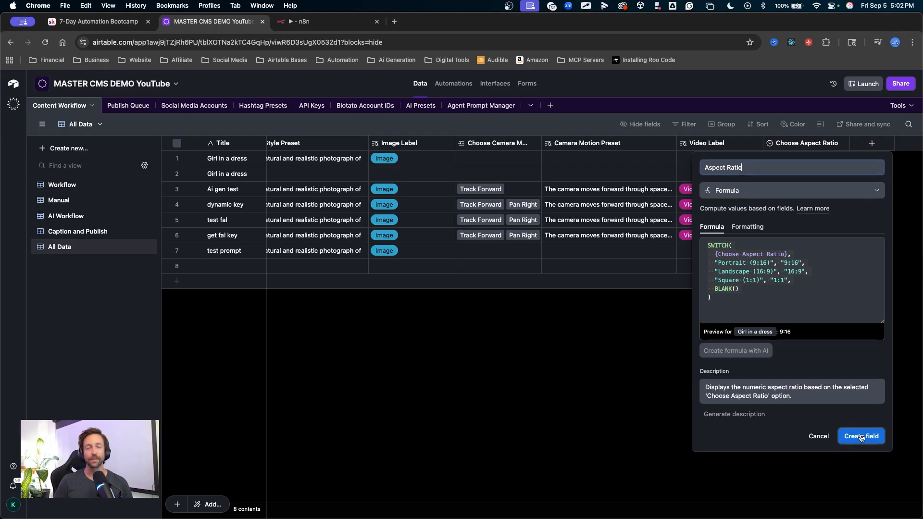
Create the Aspect Ratio field, set dynamic key to Square (1:1), and open the field's options
{"action": "left_click", "coordinate": [860, 436]}
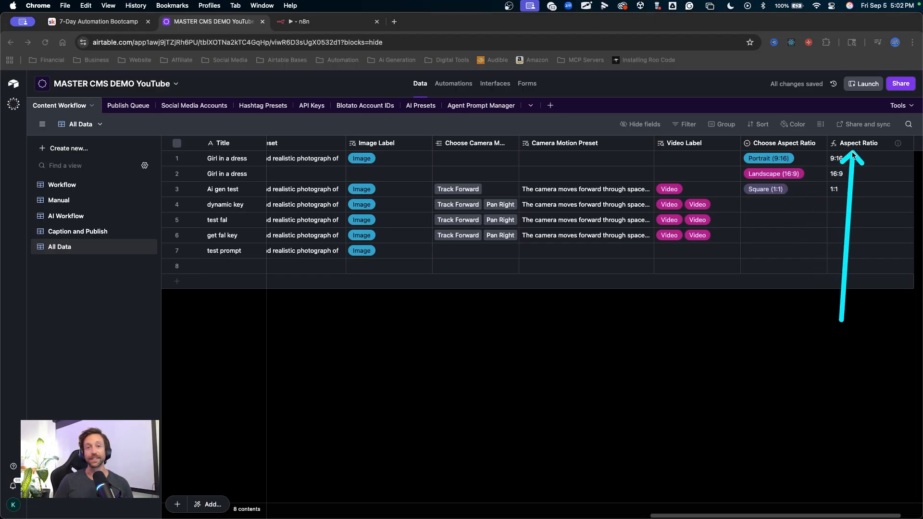
{"action": "left_click", "coordinate": [783, 205]}
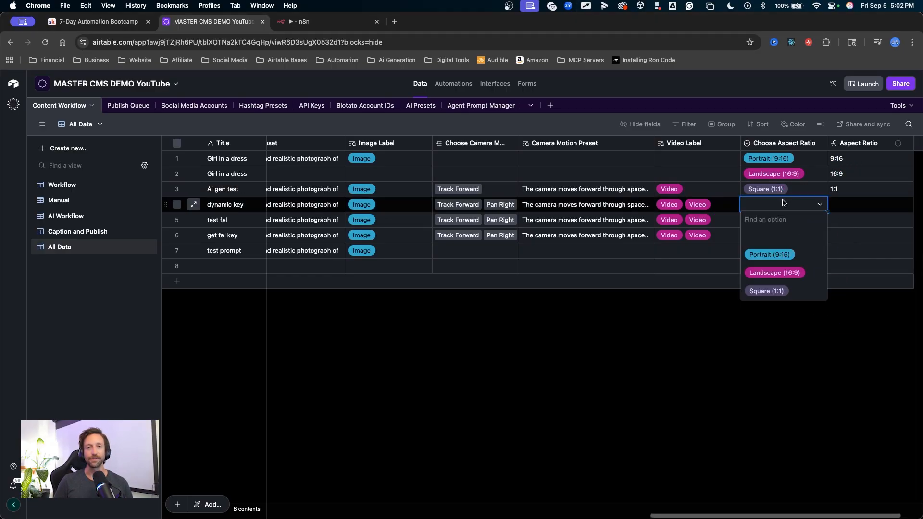
{"action": "left_click", "coordinate": [765, 291]}
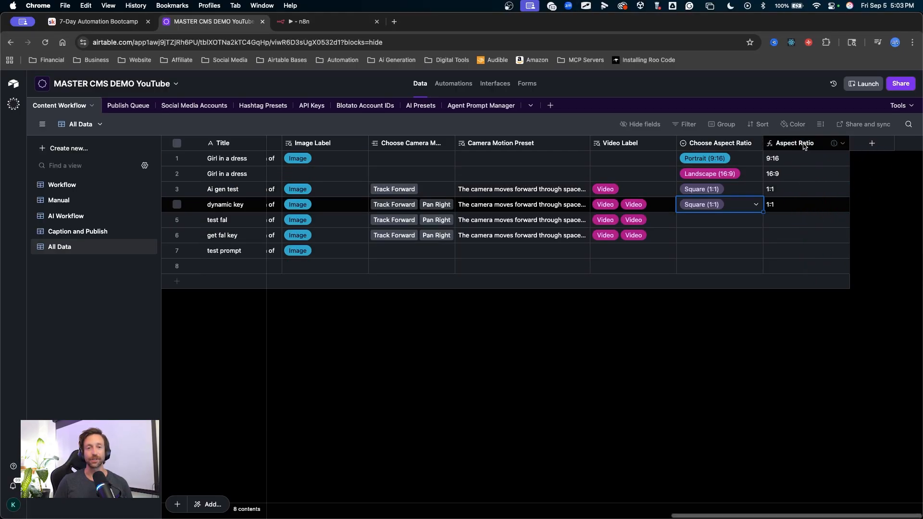
{"action": "left_click", "coordinate": [841, 143]}
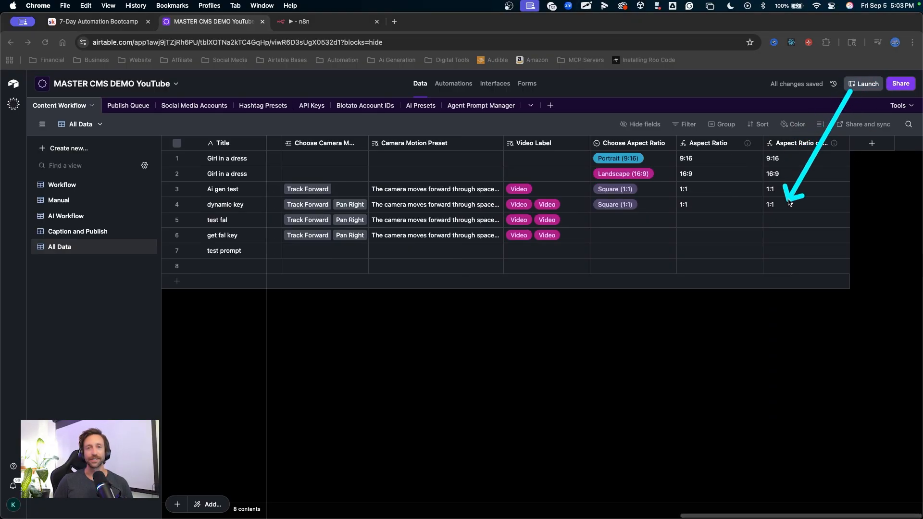
{"action": "left_click", "coordinate": [306, 21]}
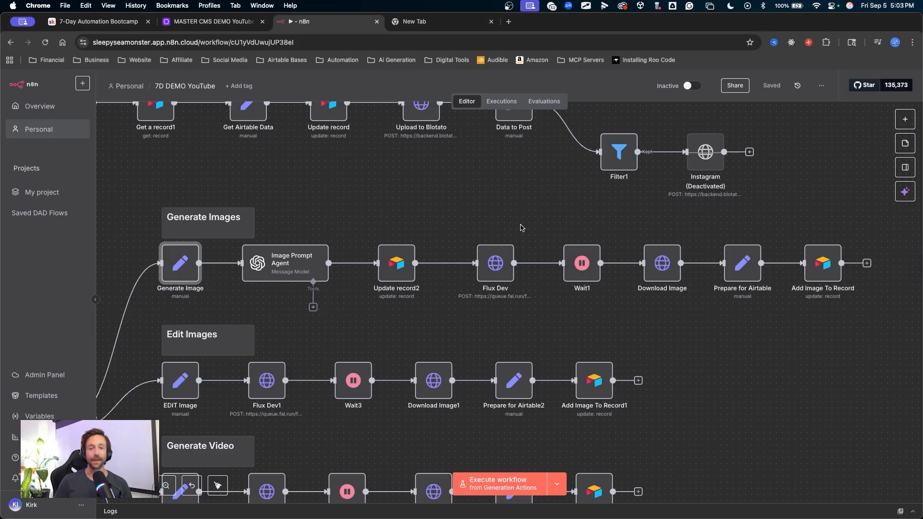
{"action": "mouse_move", "coordinate": [539, 200]}
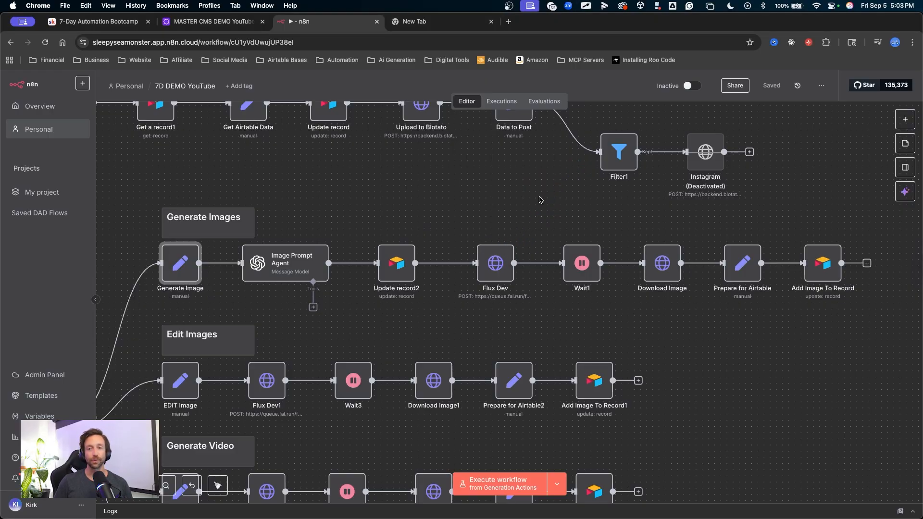
Switch from n8n to the browser tab showing fal.ai's model explore page
{"action": "left_click", "coordinate": [439, 21]}
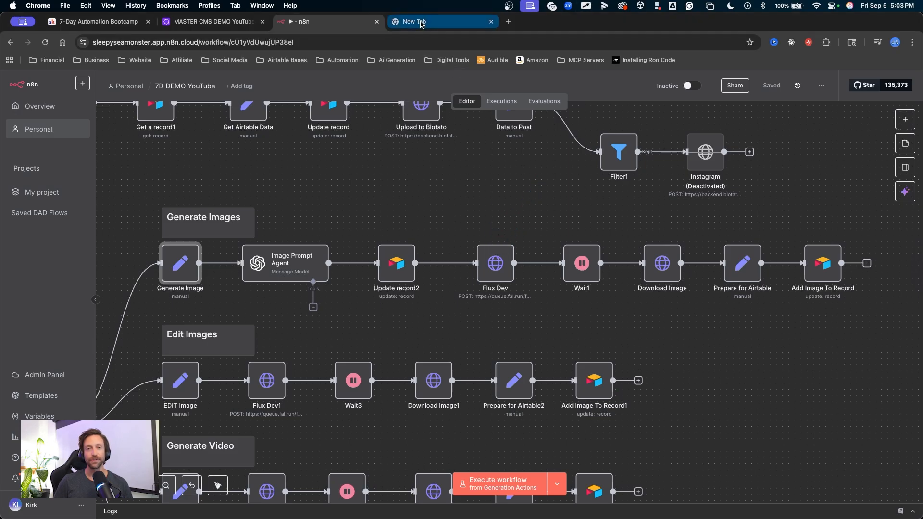
{"action": "left_click", "coordinate": [418, 21]}
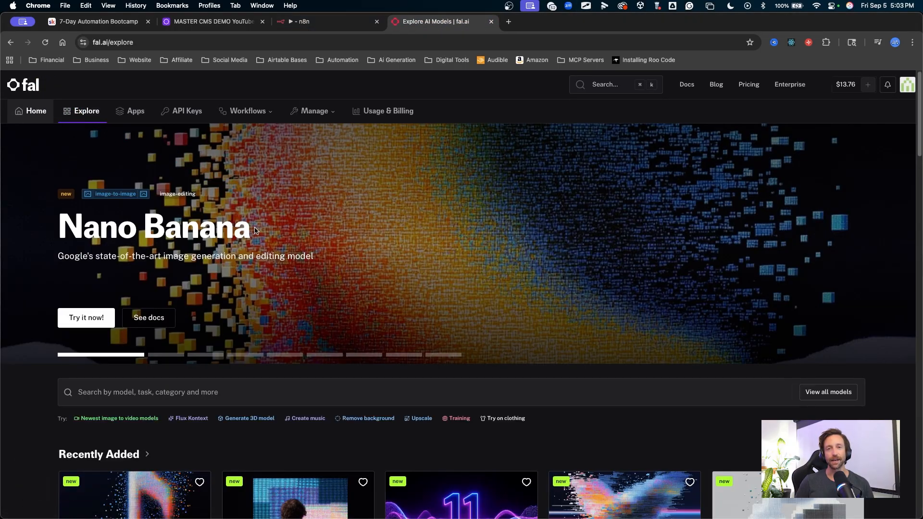
Open the fal-ai/flux/dev playground and set its image size to Portrait 9:16 (576×1024)
{"action": "left_click", "coordinate": [35, 111]}
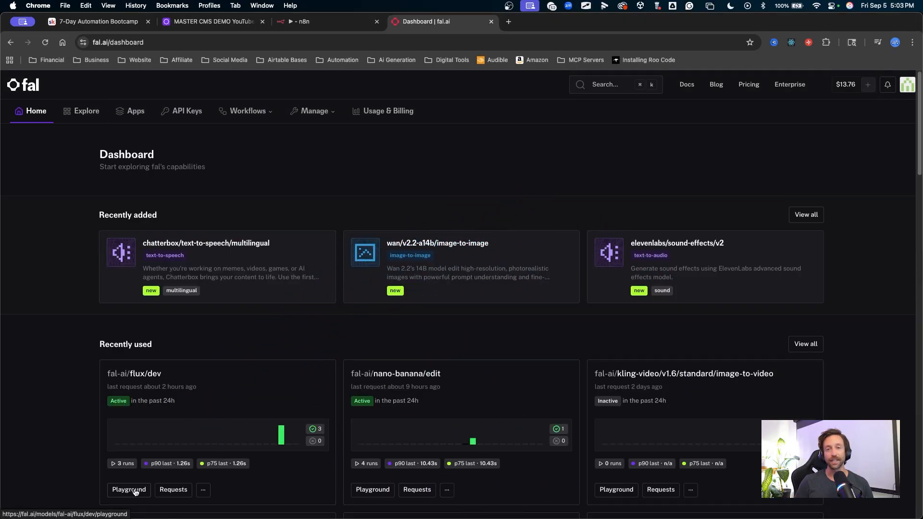
{"action": "left_click", "coordinate": [129, 490]}
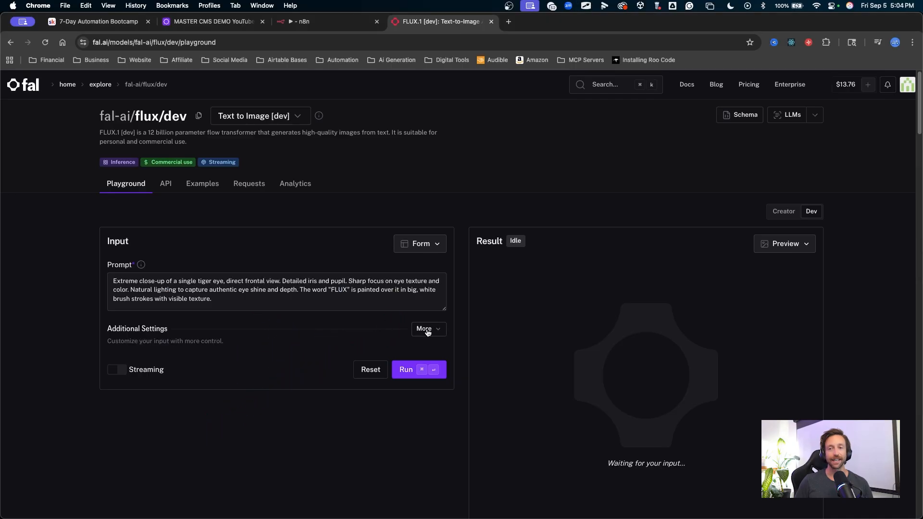
{"action": "left_click", "coordinate": [425, 328]}
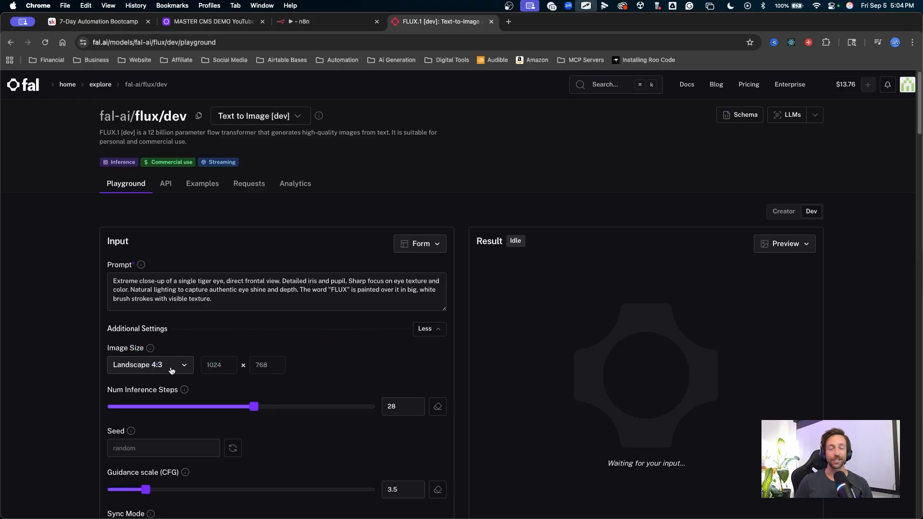
{"action": "left_click", "coordinate": [150, 364]}
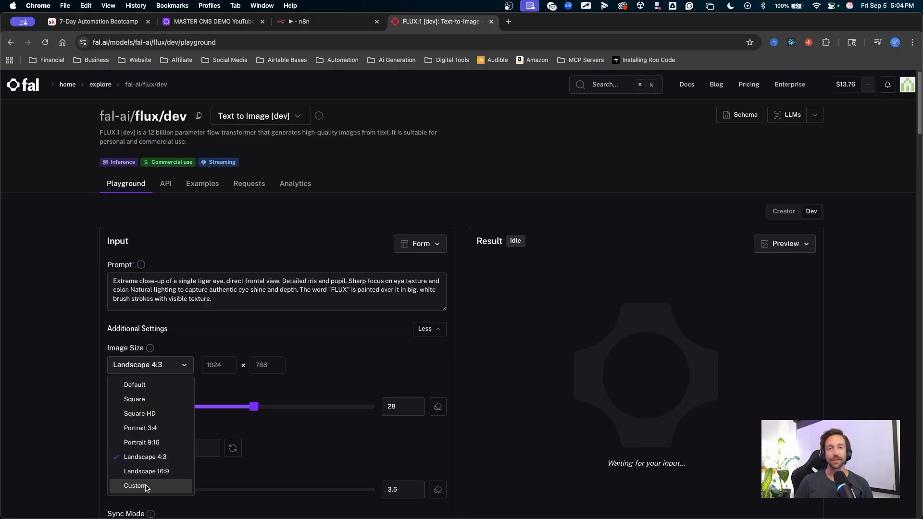
{"action": "mouse_move", "coordinate": [162, 414]}
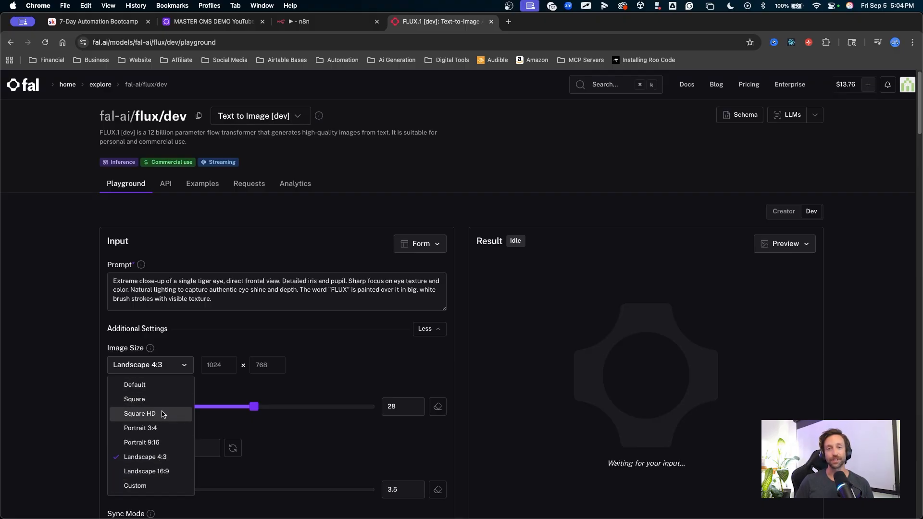
{"action": "mouse_move", "coordinate": [176, 403]}
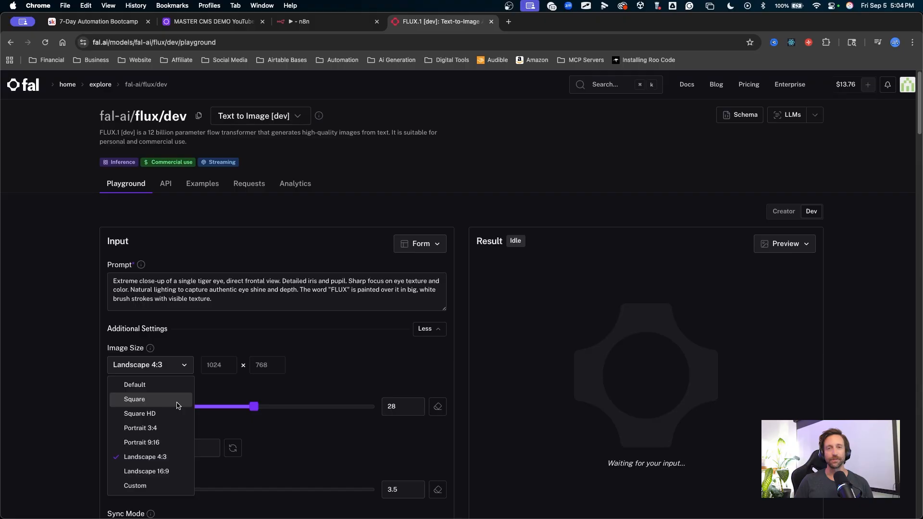
{"action": "mouse_move", "coordinate": [145, 442]}
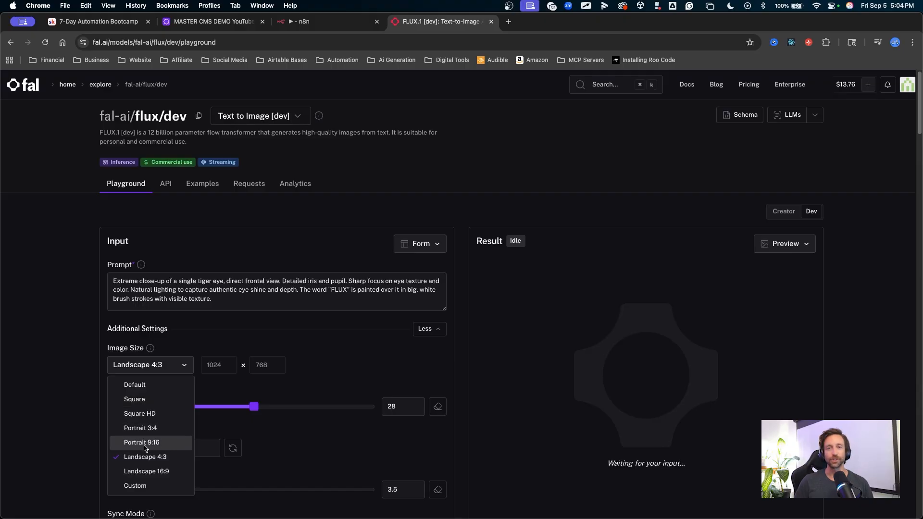
{"action": "left_click", "coordinate": [141, 443]}
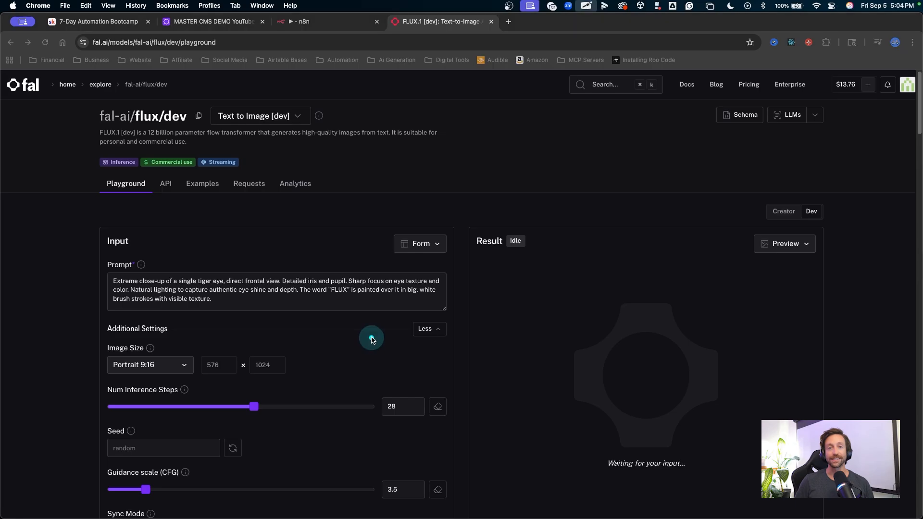
{"action": "left_click", "coordinate": [420, 244]}
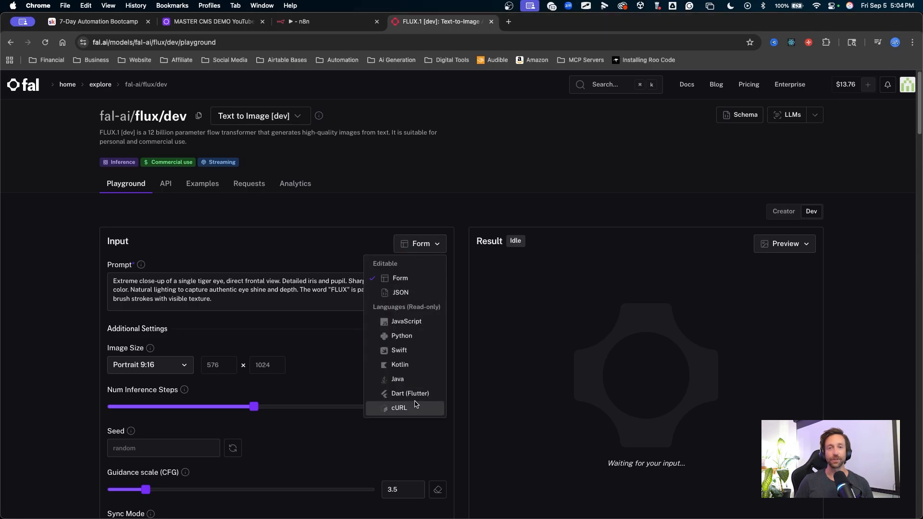
Copy portrait_16_9 from fal.ai's cURL image_size into the Aspect Ratio copy formula for Portrait (9:16)
{"action": "left_click", "coordinate": [398, 407]}
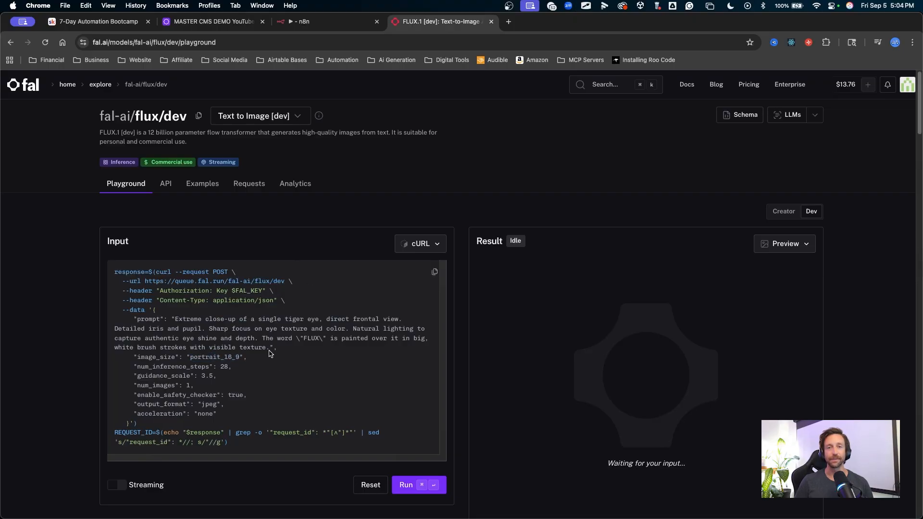
{"action": "mouse_move", "coordinate": [242, 357]}
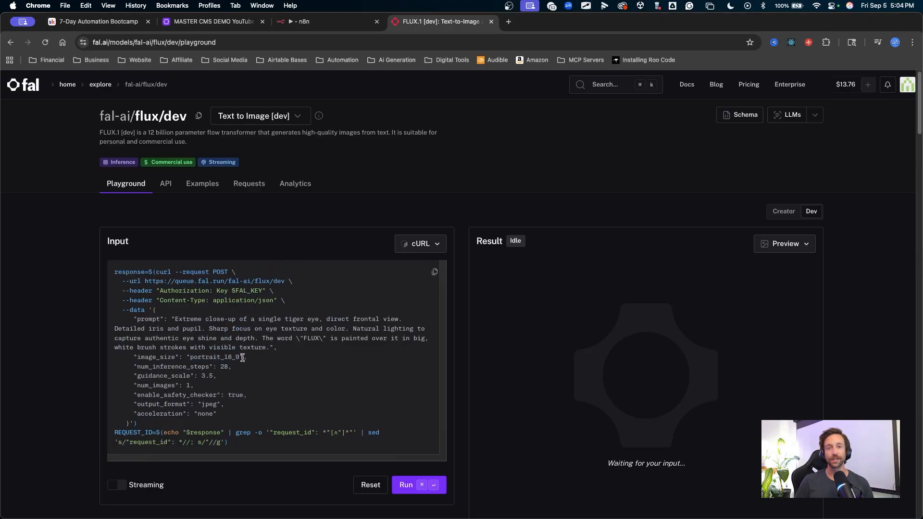
{"action": "double_click", "coordinate": [213, 357]}
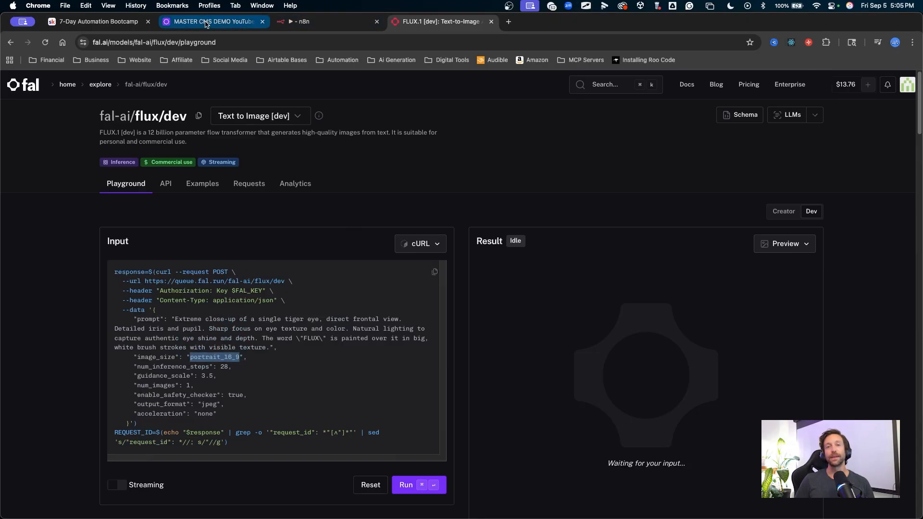
{"action": "left_click", "coordinate": [212, 21]}
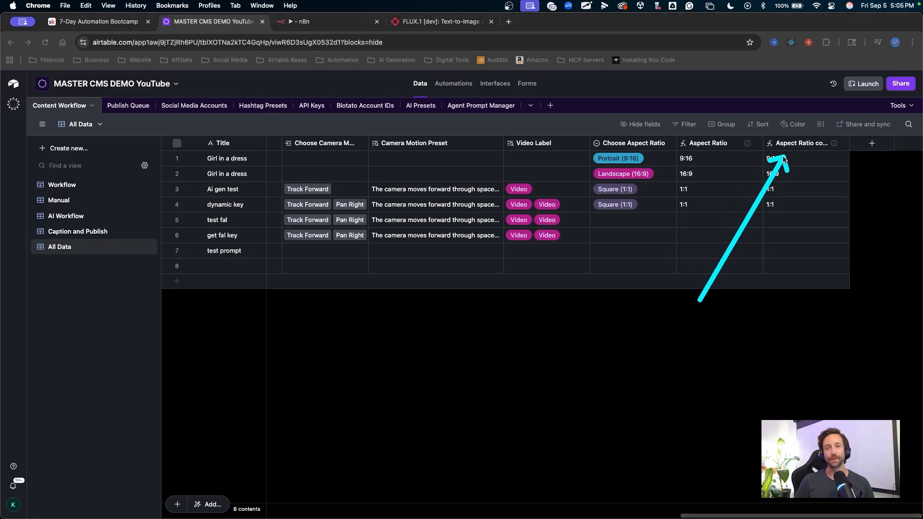
{"action": "left_click", "coordinate": [801, 143]}
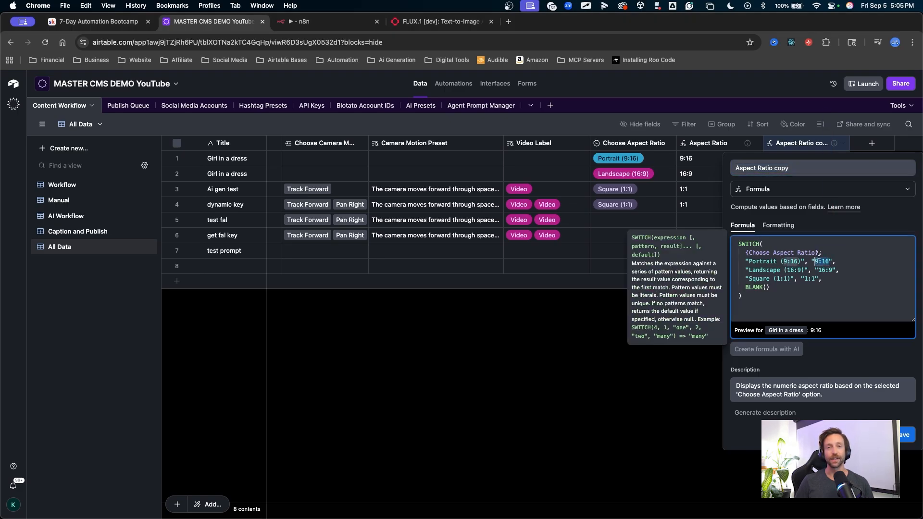
{"action": "type", "text": "portrait_16_9"}
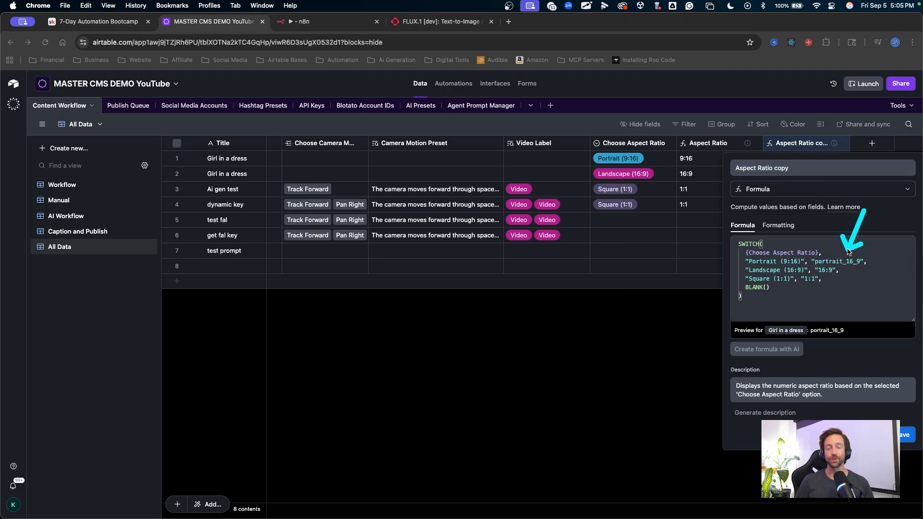
{"action": "left_click", "coordinate": [842, 261]}
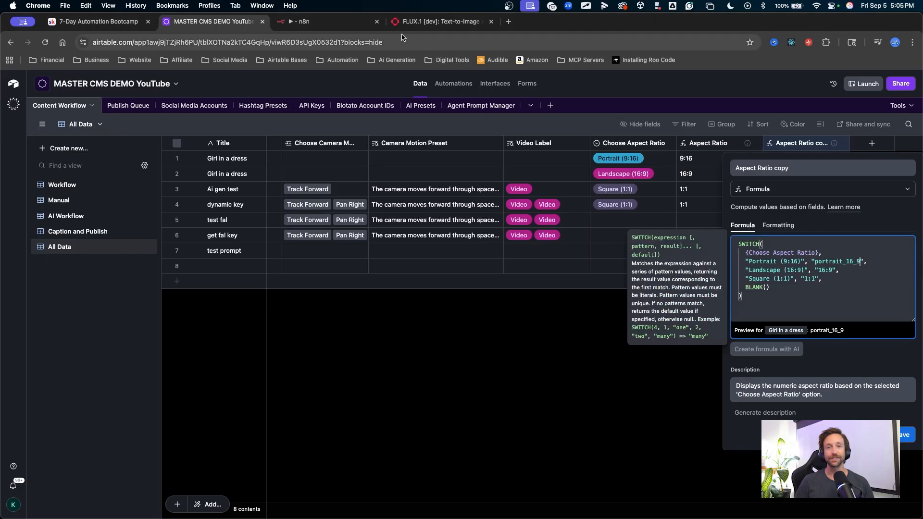
Back in the flux/dev playground form, set the image size to Landscape 16:9
{"action": "left_click", "coordinate": [438, 21]}
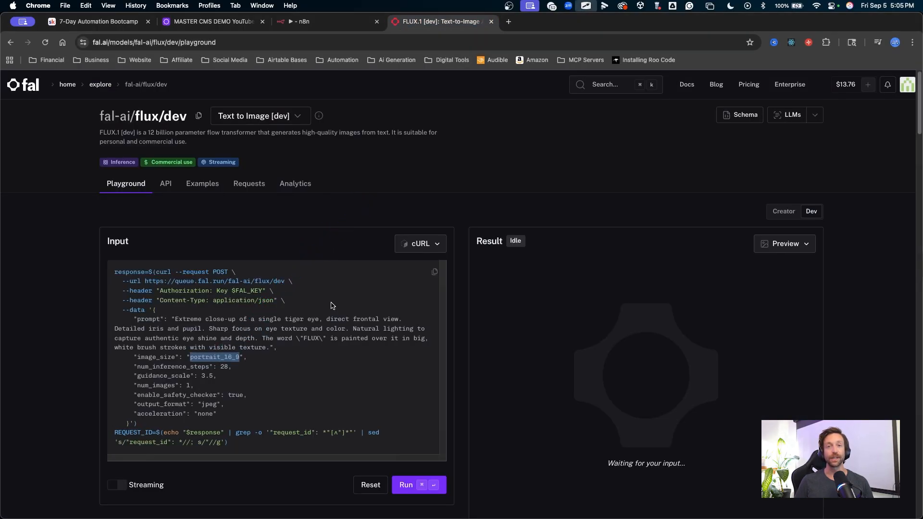
{"action": "left_click", "coordinate": [322, 381]}
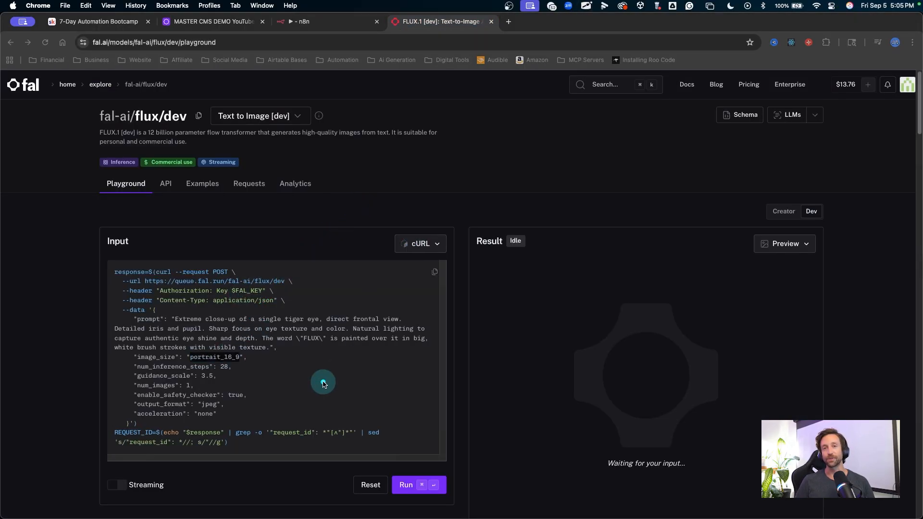
{"action": "left_click", "coordinate": [420, 243]}
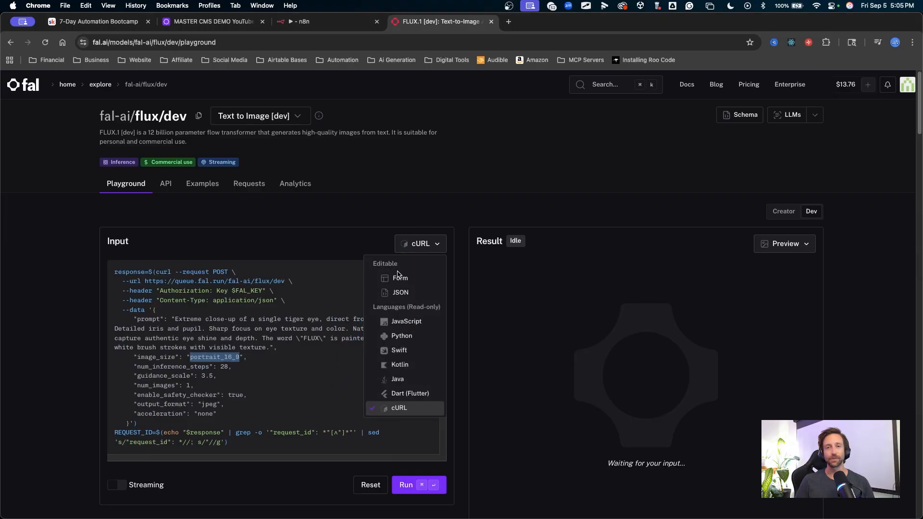
{"action": "left_click", "coordinate": [400, 278]}
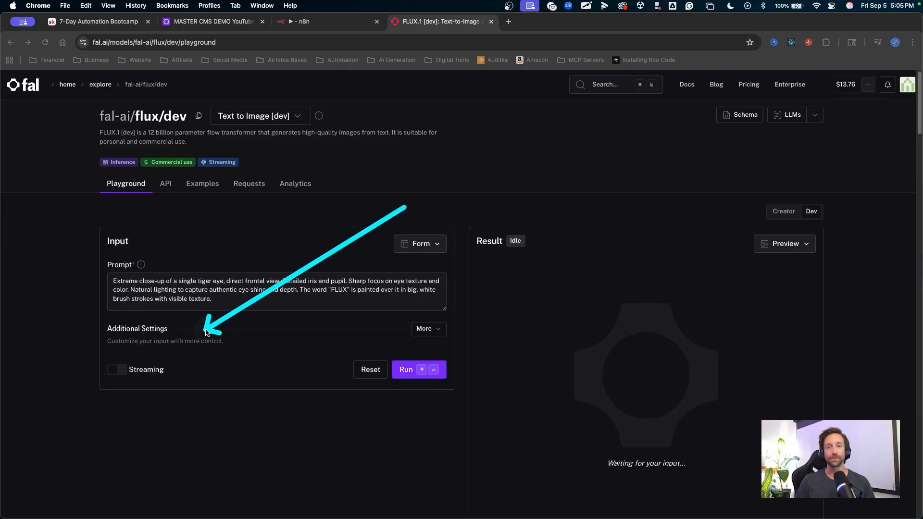
{"action": "left_click", "coordinate": [427, 328]}
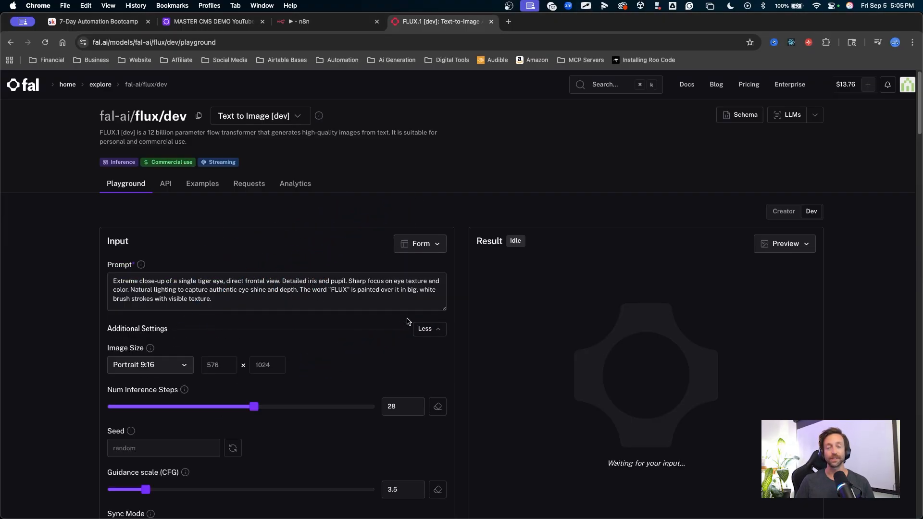
{"action": "left_click", "coordinate": [149, 364]}
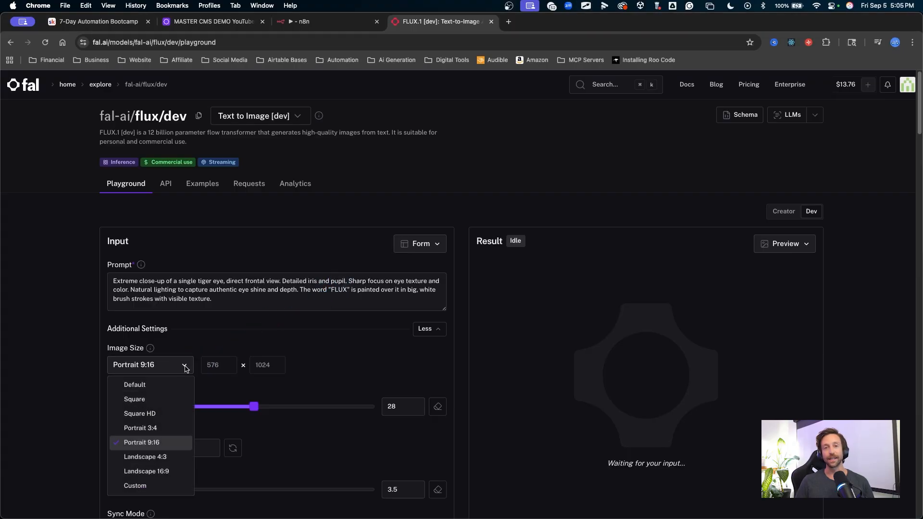
{"action": "left_click", "coordinate": [145, 457]}
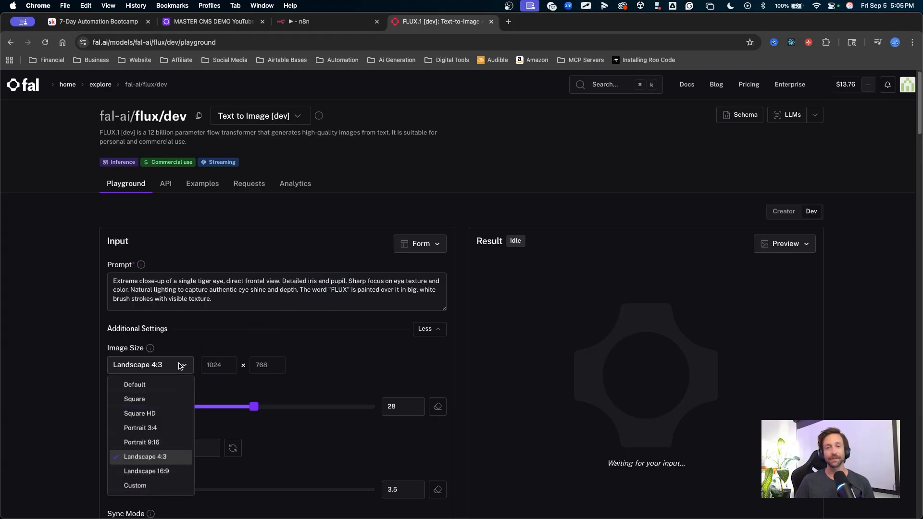
{"action": "left_click", "coordinate": [146, 471]}
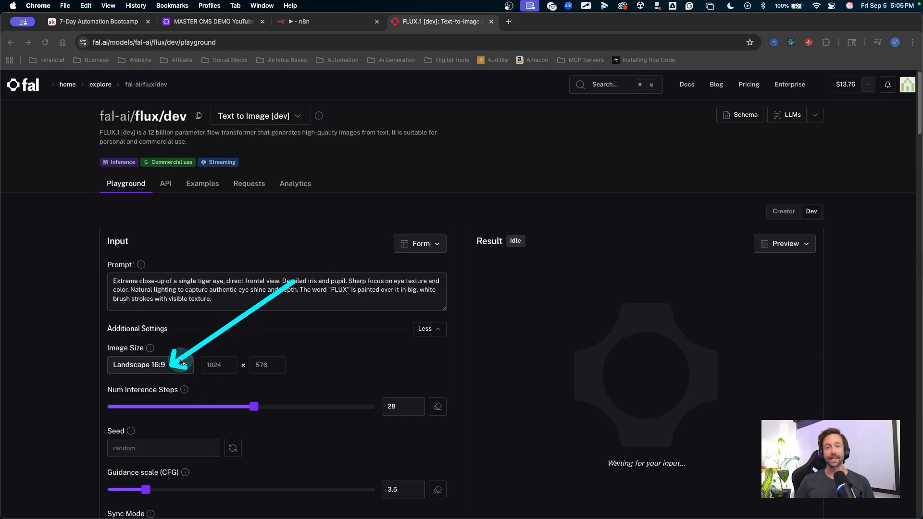
View the request as cURL and select the landscape_16_9 image_size value
{"action": "left_click", "coordinate": [419, 243]}
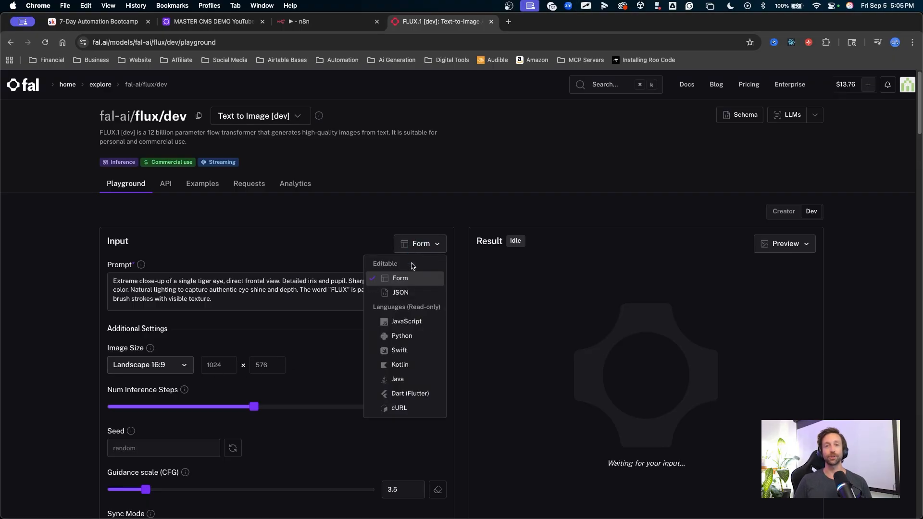
{"action": "left_click", "coordinate": [398, 408]}
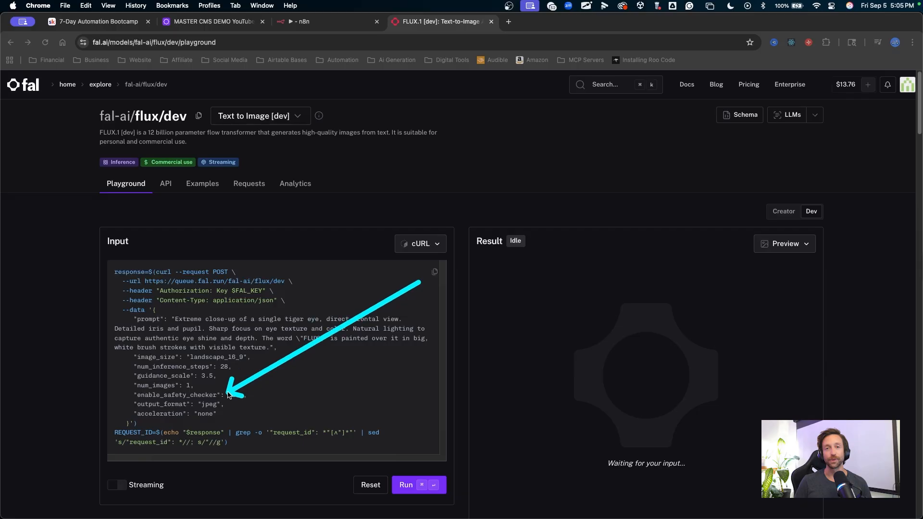
{"action": "left_click", "coordinate": [321, 21]}
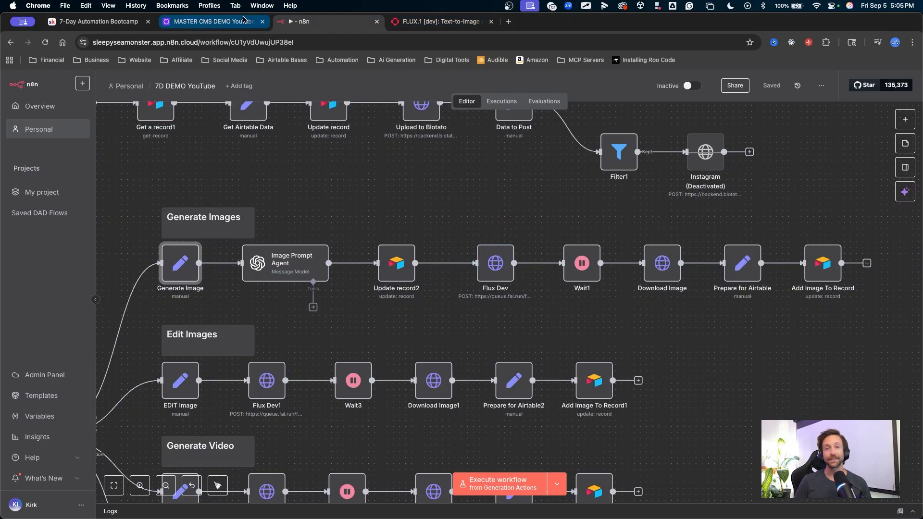
{"action": "left_click", "coordinate": [438, 22]}
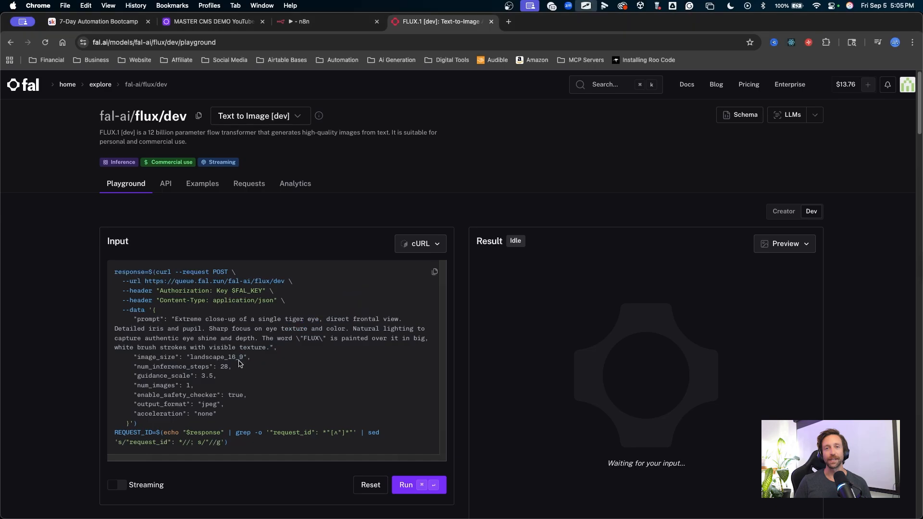
{"action": "double_click", "coordinate": [216, 357]}
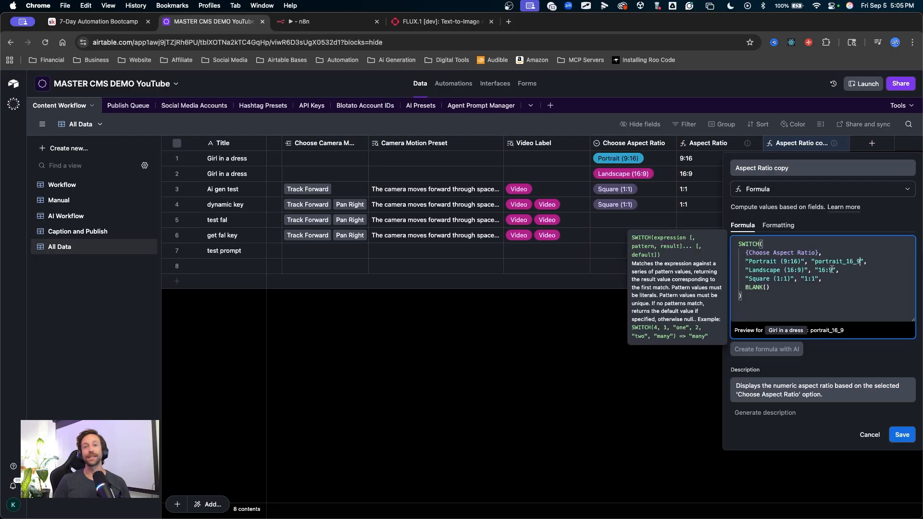
Enter landscape_16_9 and square as the remaining formula results and save the field
{"action": "type", "text": "landscape_16_9"}
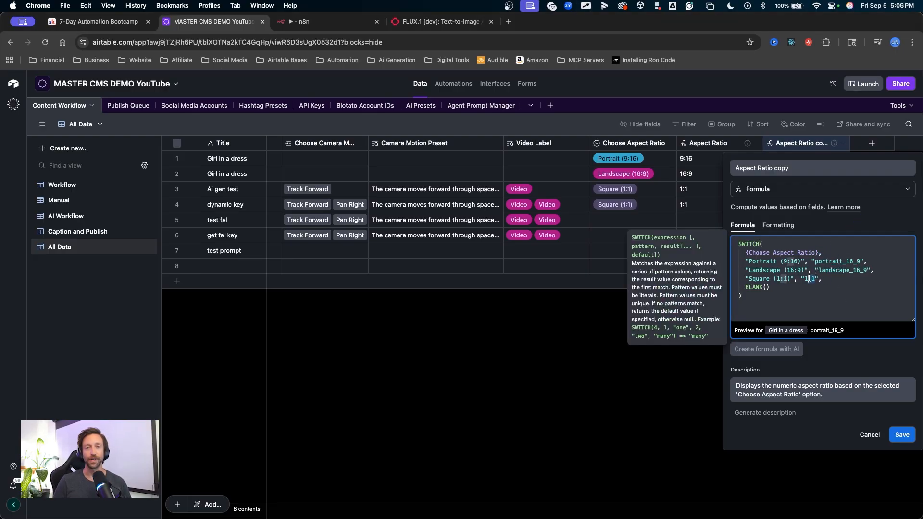
{"action": "type", "text": "squar"}
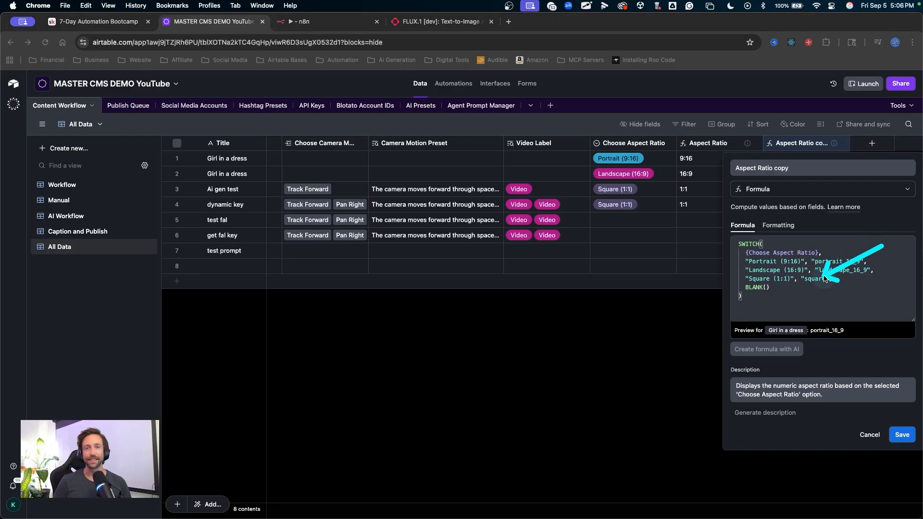
{"action": "left_click", "coordinate": [902, 435]}
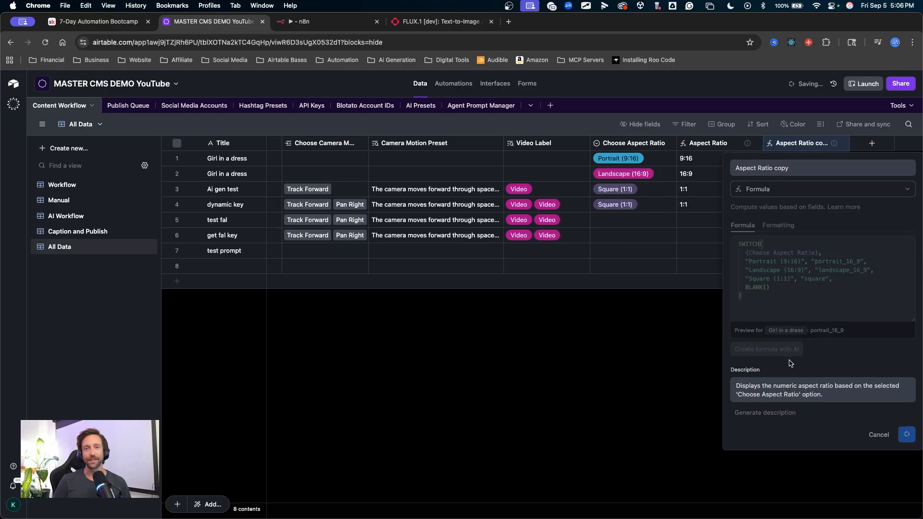
{"action": "left_click", "coordinate": [906, 435]}
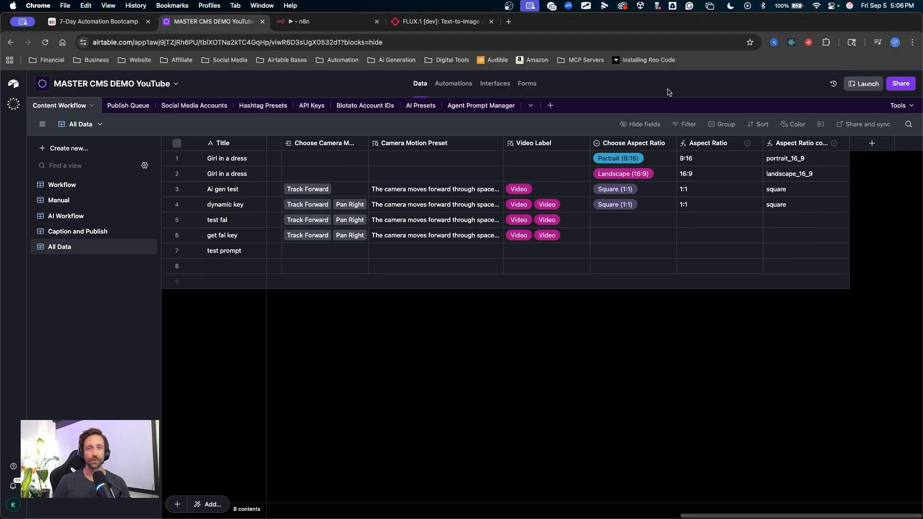
{"action": "mouse_move", "coordinate": [808, 118]}
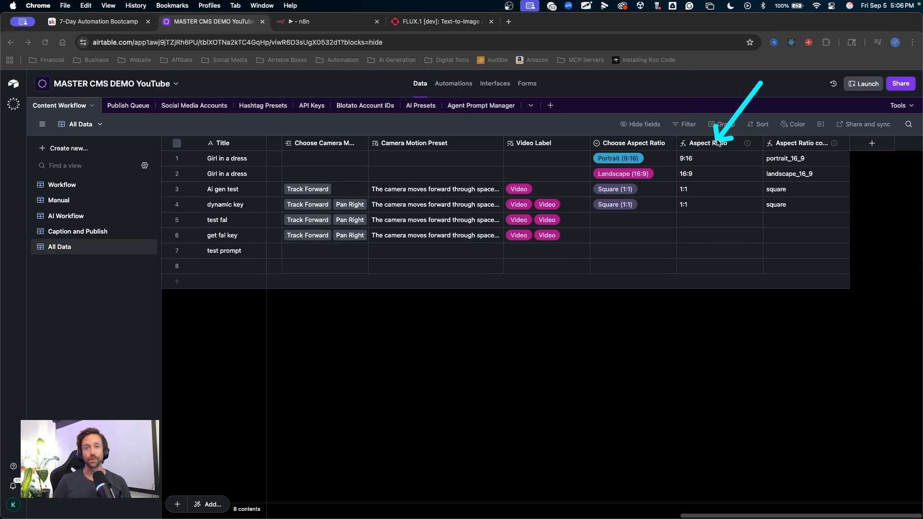
Rename the Aspect Ratio field to aspect_ratio and save the change
{"action": "left_click", "coordinate": [708, 143]}
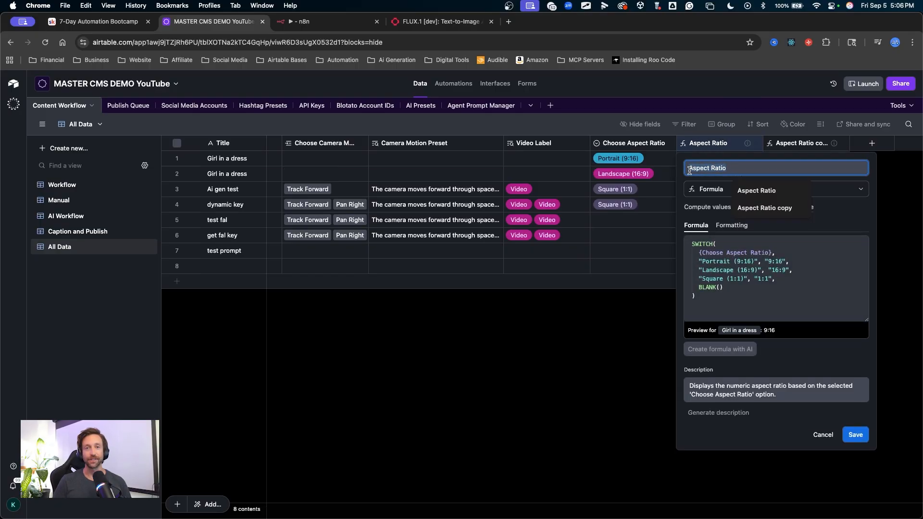
{"action": "type", "text": "a"}
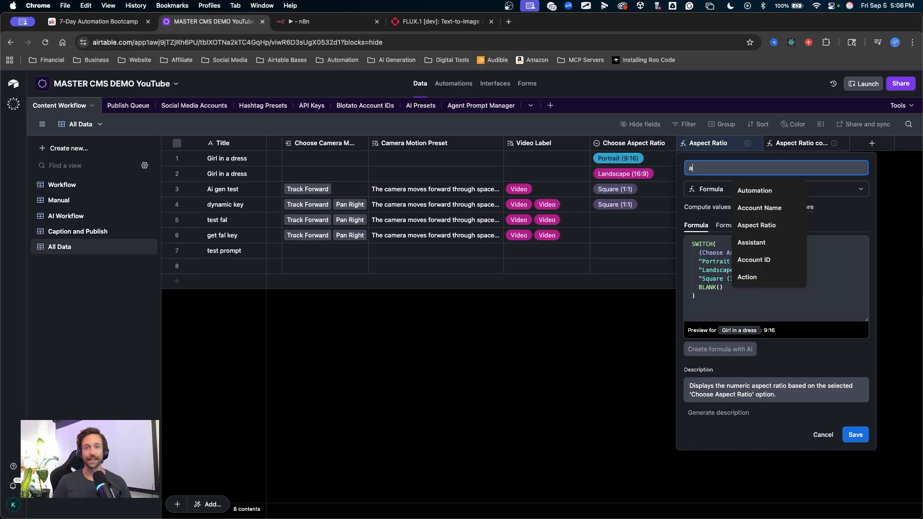
{"action": "type", "text": "spect_ration"}
{"action": "type", "text": "model_image_size_variable"}
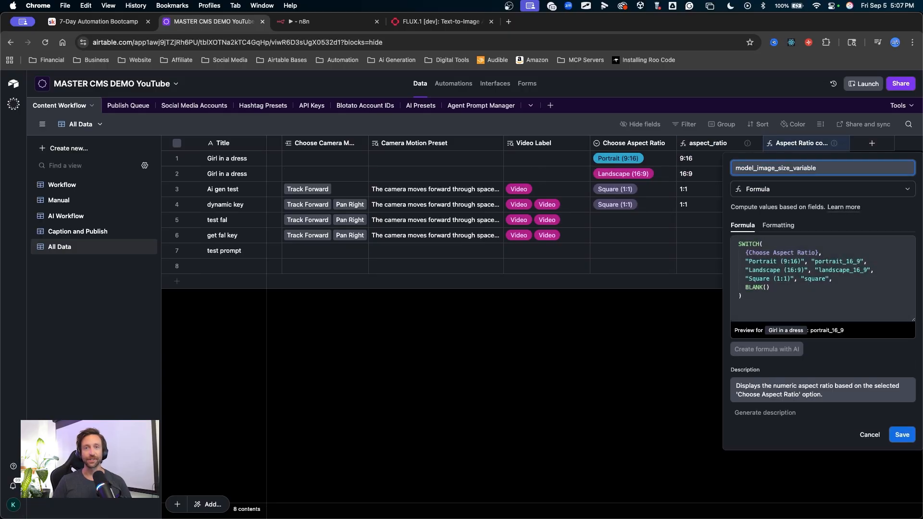
{"action": "mouse_move", "coordinate": [826, 362]}
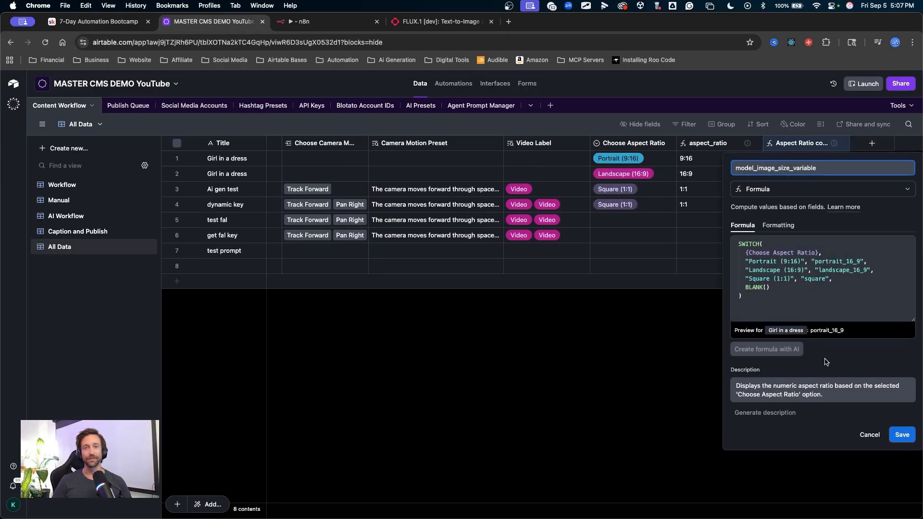
{"action": "left_click", "coordinate": [901, 435]}
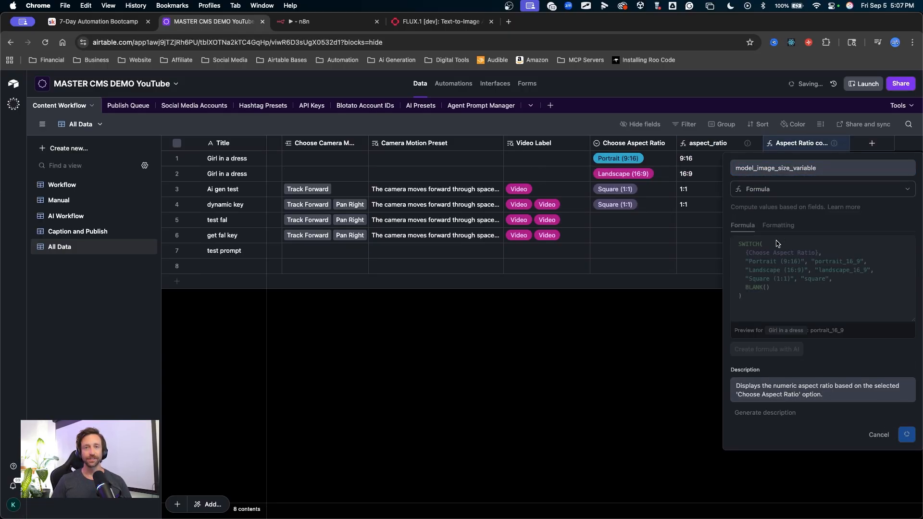
{"action": "left_click", "coordinate": [906, 434]}
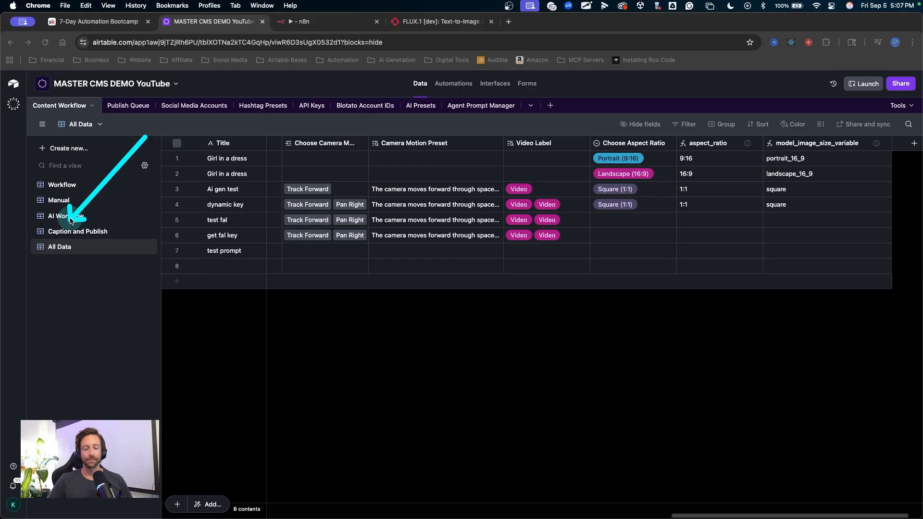
Switch to the AI Workflow view and start a new blank record
{"action": "left_click", "coordinate": [66, 215]}
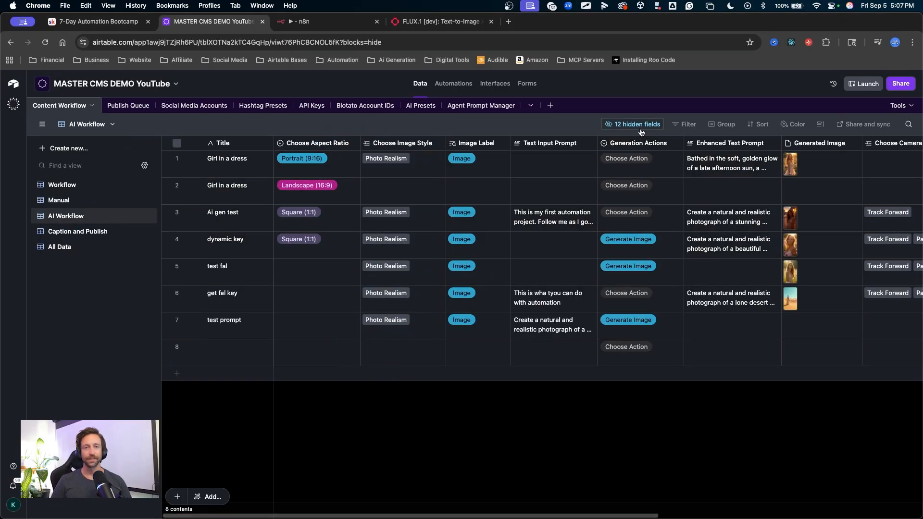
{"action": "left_click", "coordinate": [632, 123]}
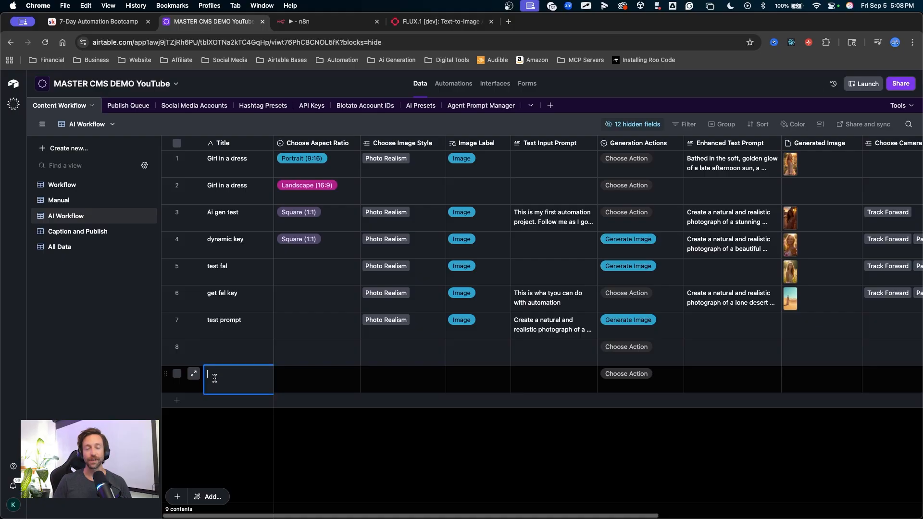
Title the new record 'aspect test' and give it the Photo Realism image style
{"action": "type", "text": "aspect test"}
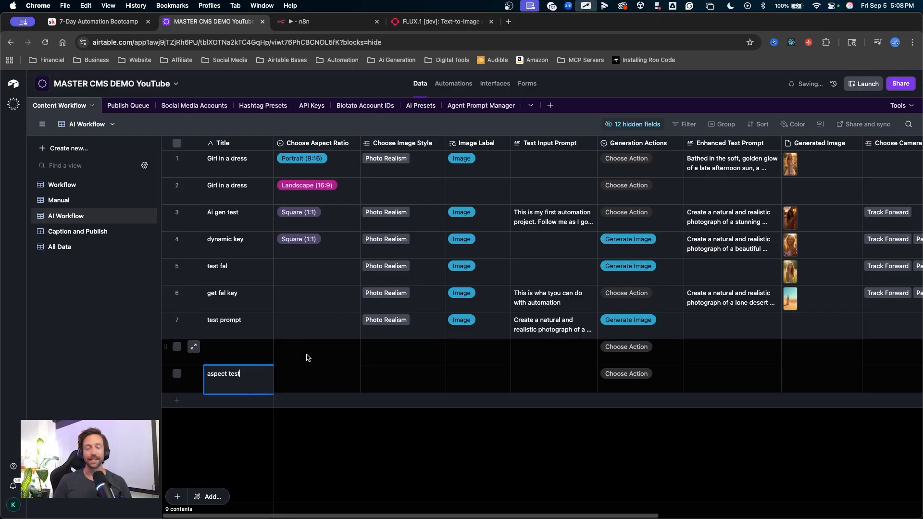
{"action": "left_click", "coordinate": [317, 377]}
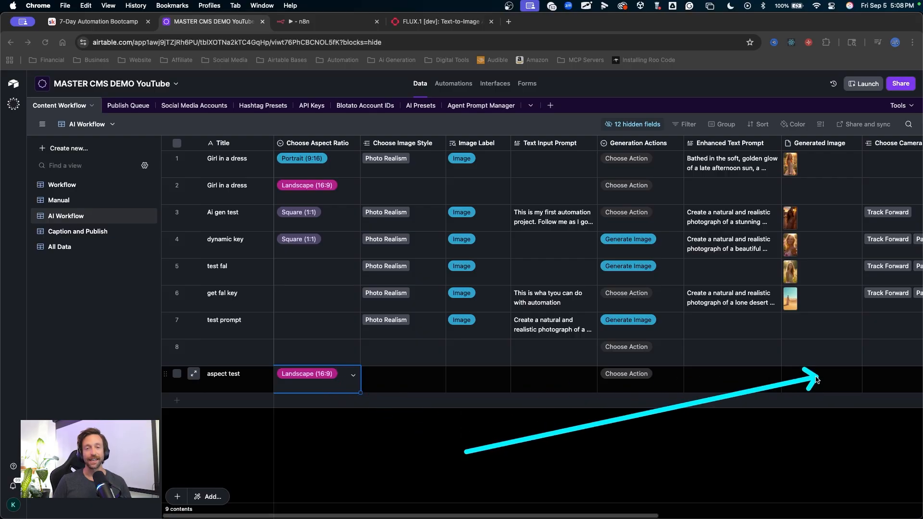
{"action": "left_click", "coordinate": [403, 379]}
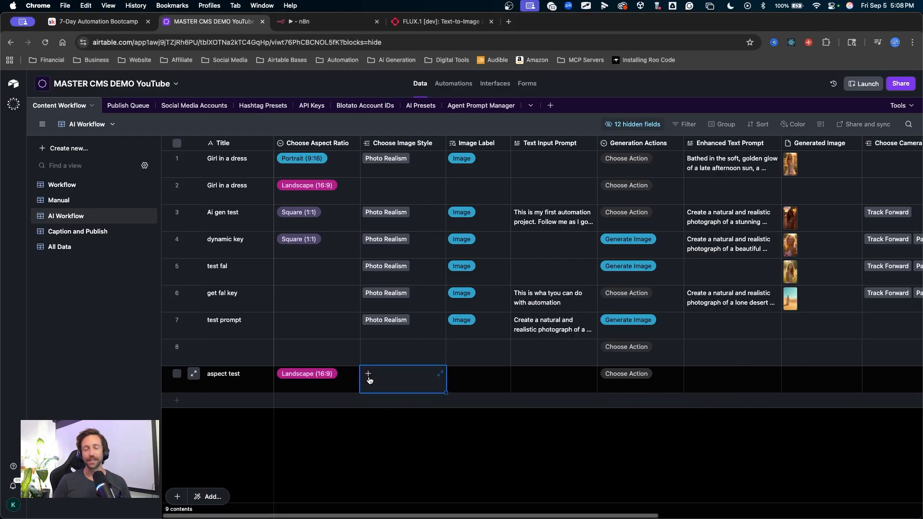
{"action": "left_click", "coordinate": [385, 158]}
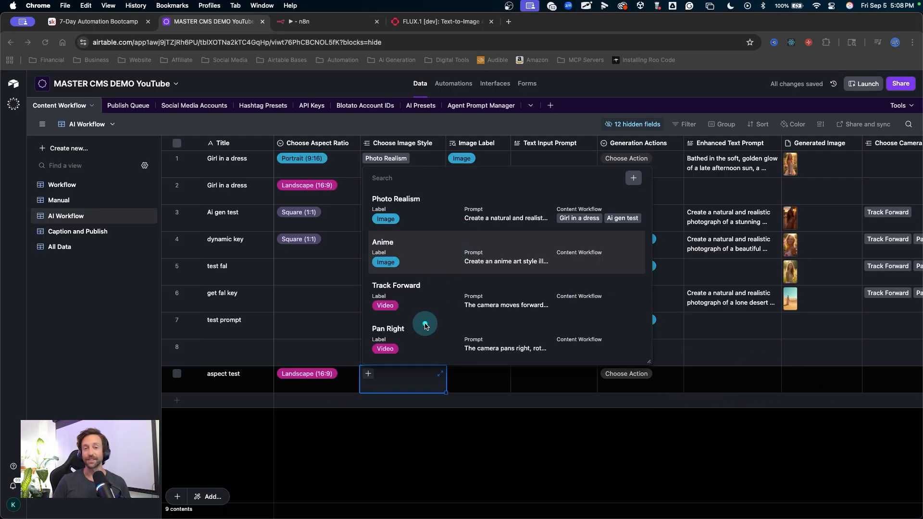
{"action": "left_click", "coordinate": [396, 199]}
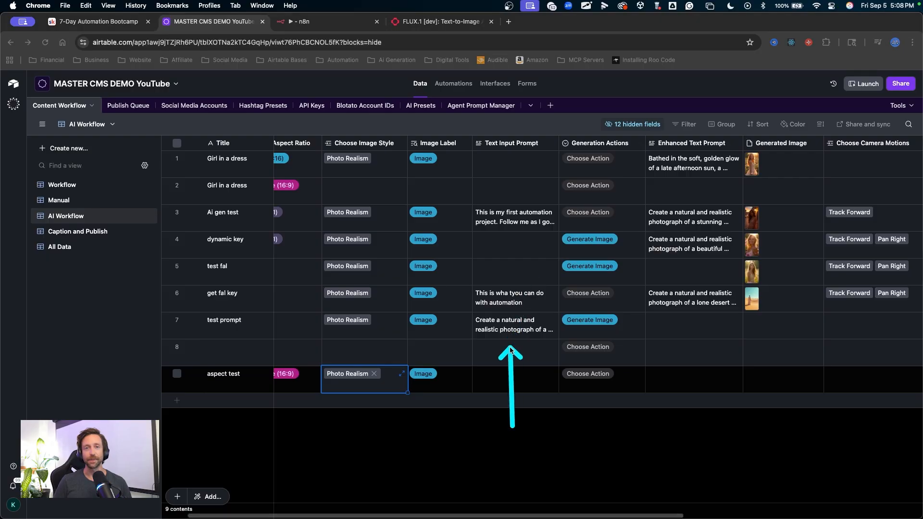
Enter the barren sci-fi red sandstone canyon prompt for aspect test
{"action": "type", "text": "barren scifi landscape devoid of plant life. rough desert red sandstone canyons that do downward into the depths"}
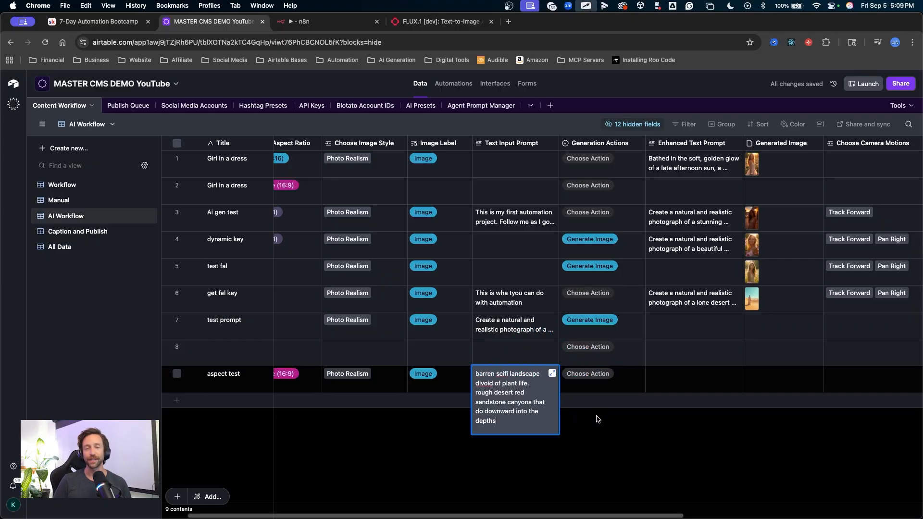
{"action": "left_click", "coordinate": [551, 373]}
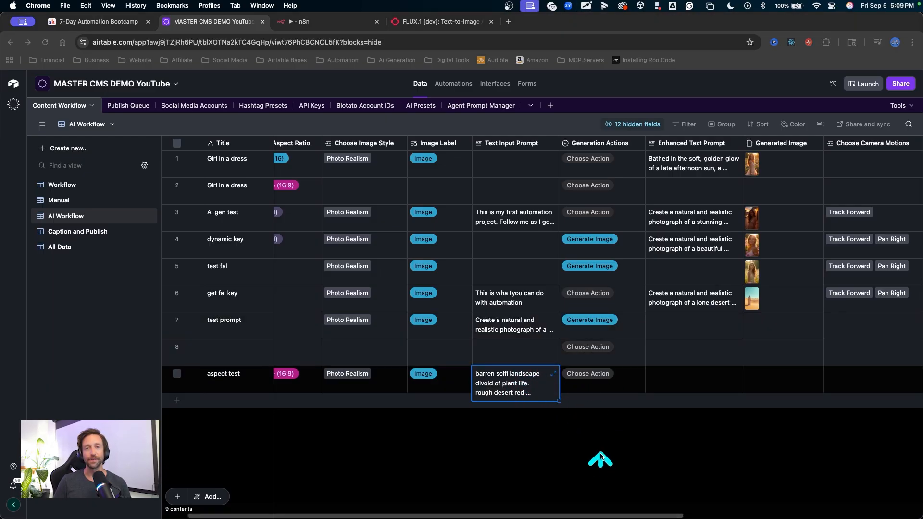
{"action": "left_click", "coordinate": [586, 373]}
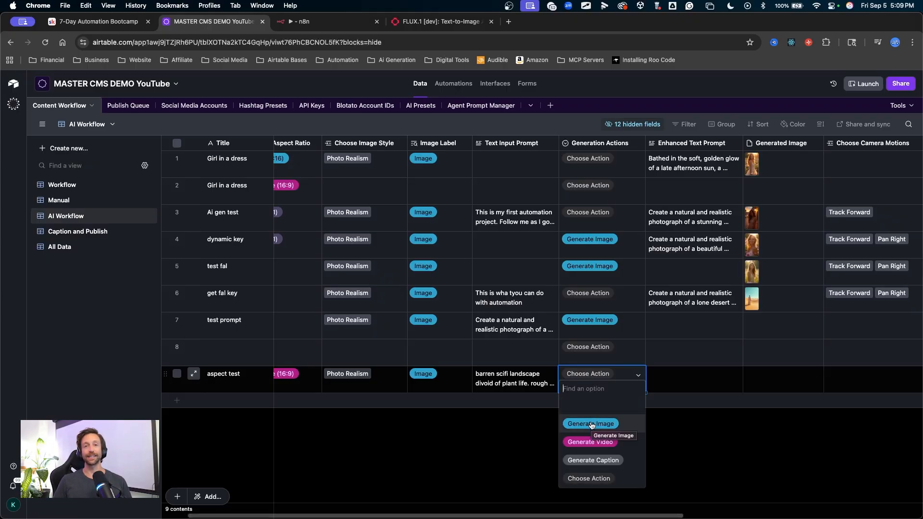
{"action": "left_click", "coordinate": [318, 21]}
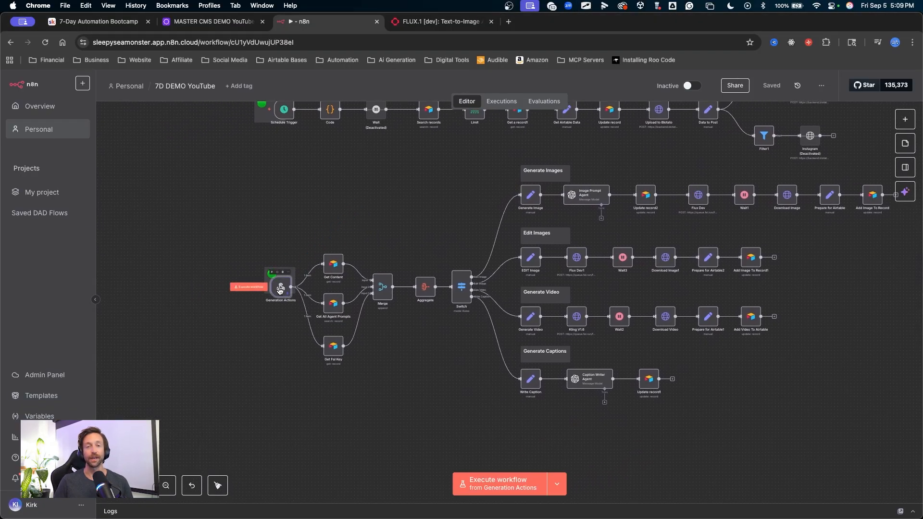
Unpin the webhook's saved test data and start listening for a test event
{"action": "double_click", "coordinate": [281, 288]}
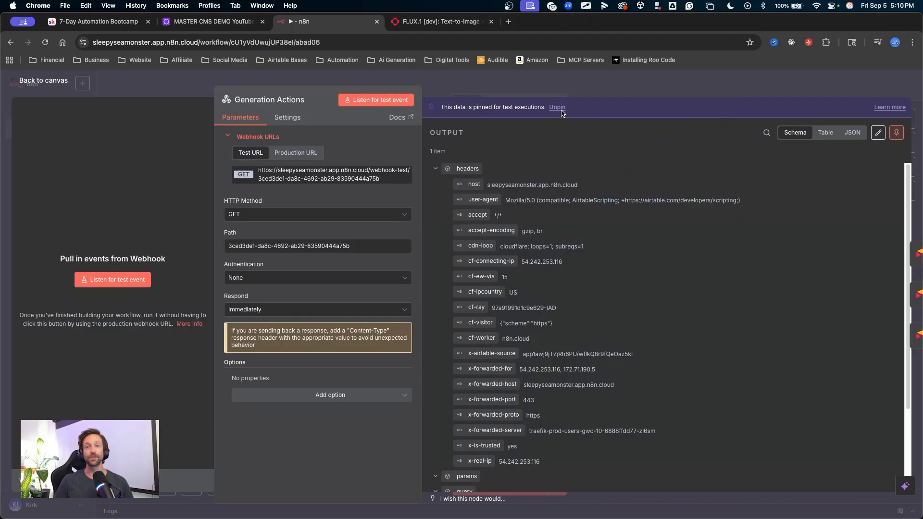
{"action": "left_click", "coordinate": [43, 80]}
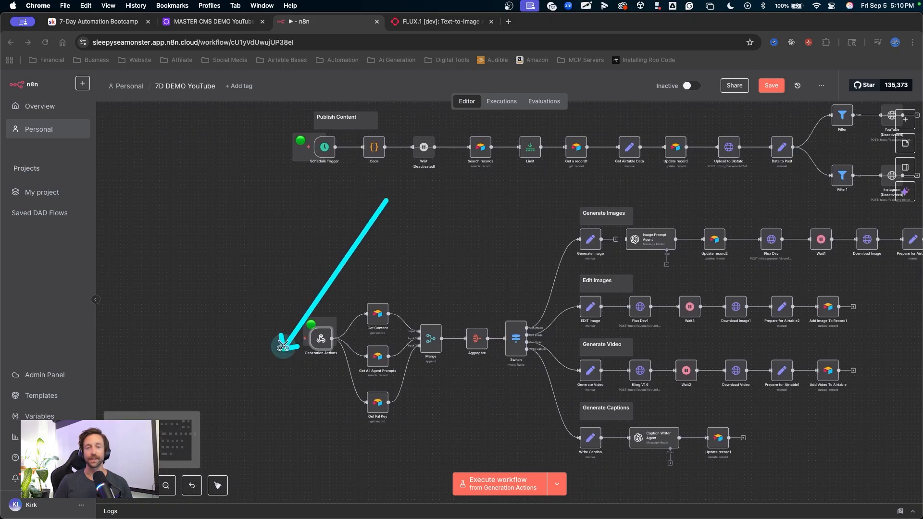
{"action": "left_click", "coordinate": [503, 484]}
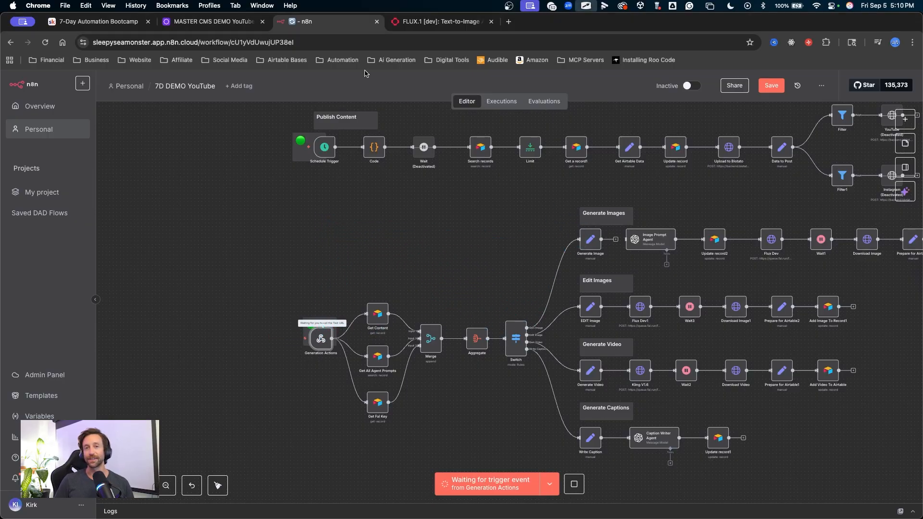
Set aspect test's Generation Actions to Generate Image to trigger the workflow
{"action": "left_click", "coordinate": [212, 21]}
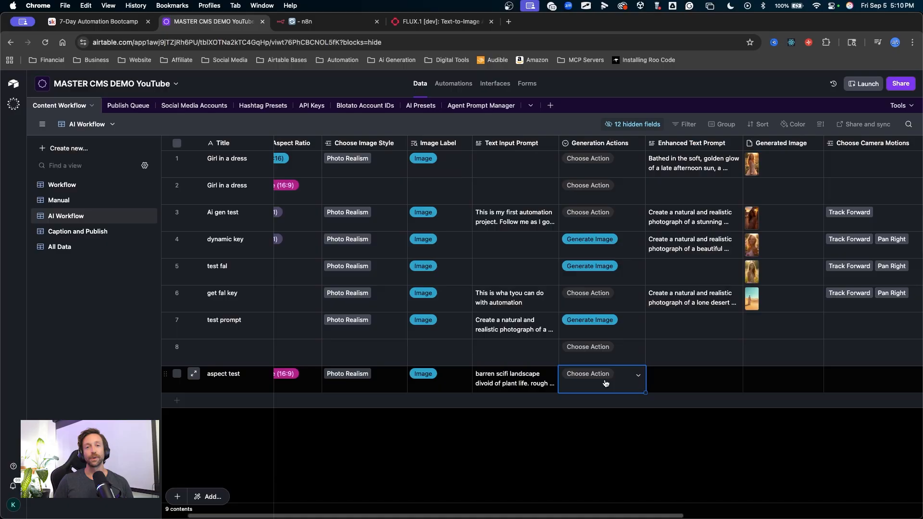
{"action": "left_click", "coordinate": [601, 374]}
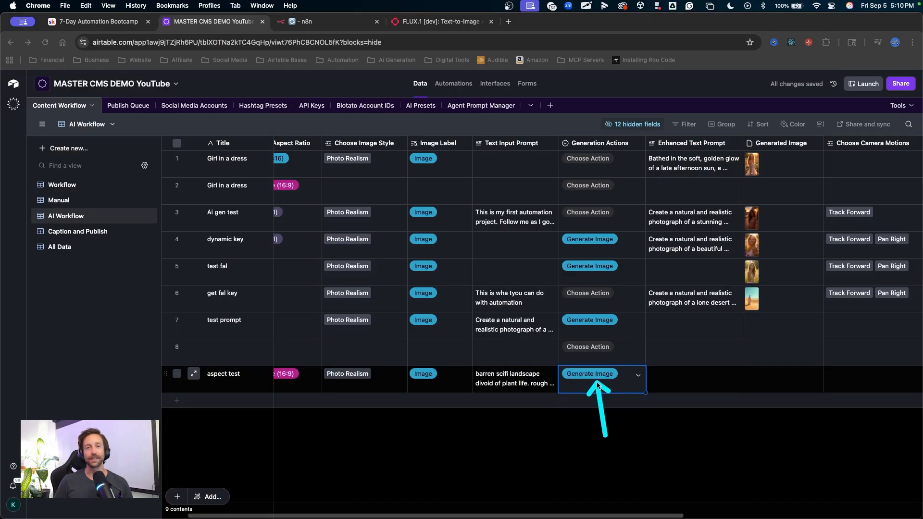
{"action": "left_click", "coordinate": [318, 21]}
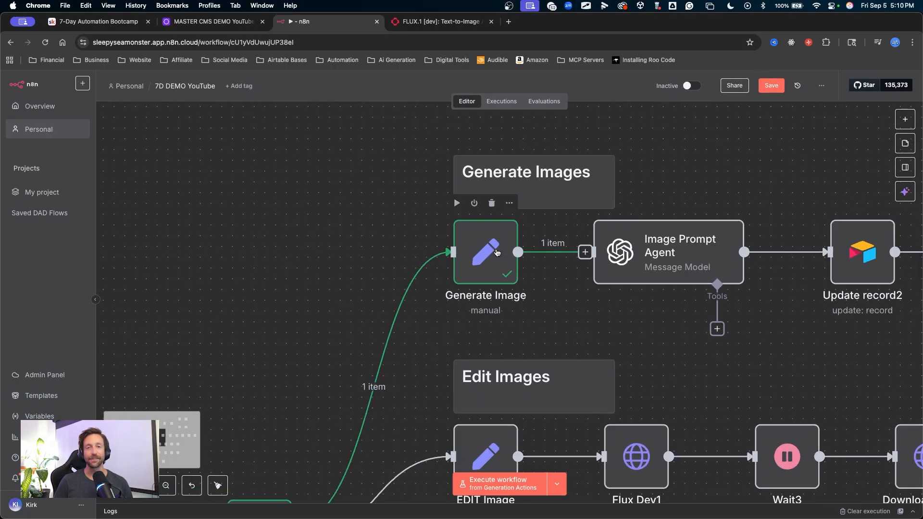
{"action": "mouse_move", "coordinate": [401, 281]}
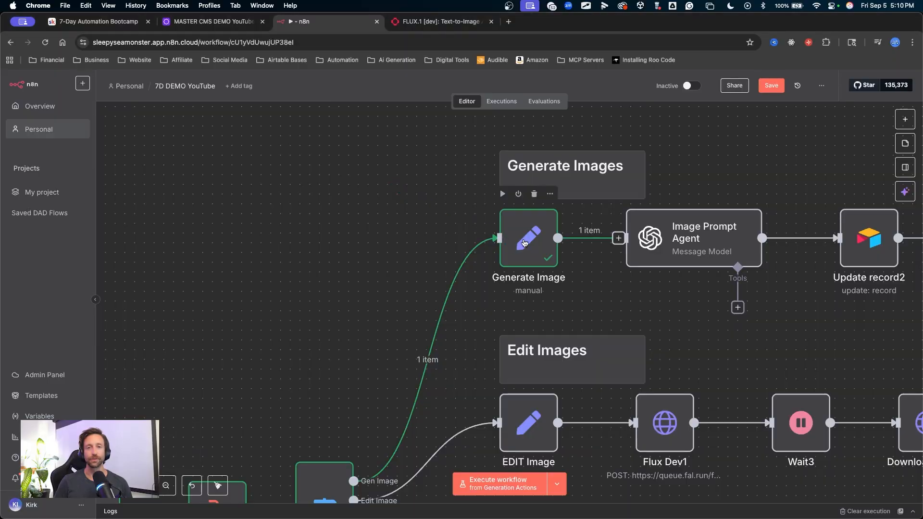
Add aspect_ratio and model_image_size_variable fields to the Generate Image step and re-run it
{"action": "double_click", "coordinate": [528, 239]}
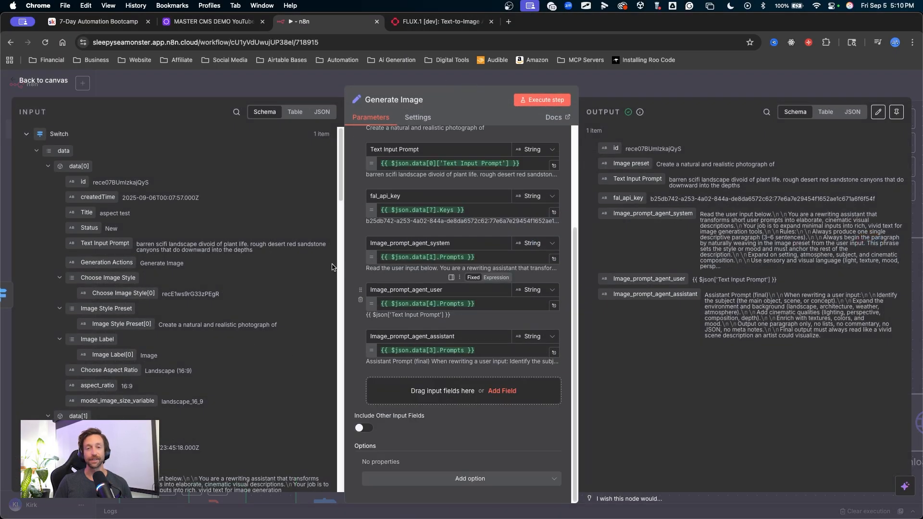
{"action": "scroll", "scroll_direction": "down", "scroll_amount": 3}
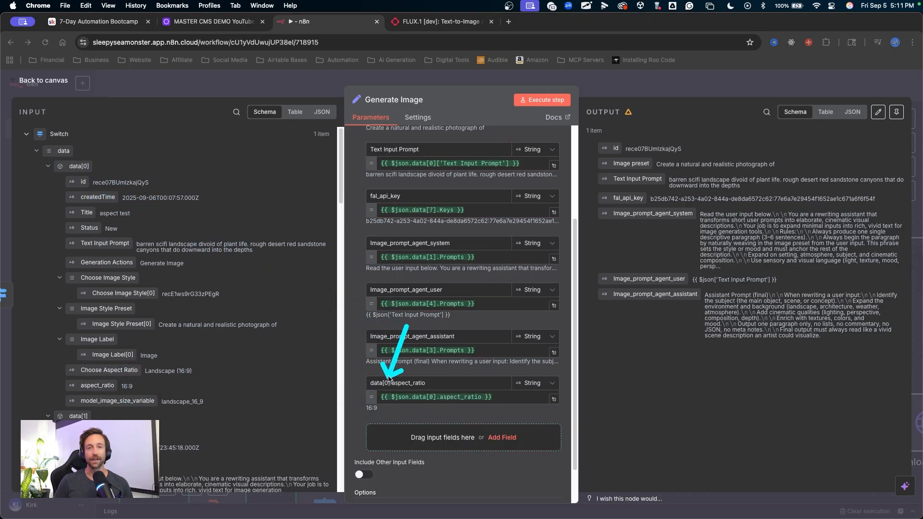
{"action": "left_click", "coordinate": [403, 383]}
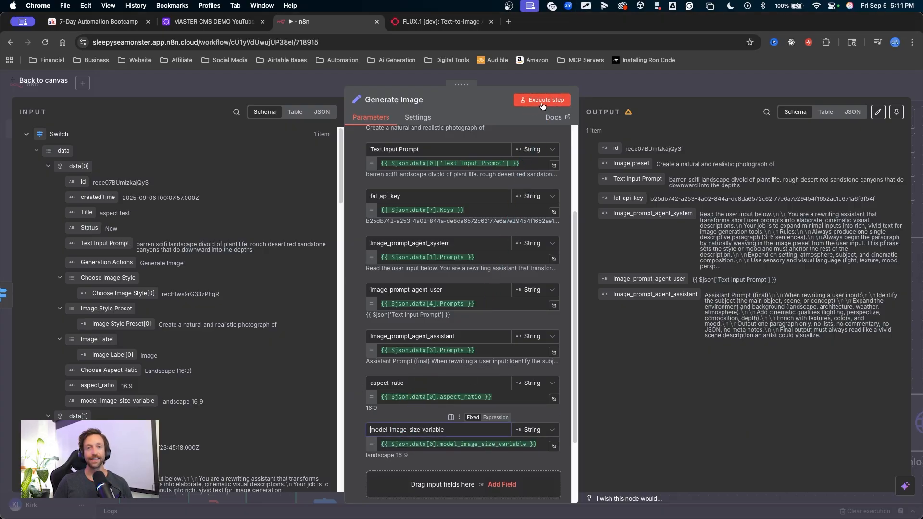
{"action": "left_click", "coordinate": [541, 100]}
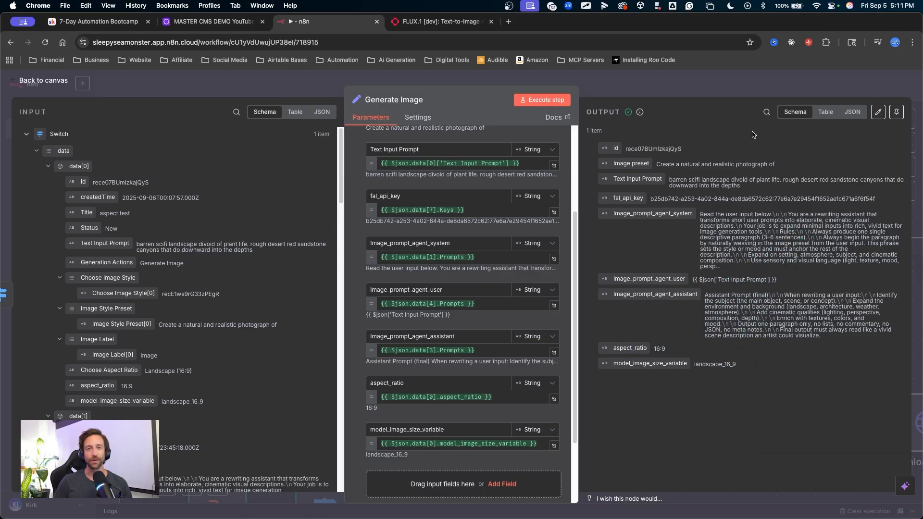
{"action": "left_click", "coordinate": [43, 81]}
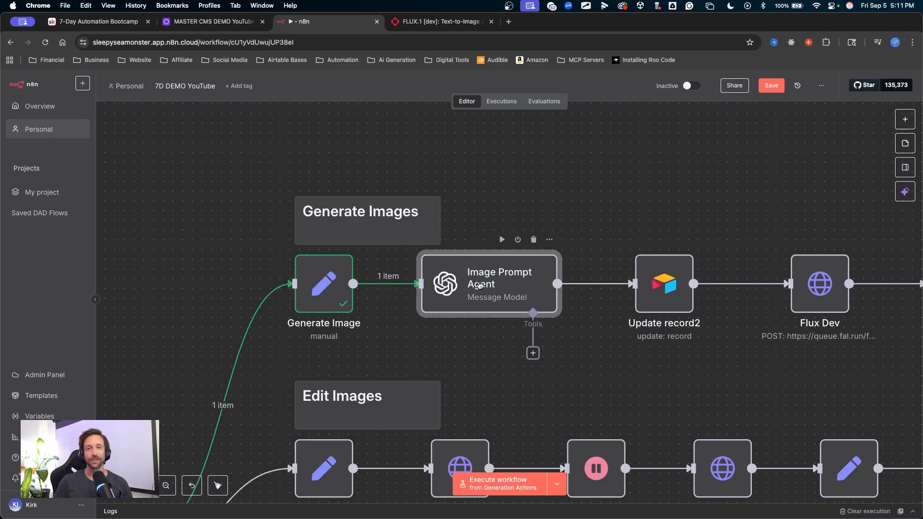
Run the Image Prompt Agent to expand the canyon prompt into a cinematic description
{"action": "double_click", "coordinate": [488, 284]}
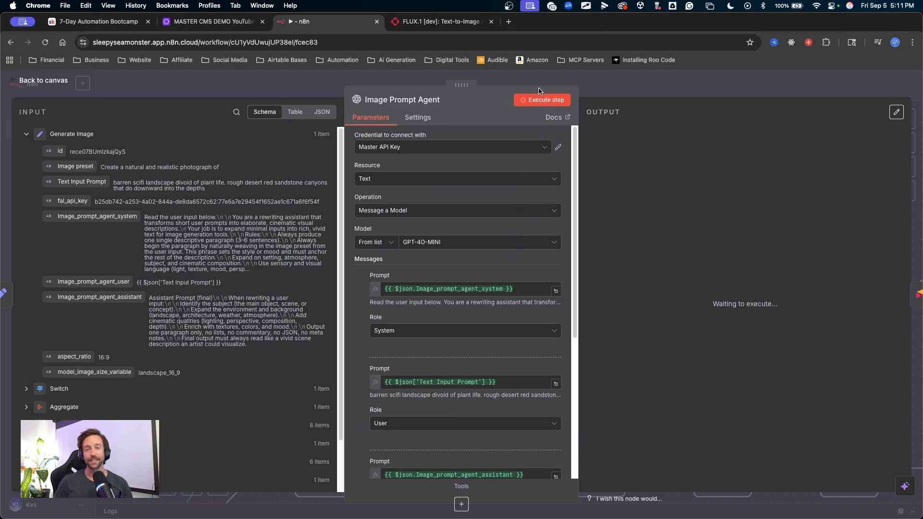
{"action": "left_click", "coordinate": [541, 100]}
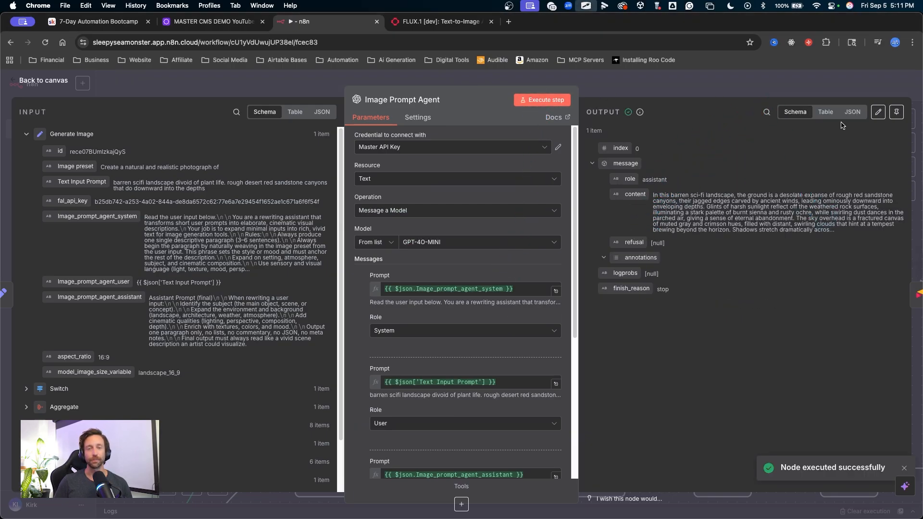
{"action": "left_click", "coordinate": [825, 112]}
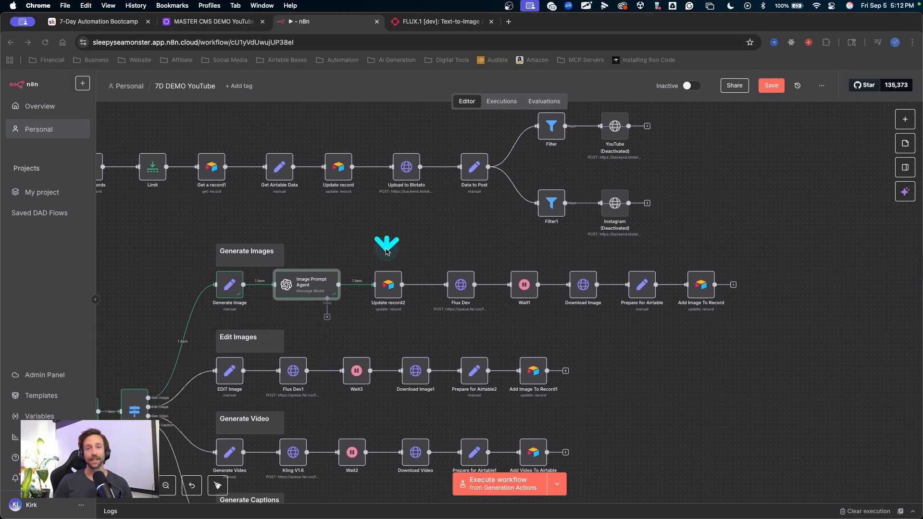
Run Update record2 and point Flux Dev's image_size at model_image_size_variable, resolving to landscape_16_9
{"action": "left_click", "coordinate": [498, 483]}
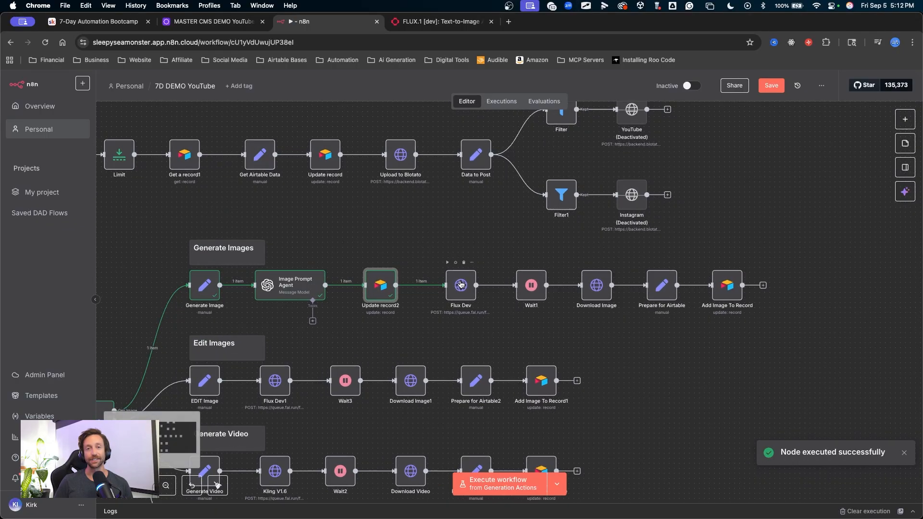
{"action": "double_click", "coordinate": [461, 285]}
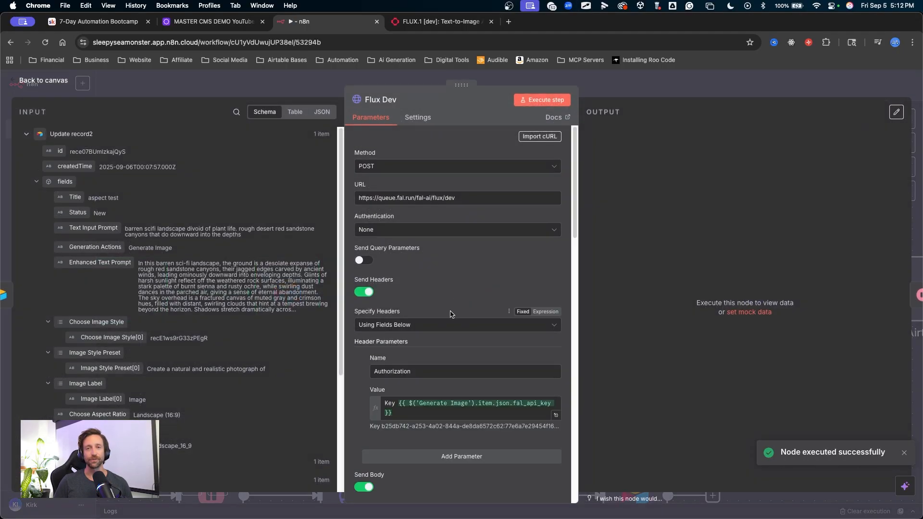
{"action": "scroll", "scroll_direction": "down", "scroll_amount": 3}
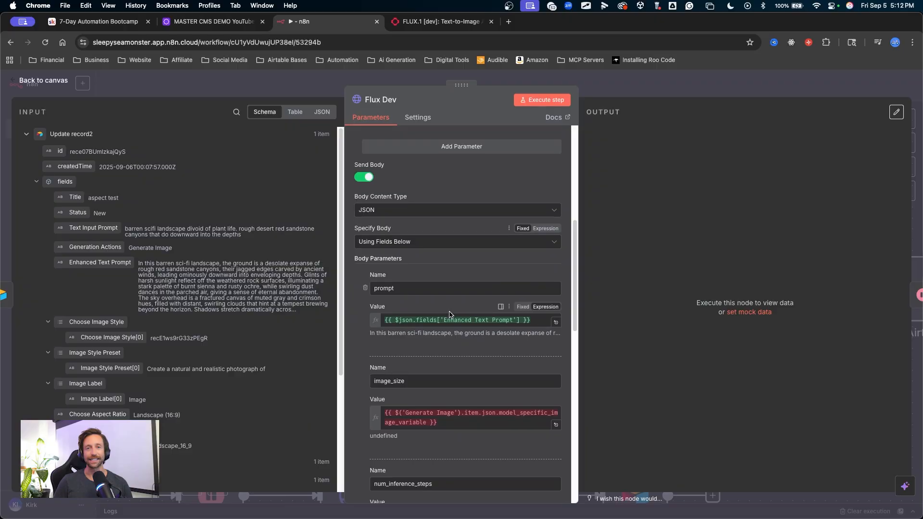
{"action": "scroll", "scroll_direction": "down", "scroll_amount": 3}
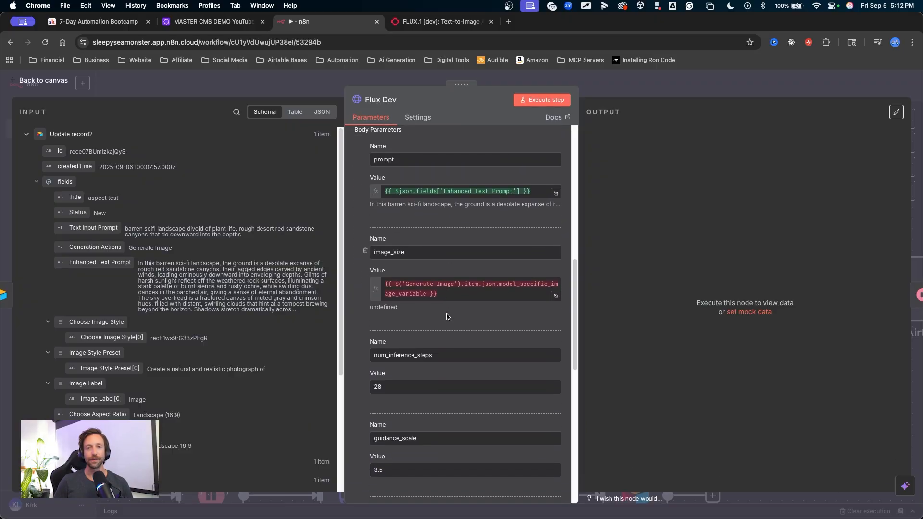
{"action": "left_click", "coordinate": [464, 288]}
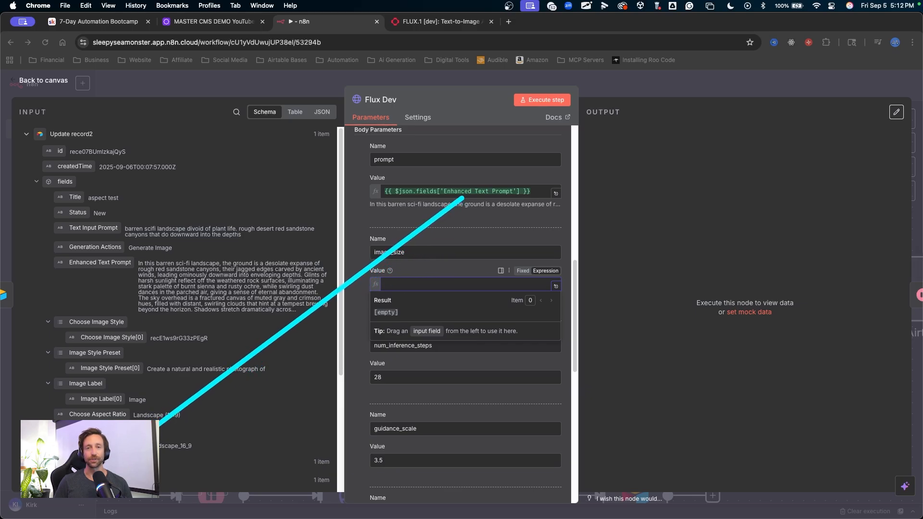
{"action": "left_click", "coordinate": [465, 284]}
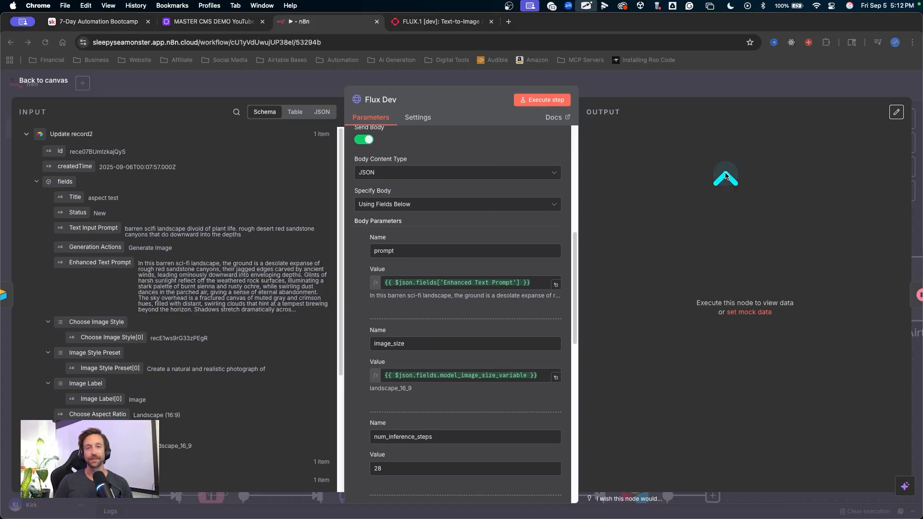
{"action": "left_click", "coordinate": [42, 81]}
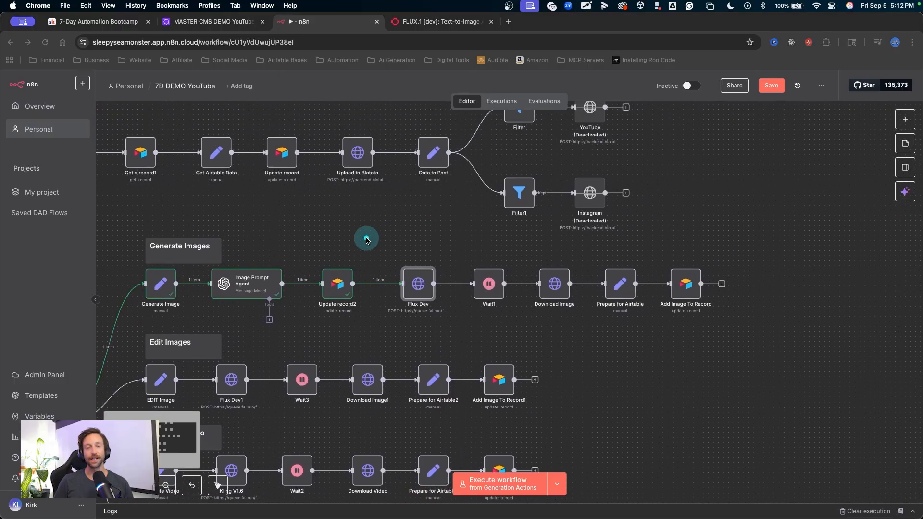
Execute the image nodes through Add Image To Record, save the workflow, and return to Airtable
{"action": "left_click", "coordinate": [500, 483]}
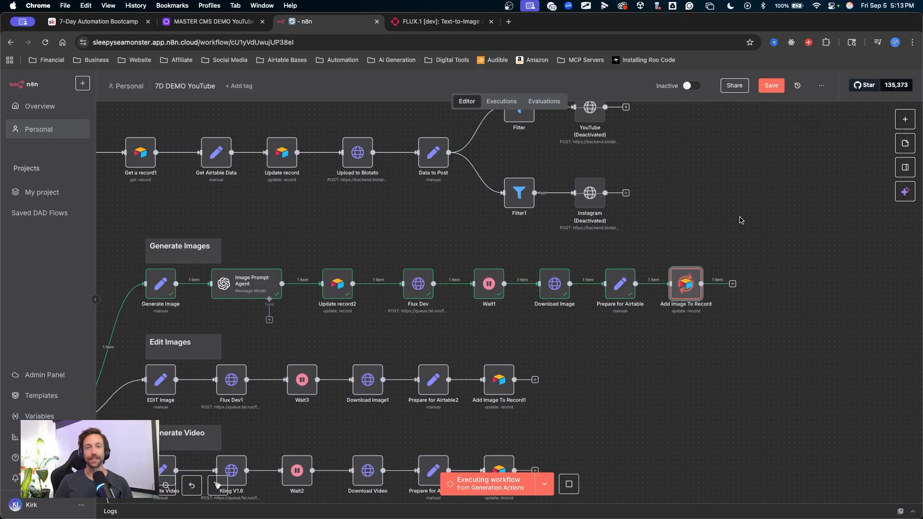
{"action": "left_click", "coordinate": [212, 22]}
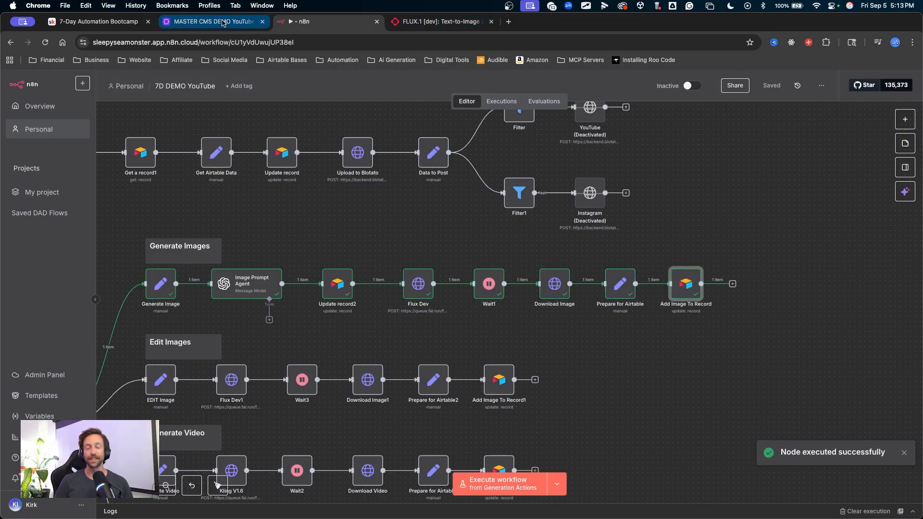
{"action": "left_click", "coordinate": [212, 21]}
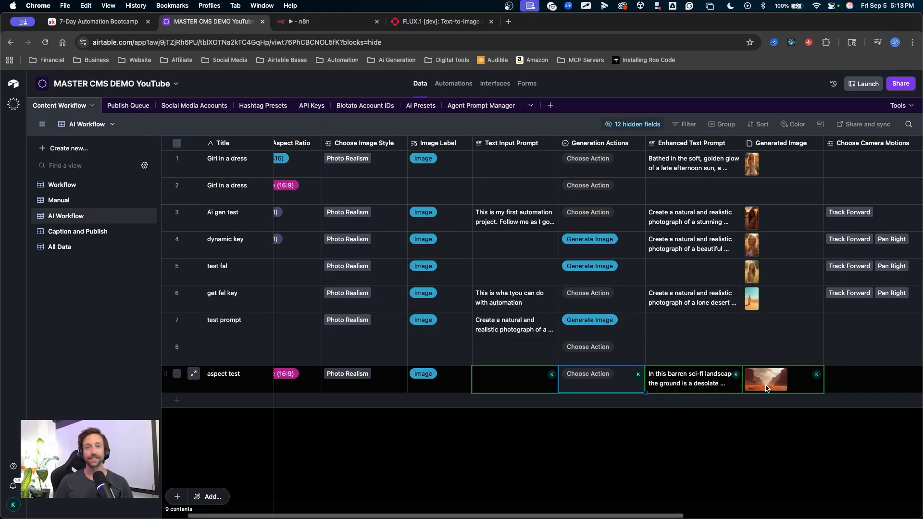
{"action": "left_click", "coordinate": [766, 380]}
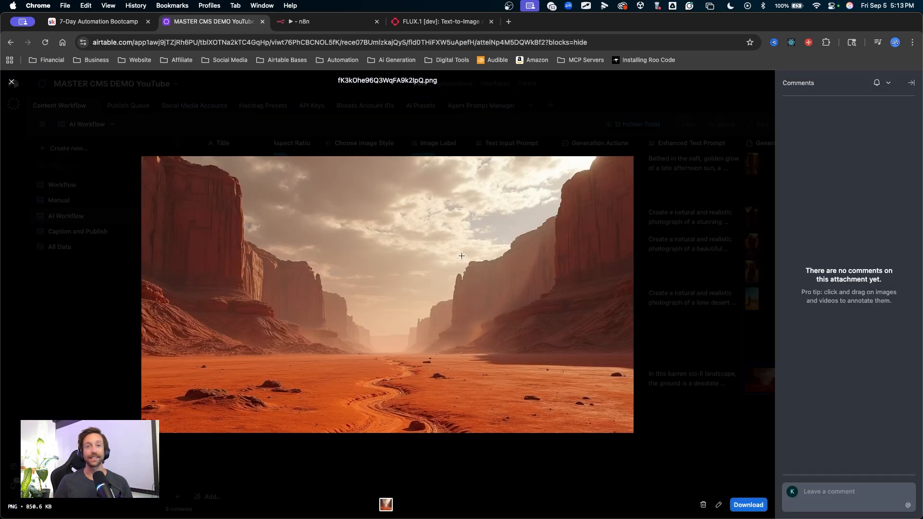
{"action": "left_click_drag", "start_coordinate": [559, 176], "coordinate": [399, 295]}
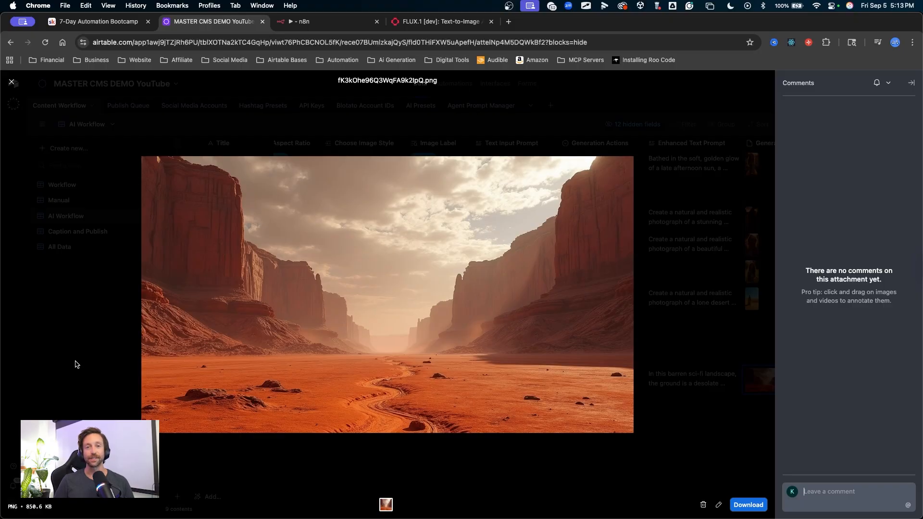
{"action": "left_click", "coordinate": [10, 81]}
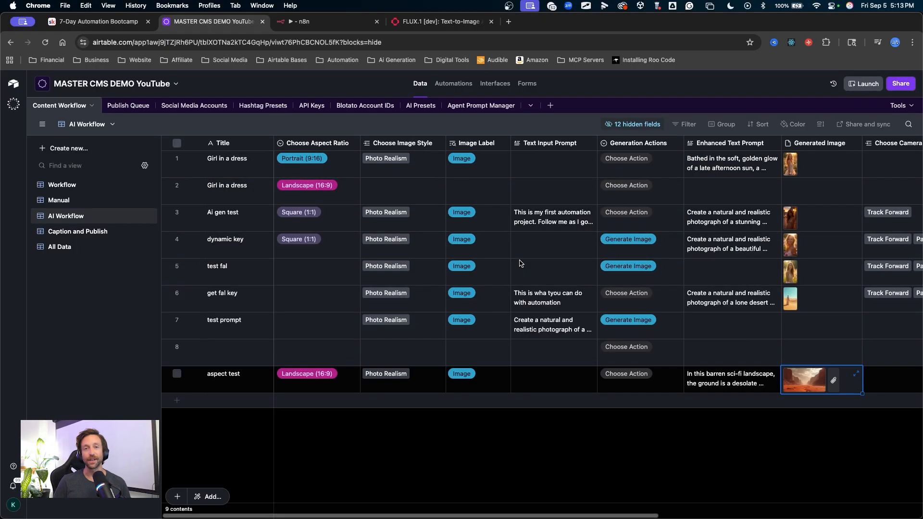
{"action": "mouse_move", "coordinate": [713, 409]}
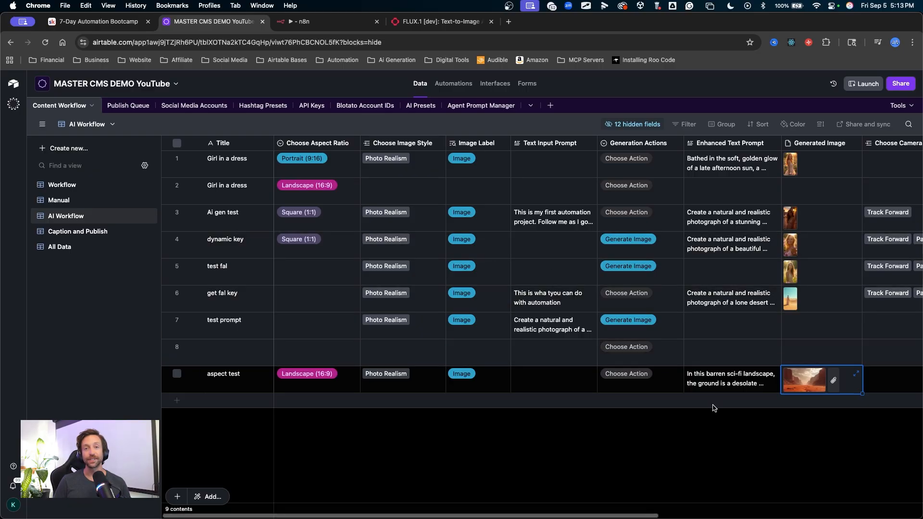
Return to the n8n canvas and scroll to review the executed Generate Images branch
{"action": "left_click", "coordinate": [318, 21]}
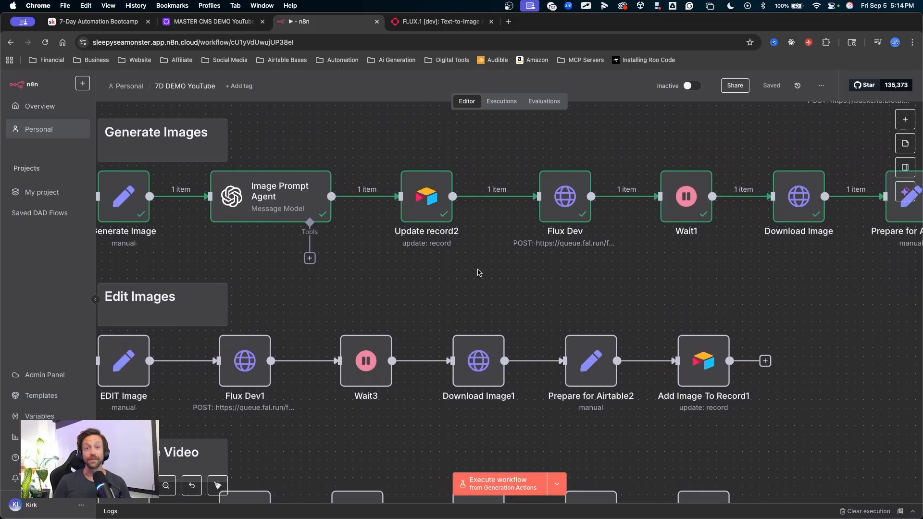
{"action": "scroll", "scroll_direction": "down", "scroll_amount": 3}
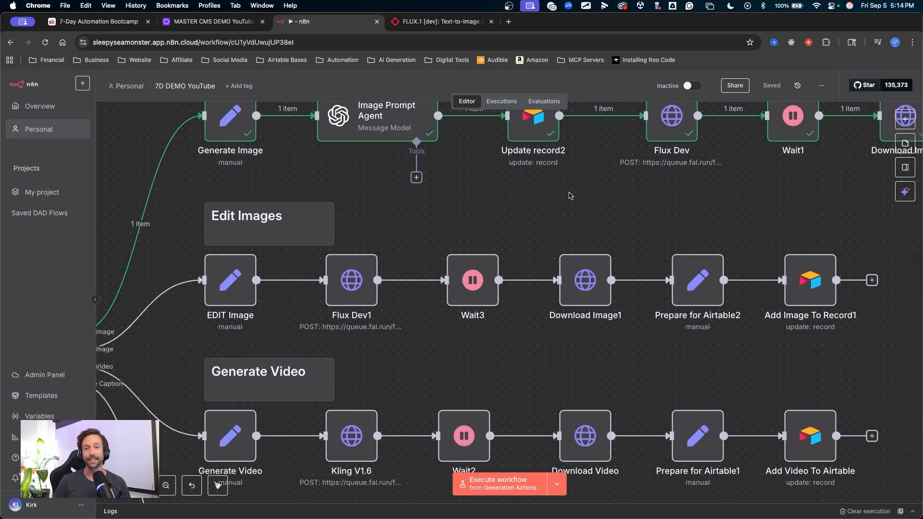